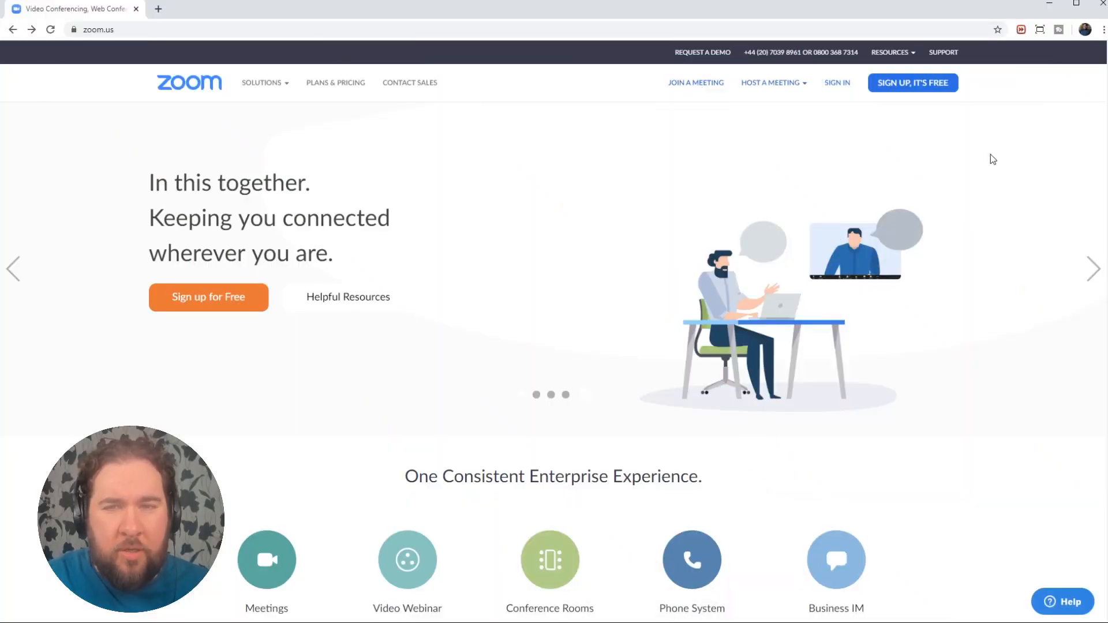
{"action": "mouse_move", "coordinate": [903, 92]}
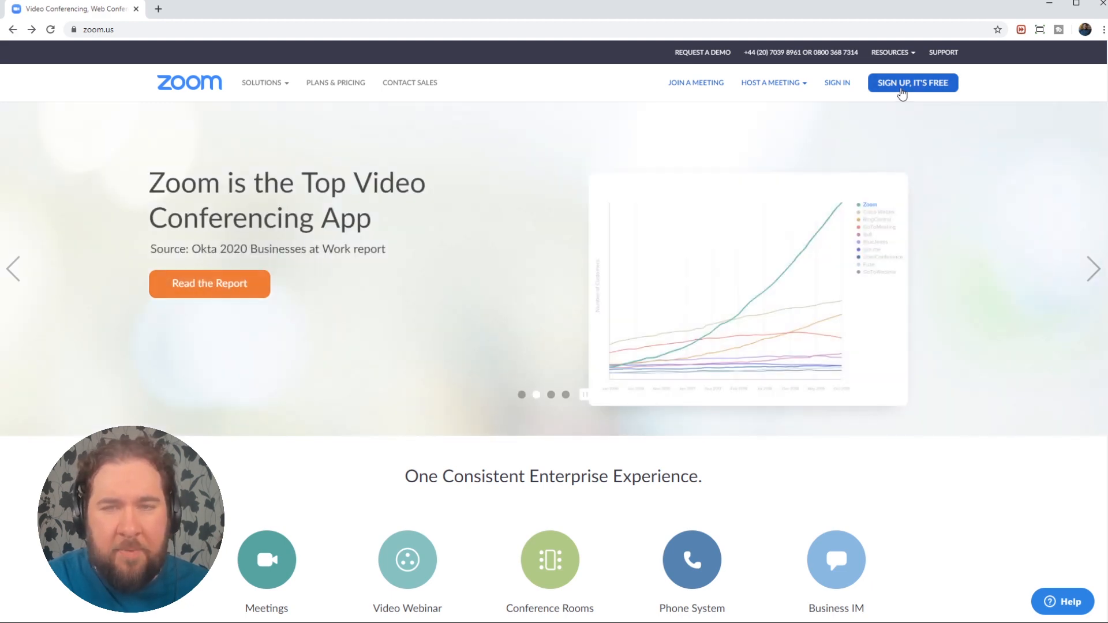
{"action": "left_click", "coordinate": [913, 83]}
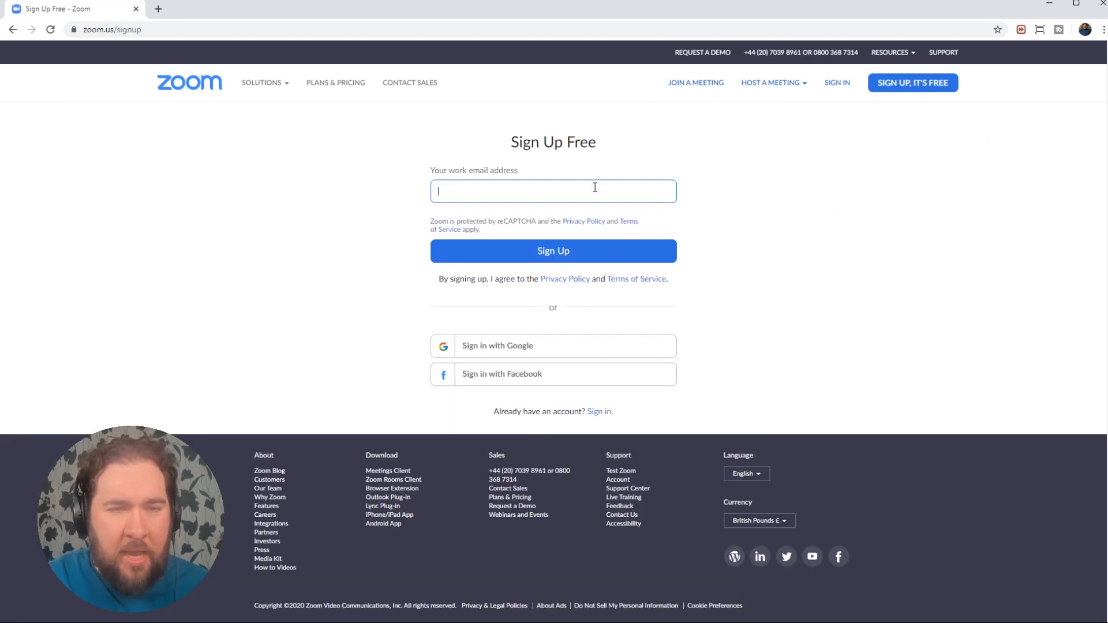
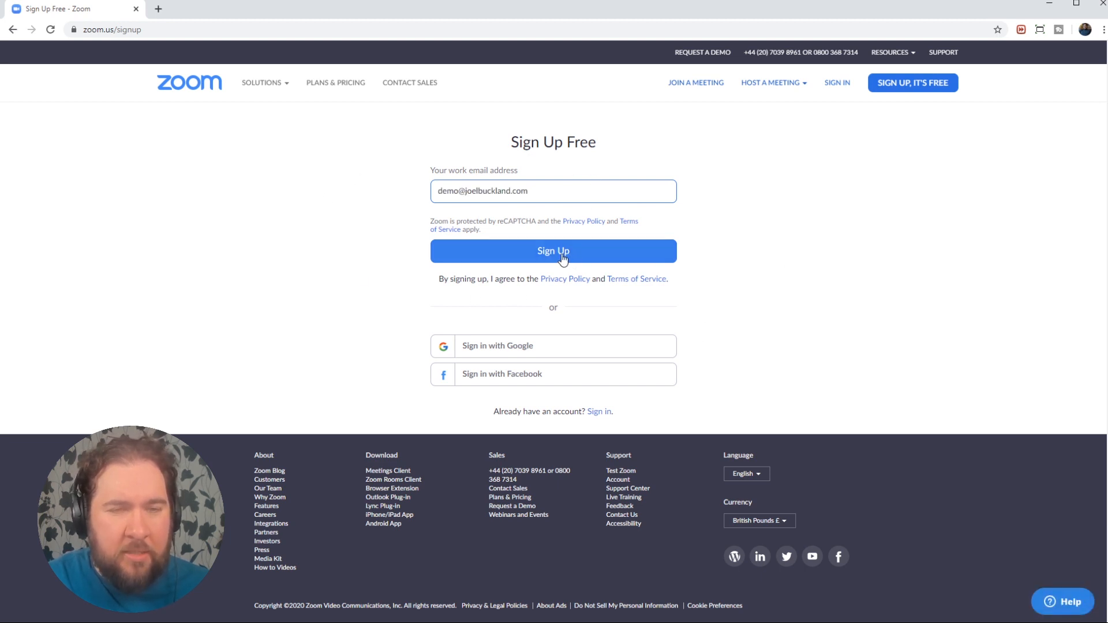
{"action": "left_click", "coordinate": [553, 252]}
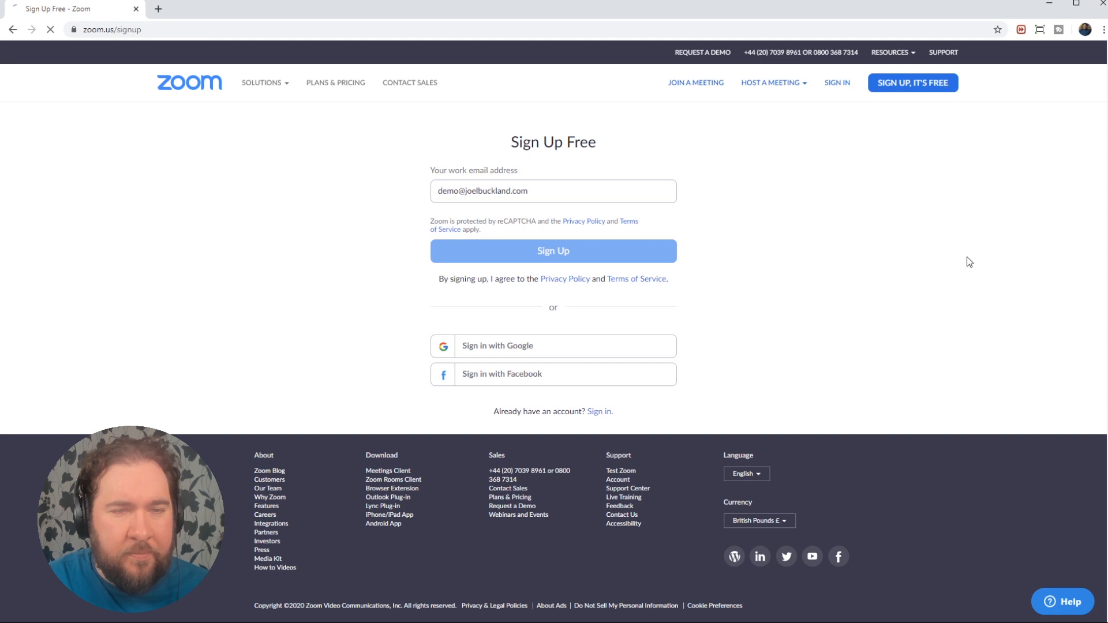
{"action": "left_click", "coordinate": [553, 252]}
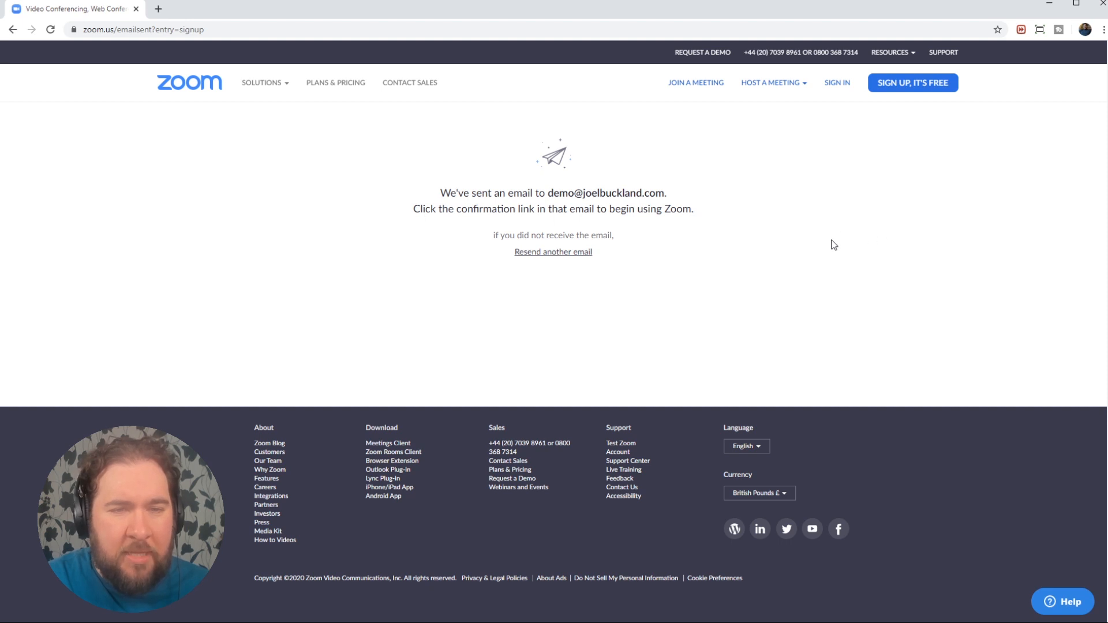
{"action": "mouse_move", "coordinate": [865, 265]}
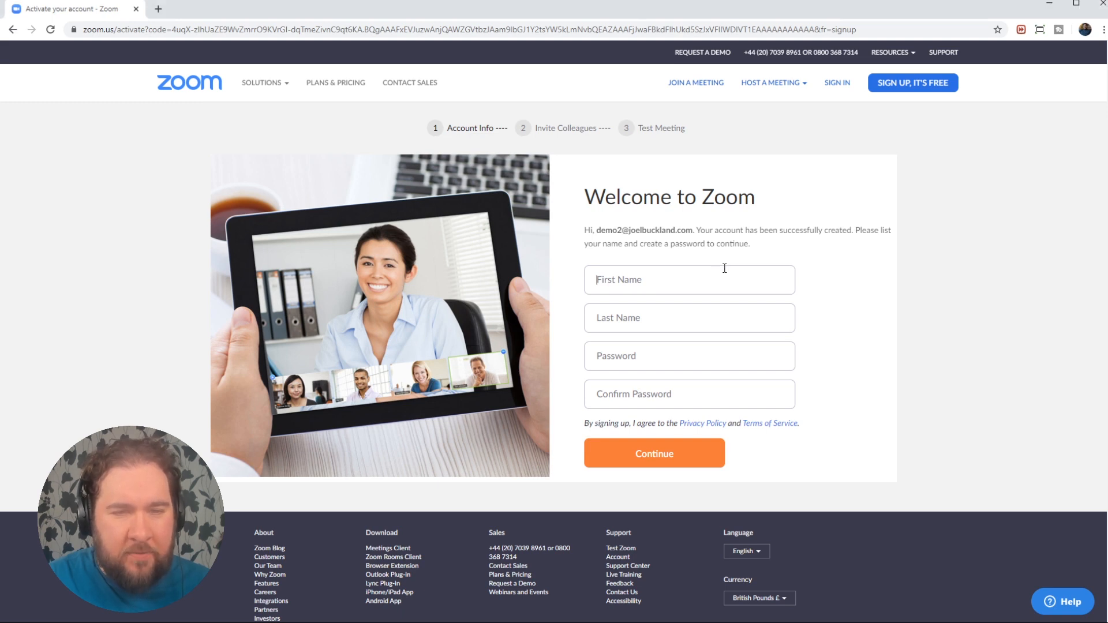
Fill in the account details on the Welcome page to activate the new account
{"action": "left_click", "coordinate": [688, 279]}
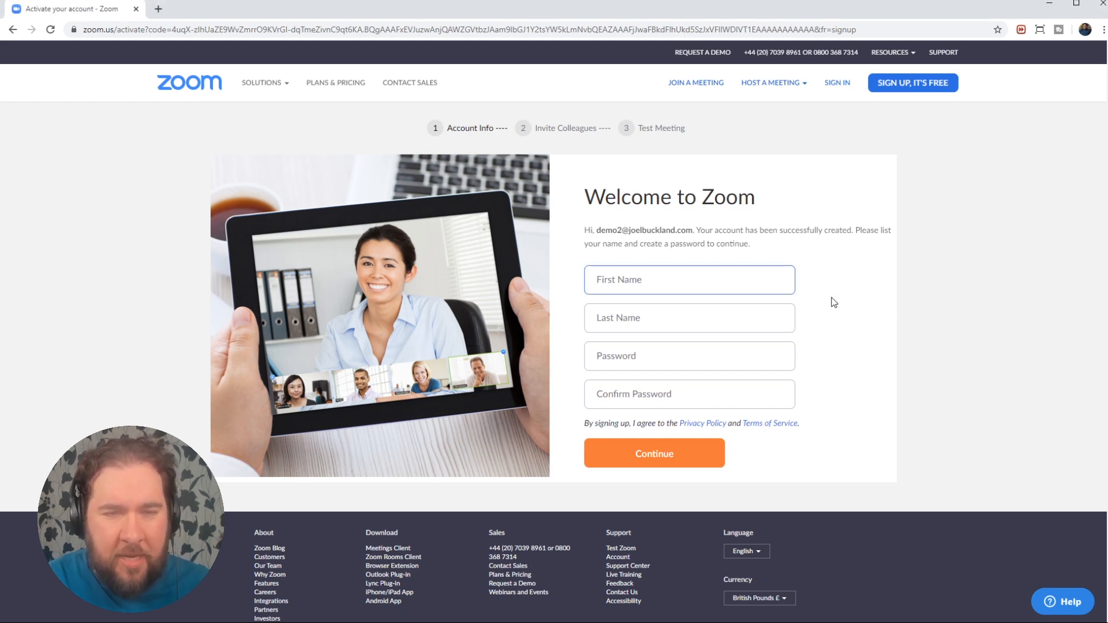
{"action": "left_click", "coordinate": [689, 279]}
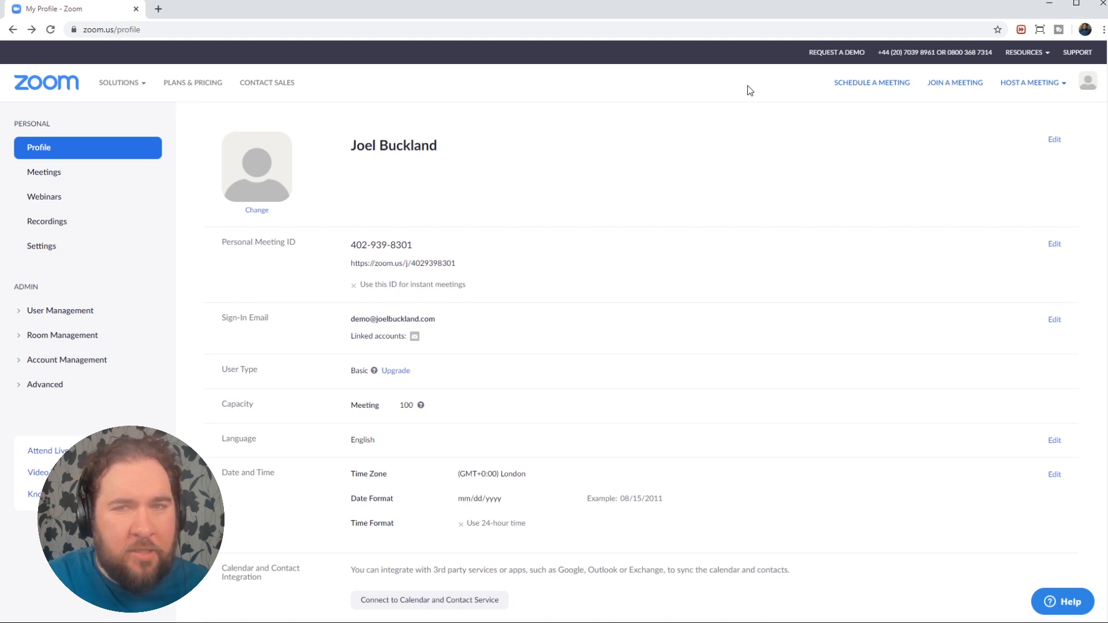
Go to the Download Center from the Resources menu
{"action": "left_click", "coordinate": [1030, 83]}
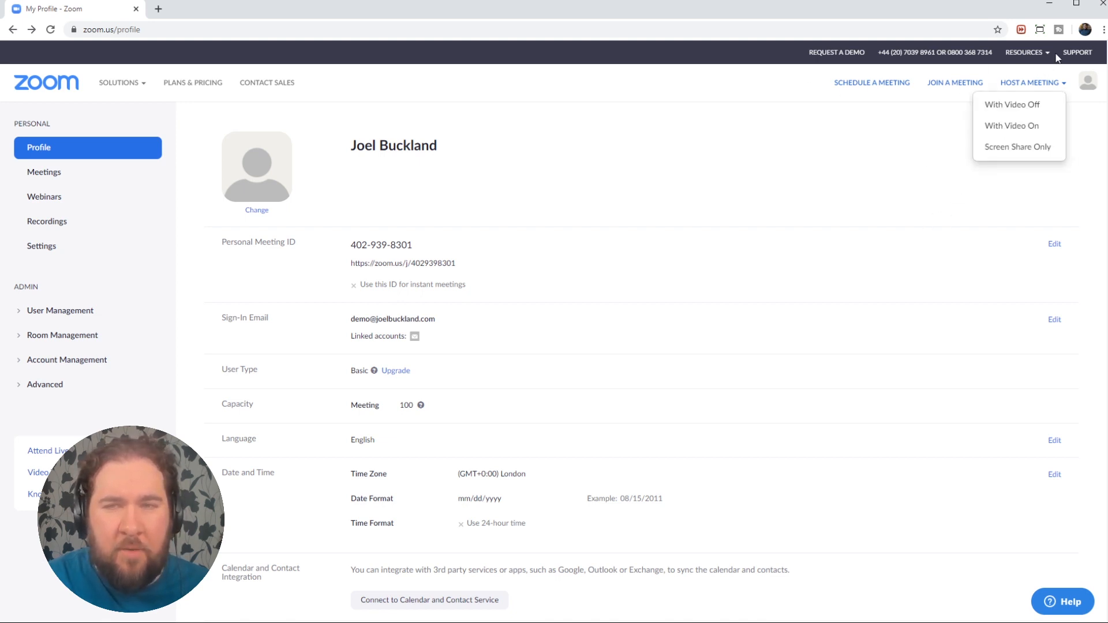
{"action": "mouse_move", "coordinate": [1010, 76]}
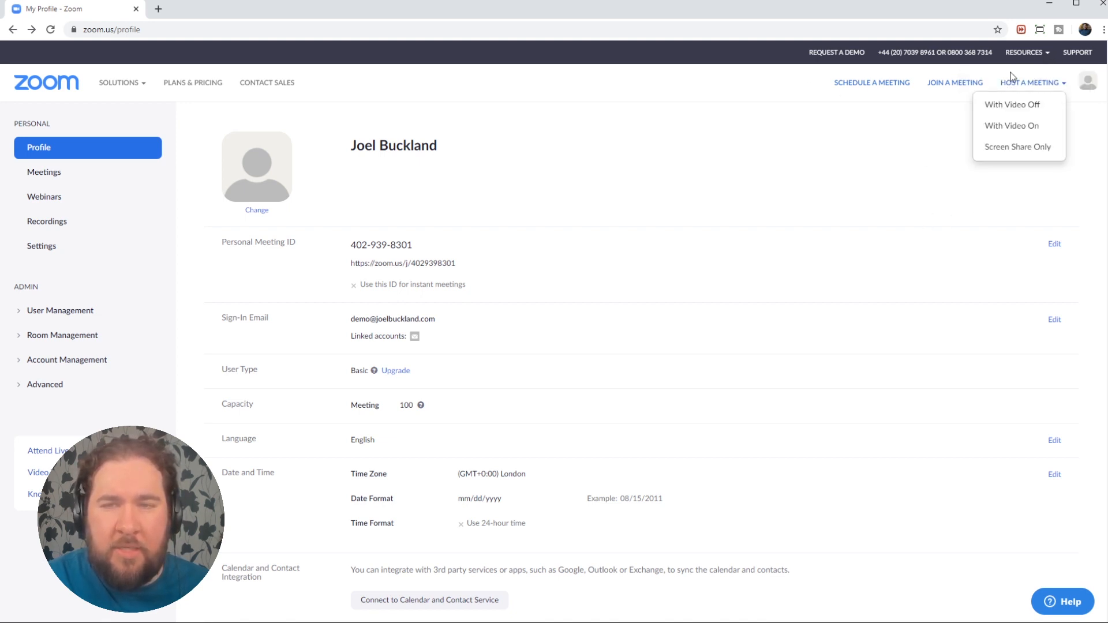
{"action": "left_click", "coordinate": [1027, 52]}
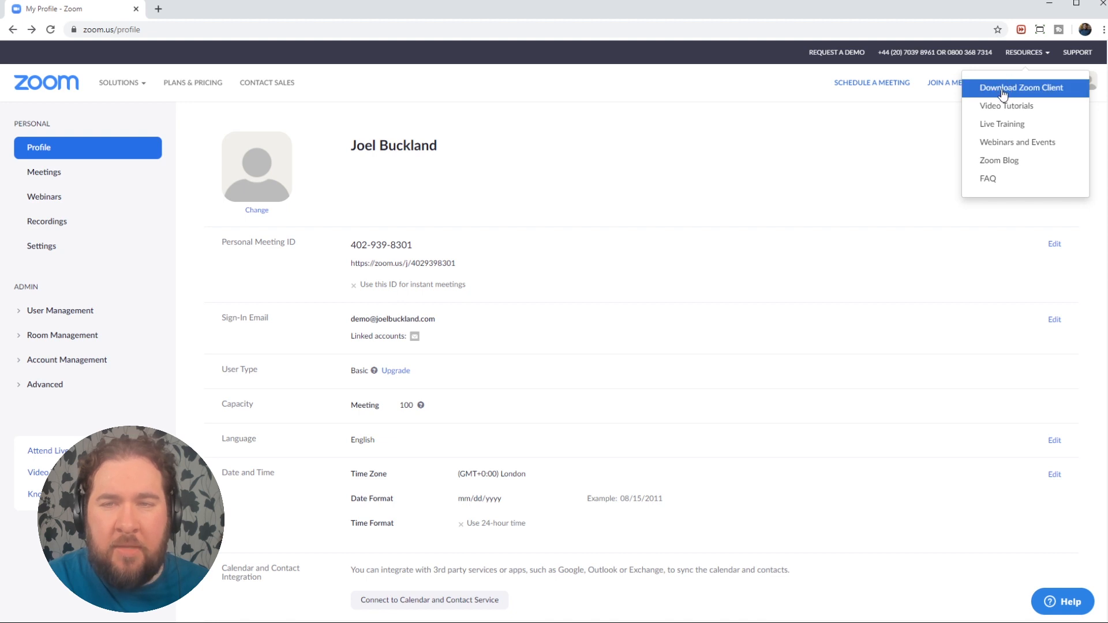
{"action": "left_click", "coordinate": [1022, 88]}
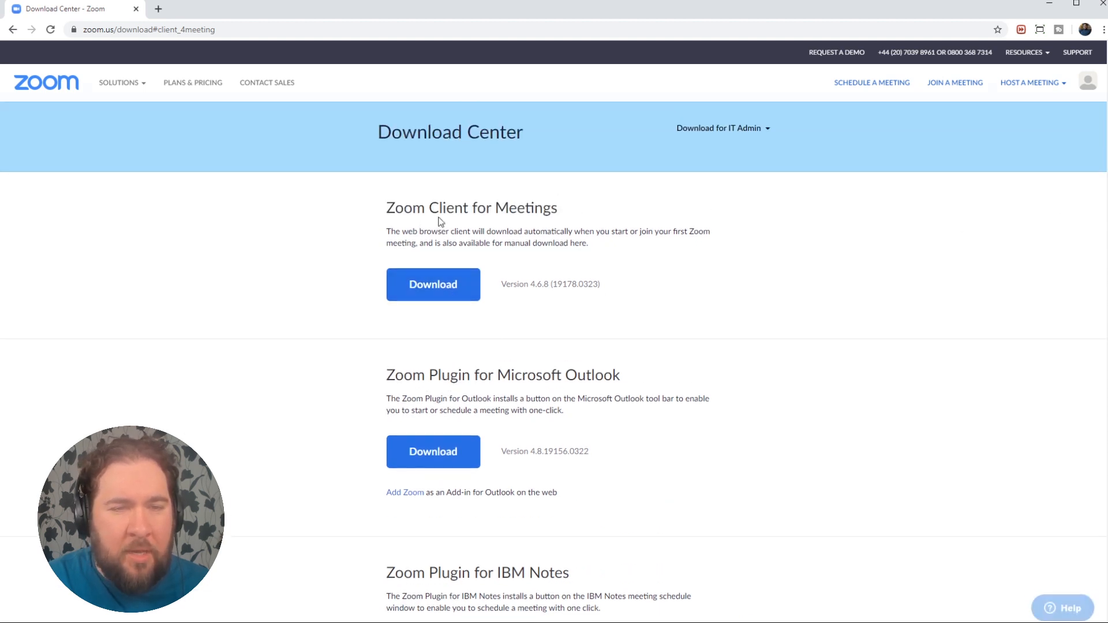
Browse the Download Center and download the Zoom Client for Meetings
{"action": "scroll", "scroll_direction": "down", "scroll_amount": 3}
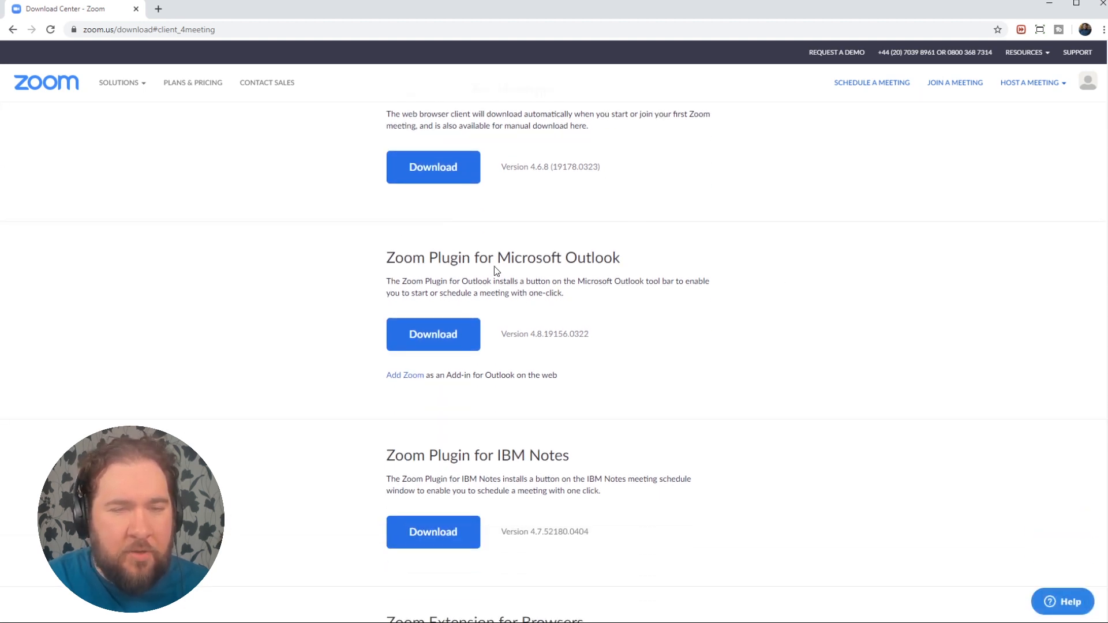
{"action": "scroll", "scroll_direction": "down", "scroll_amount": 3}
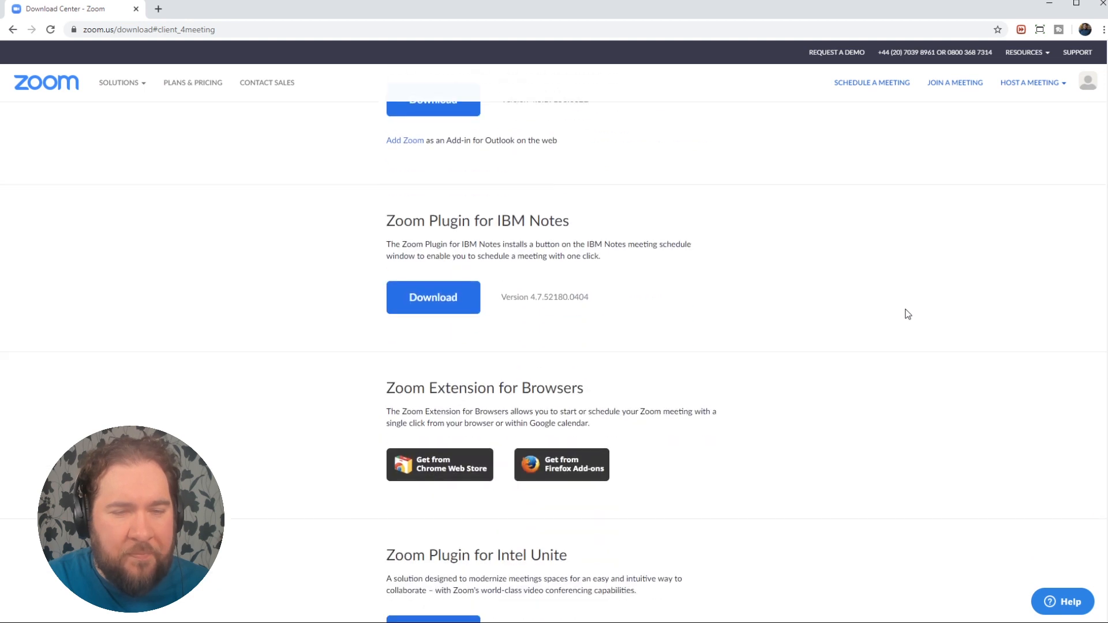
{"action": "scroll", "scroll_direction": "down", "scroll_amount": 3}
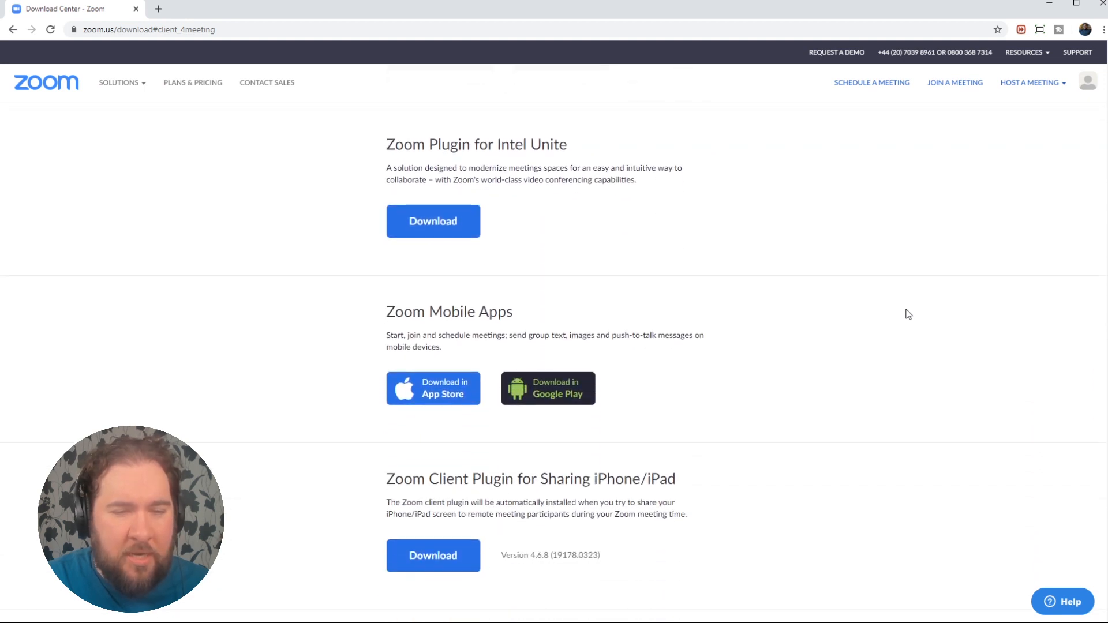
{"action": "scroll", "scroll_direction": "down", "scroll_amount": 3}
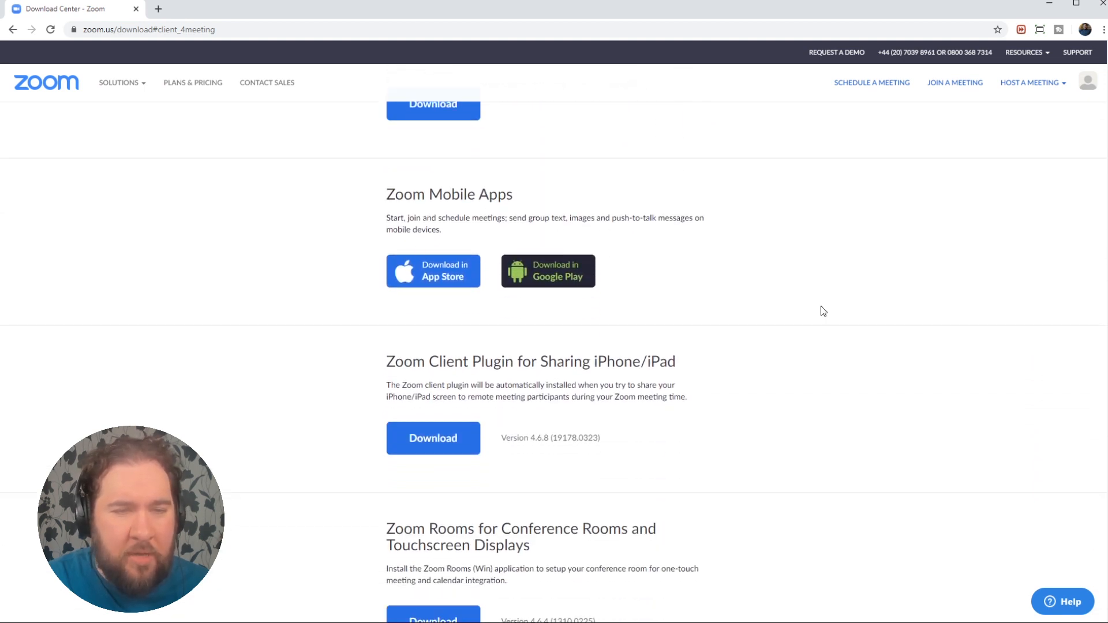
{"action": "scroll", "scroll_direction": "down", "scroll_amount": 3}
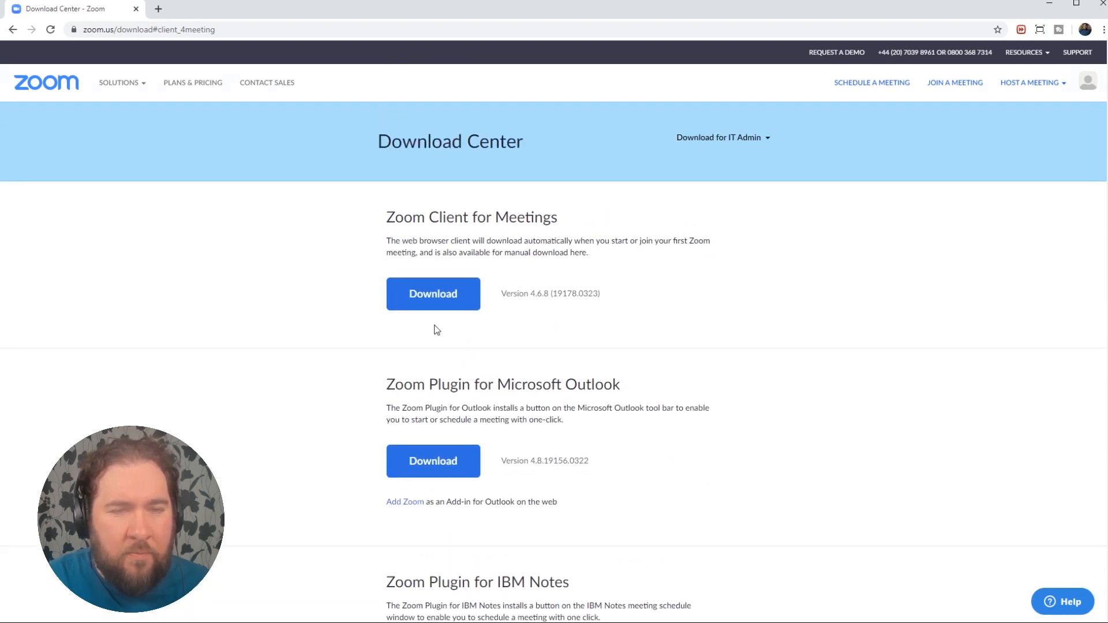
{"action": "mouse_move", "coordinate": [419, 296]}
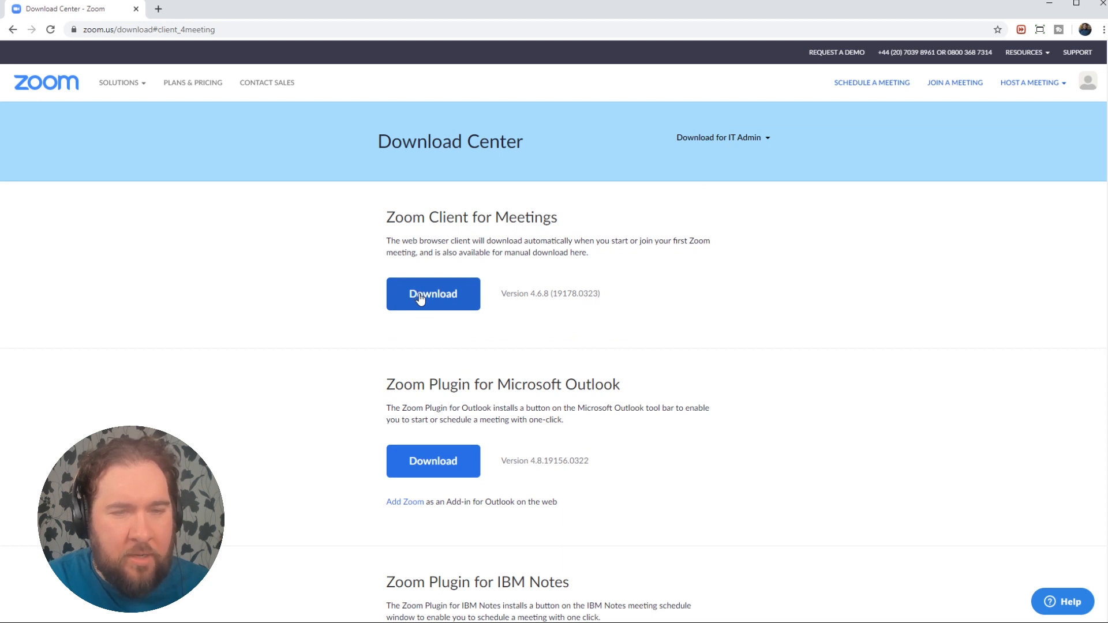
{"action": "left_click", "coordinate": [433, 295]}
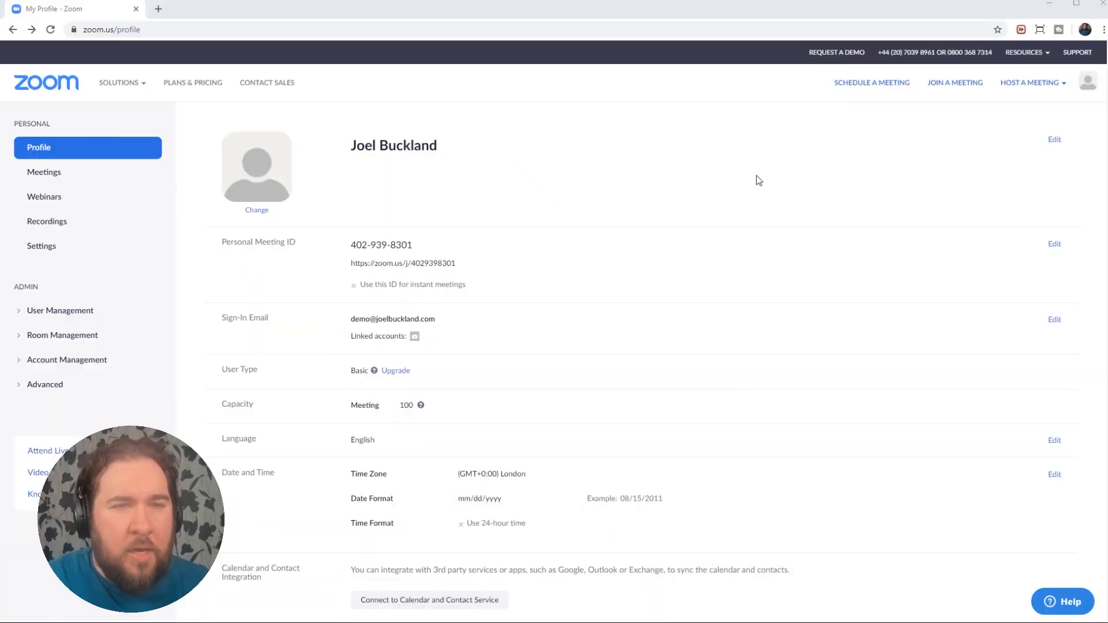
{"action": "mouse_move", "coordinate": [723, 160]}
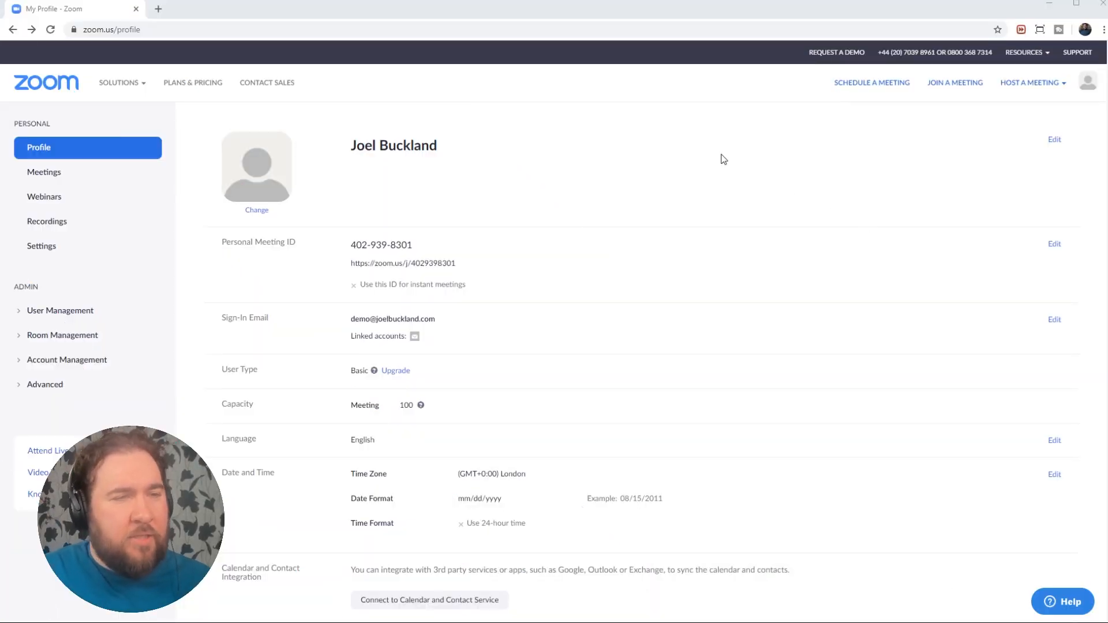
{"action": "mouse_move", "coordinate": [777, 178]}
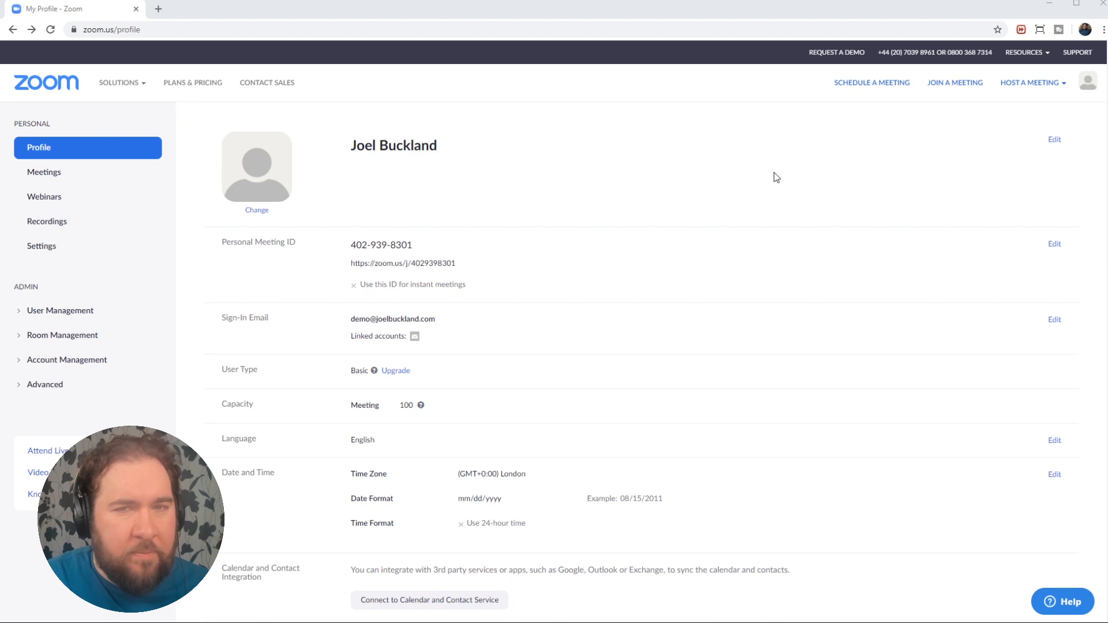
{"action": "mouse_move", "coordinate": [873, 92]}
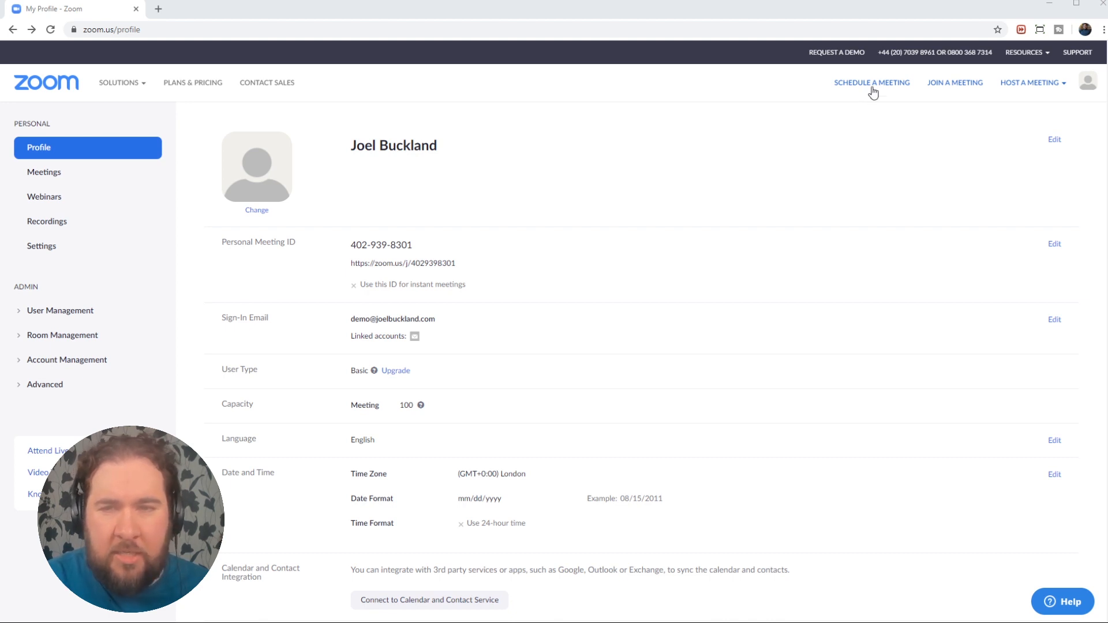
{"action": "mouse_move", "coordinate": [846, 62]}
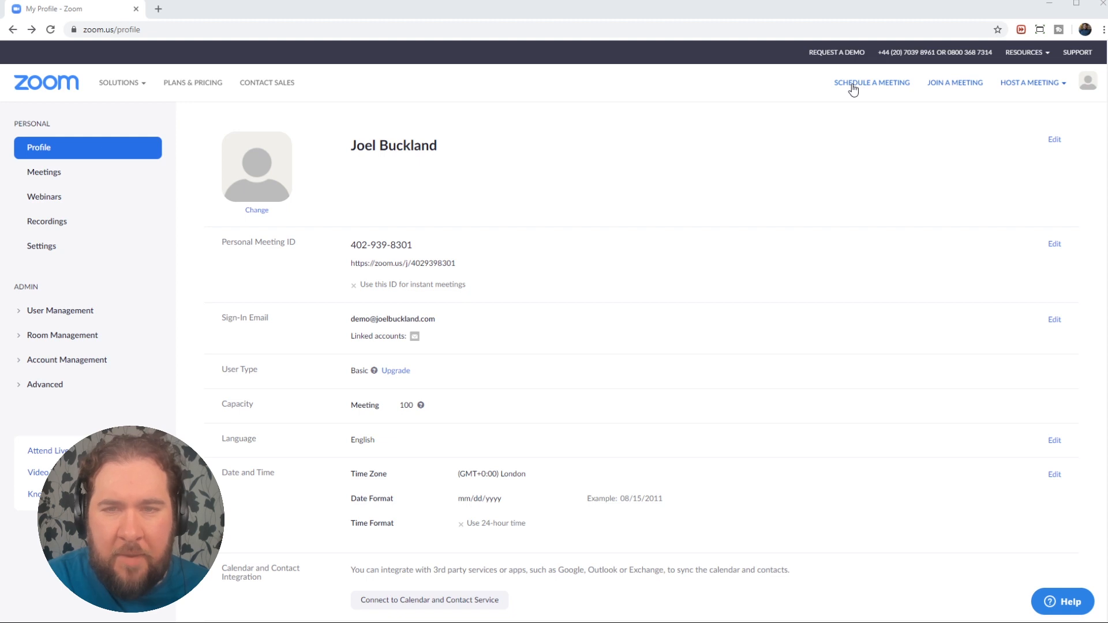
Start scheduling a new meeting from the top navigation bar
{"action": "left_click", "coordinate": [872, 83]}
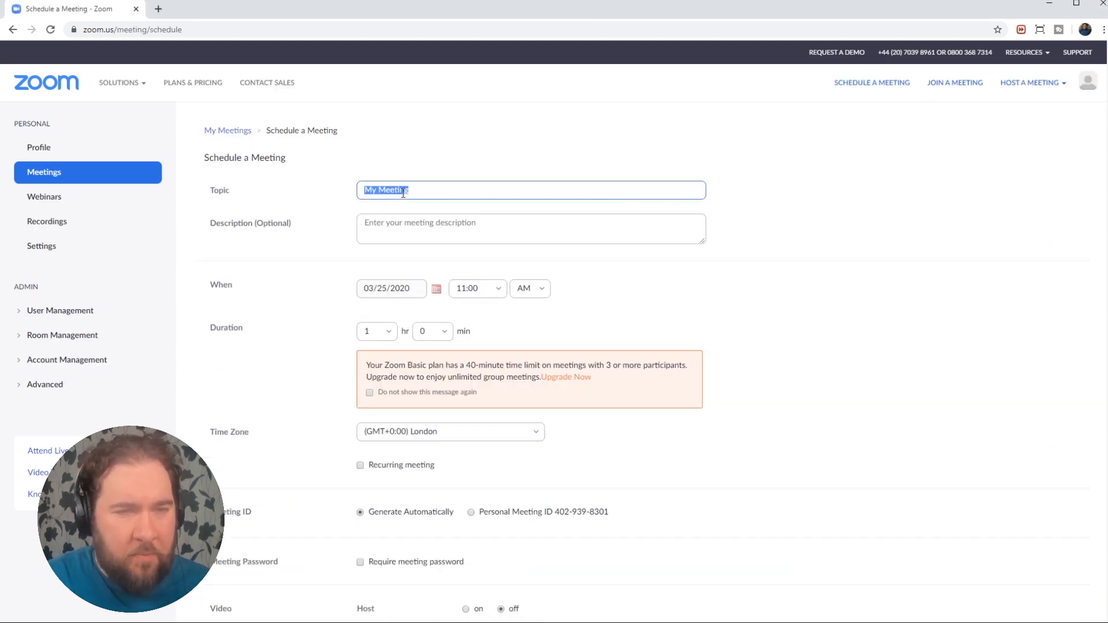
{"action": "scroll", "scroll_direction": "down", "scroll_amount": 3}
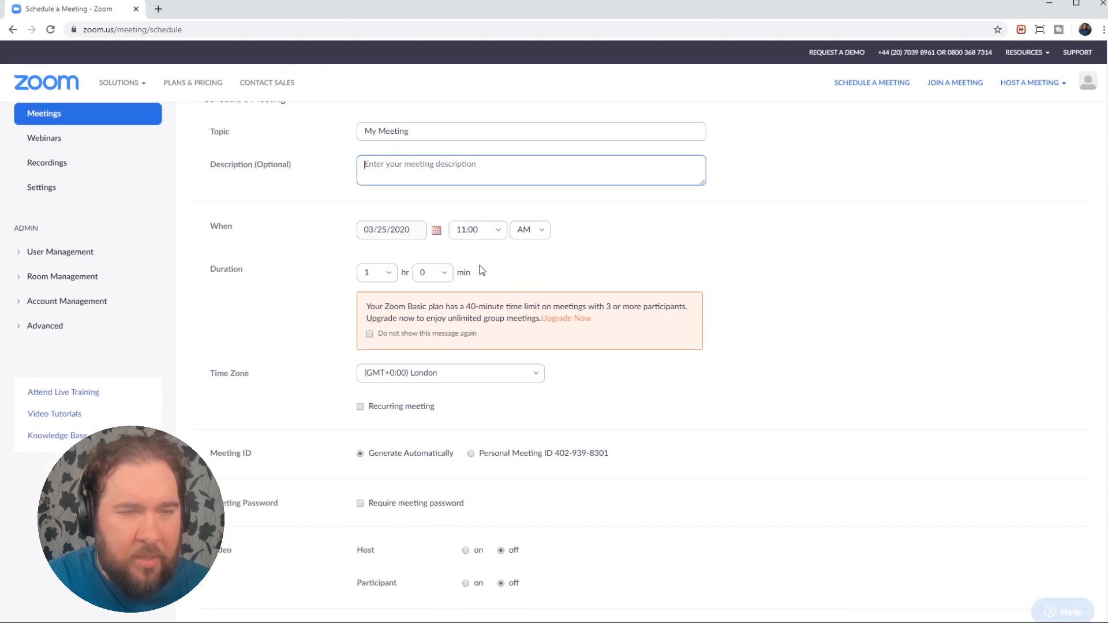
{"action": "left_click", "coordinate": [436, 229]}
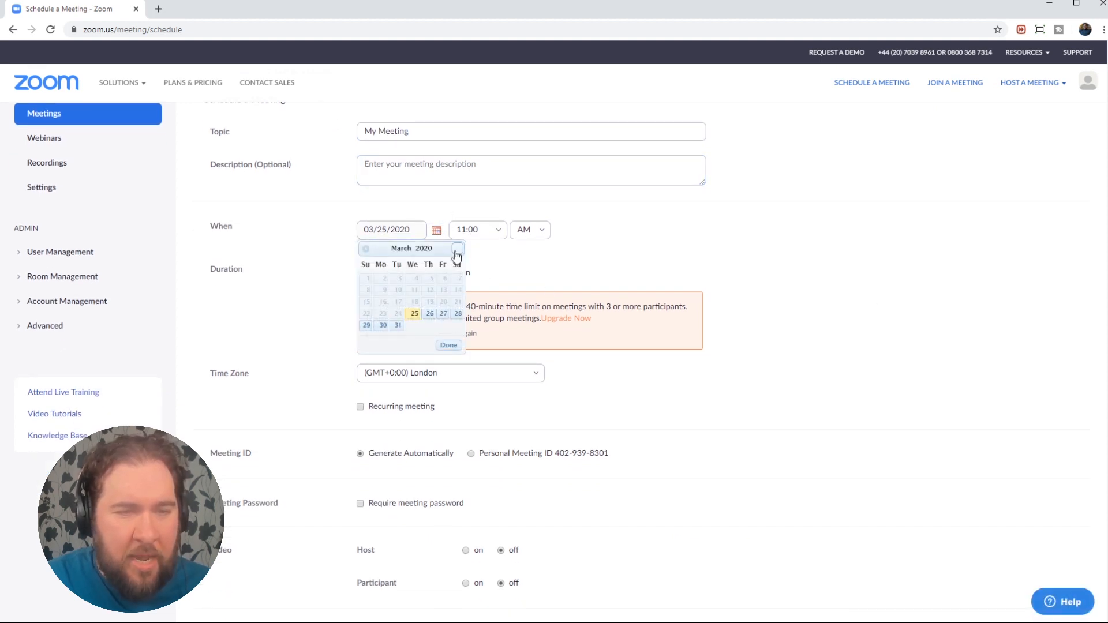
{"action": "left_click", "coordinate": [448, 345]}
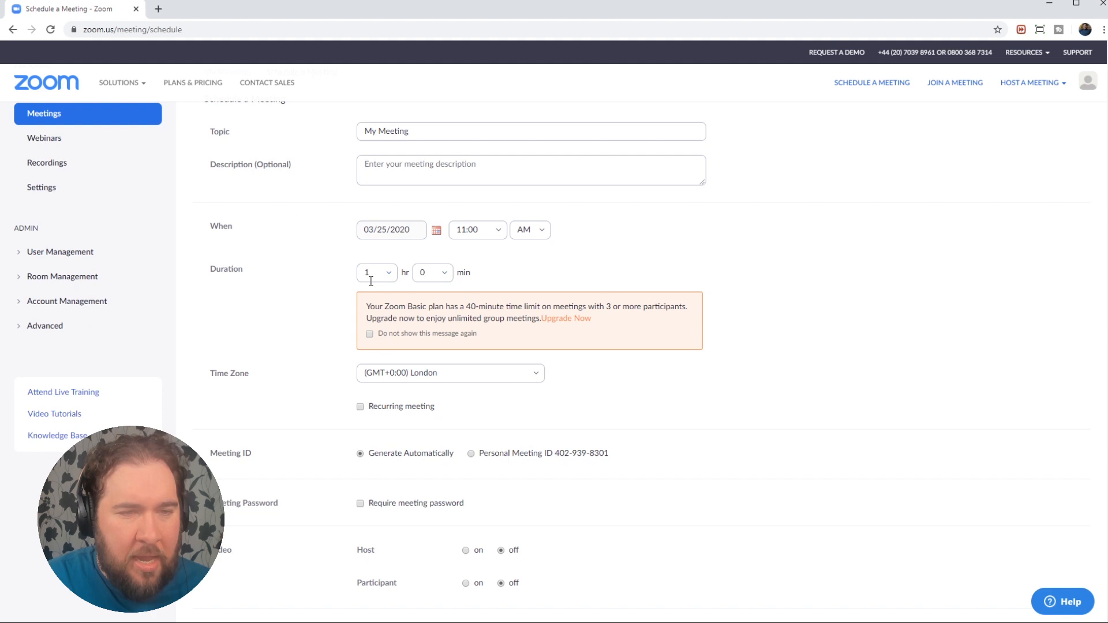
{"action": "mouse_move", "coordinate": [312, 304]}
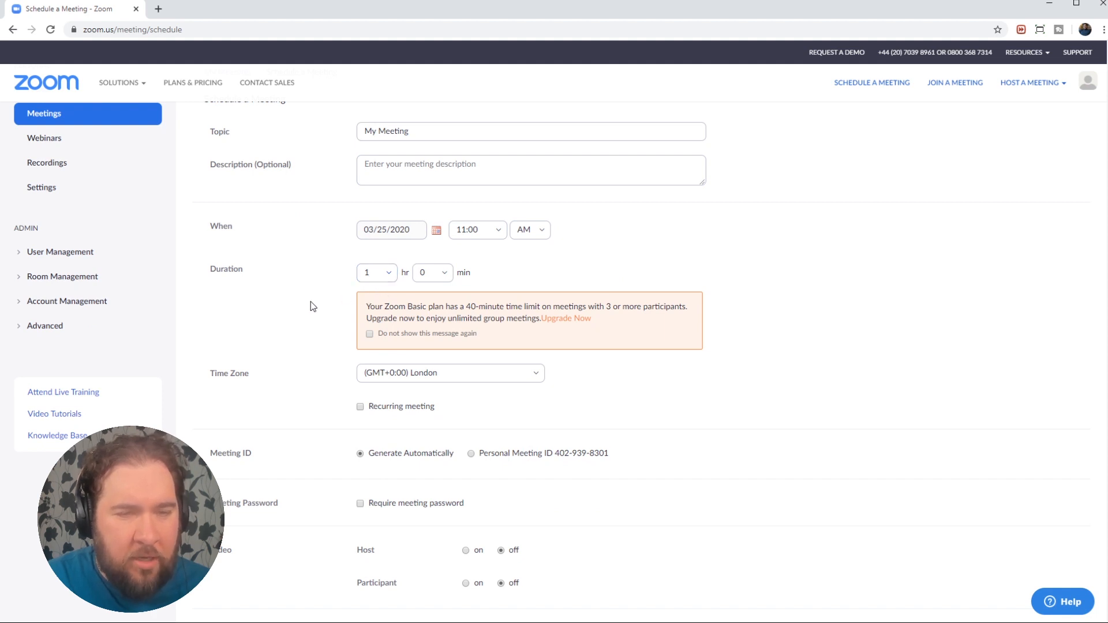
{"action": "mouse_move", "coordinate": [321, 294]}
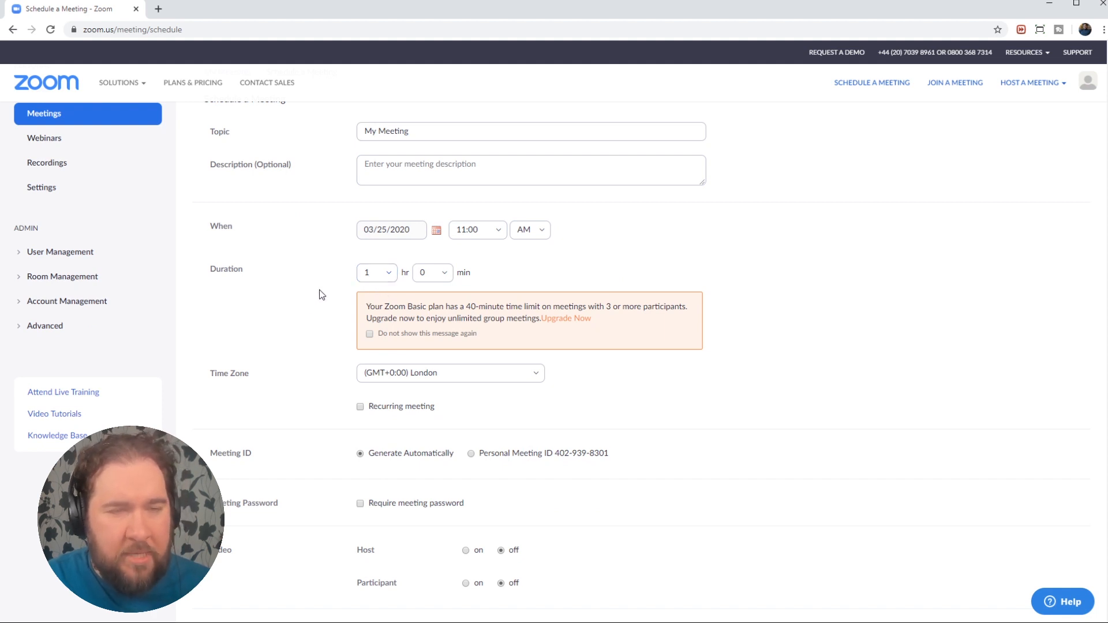
{"action": "mouse_move", "coordinate": [341, 317]}
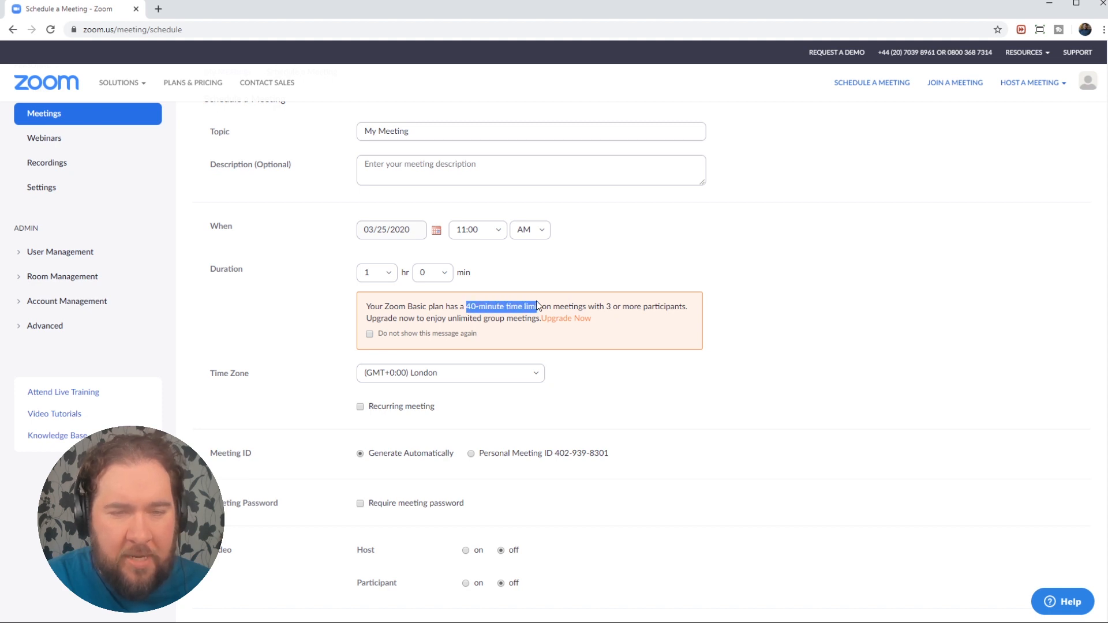
{"action": "mouse_move", "coordinate": [840, 316]}
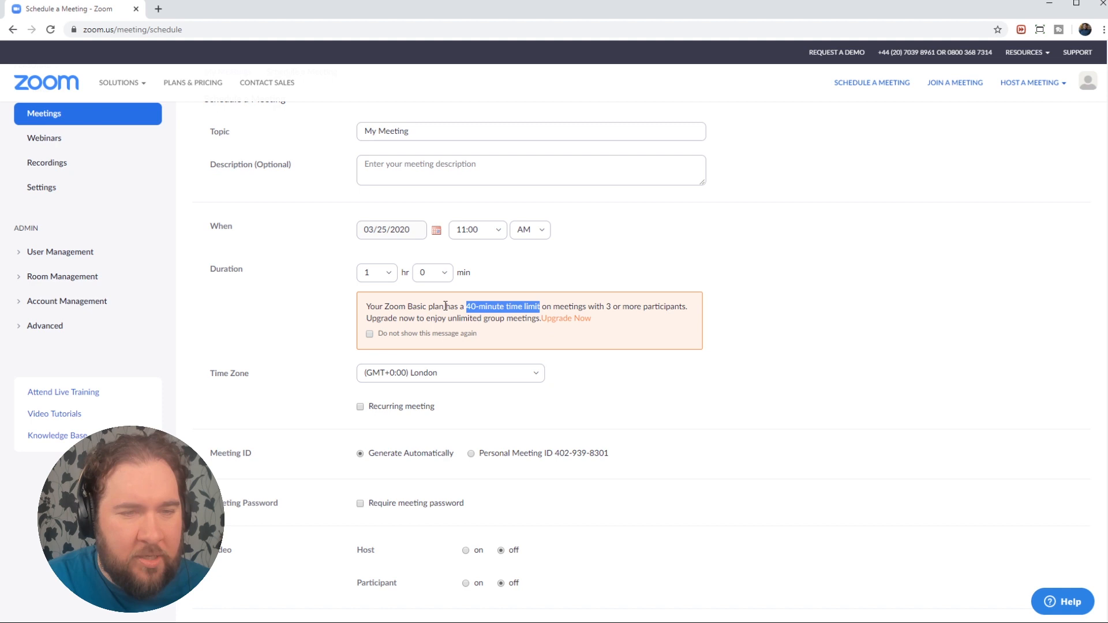
{"action": "scroll", "scroll_direction": "down", "scroll_amount": 3}
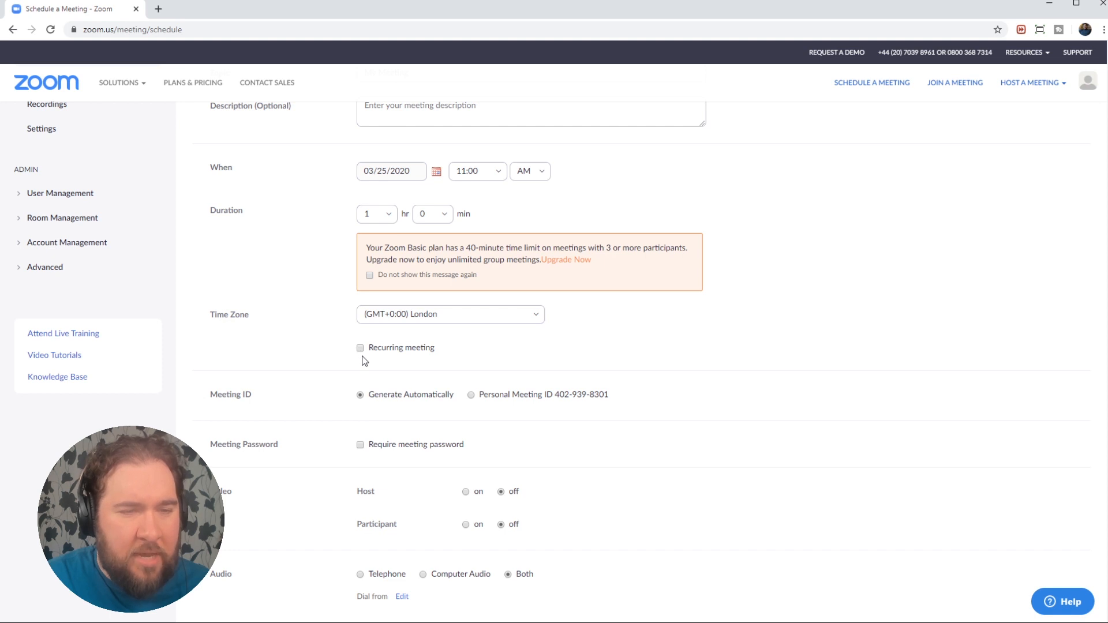
Preview the recurring meeting options, then leave the meeting non-recurring
{"action": "left_click", "coordinate": [360, 347]}
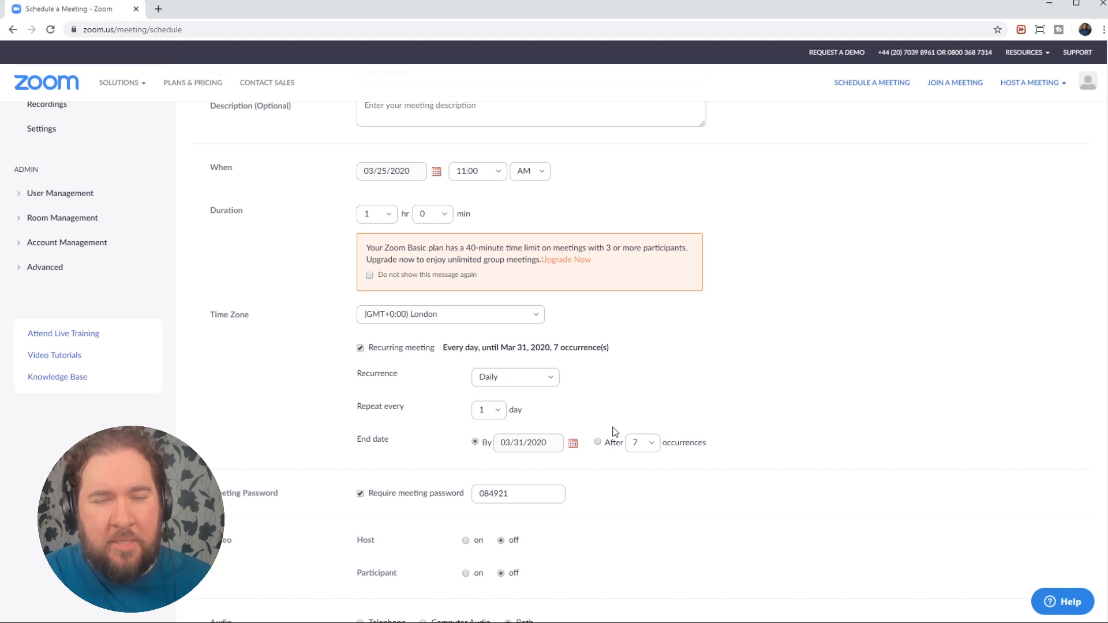
{"action": "left_click", "coordinate": [360, 347]}
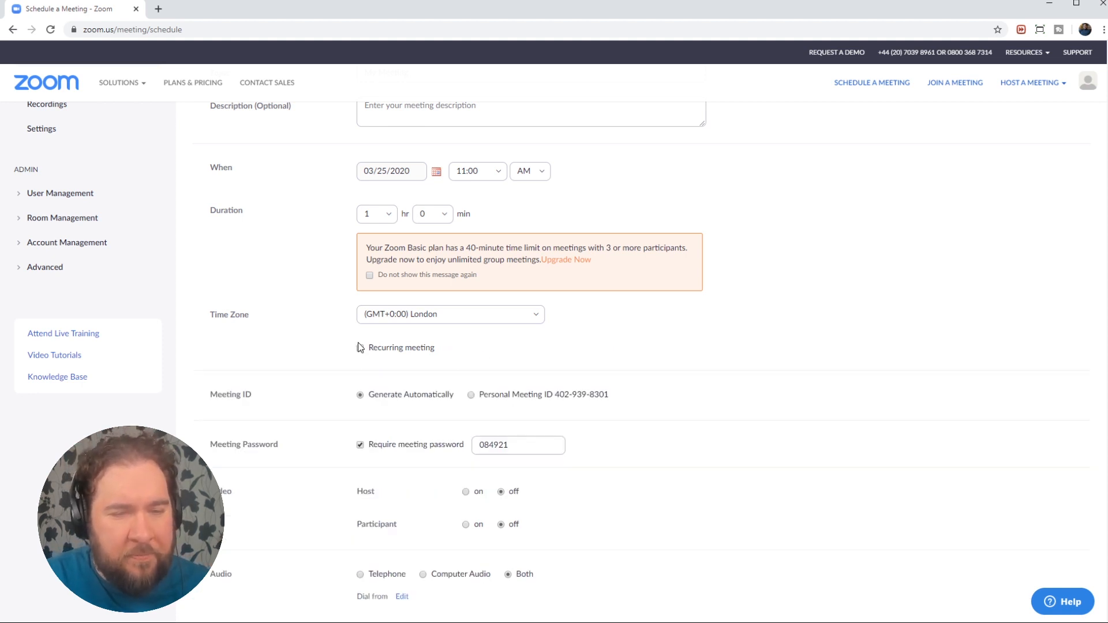
Toggle the meeting password off and back on so it stays required
{"action": "scroll", "scroll_direction": "down", "scroll_amount": 3}
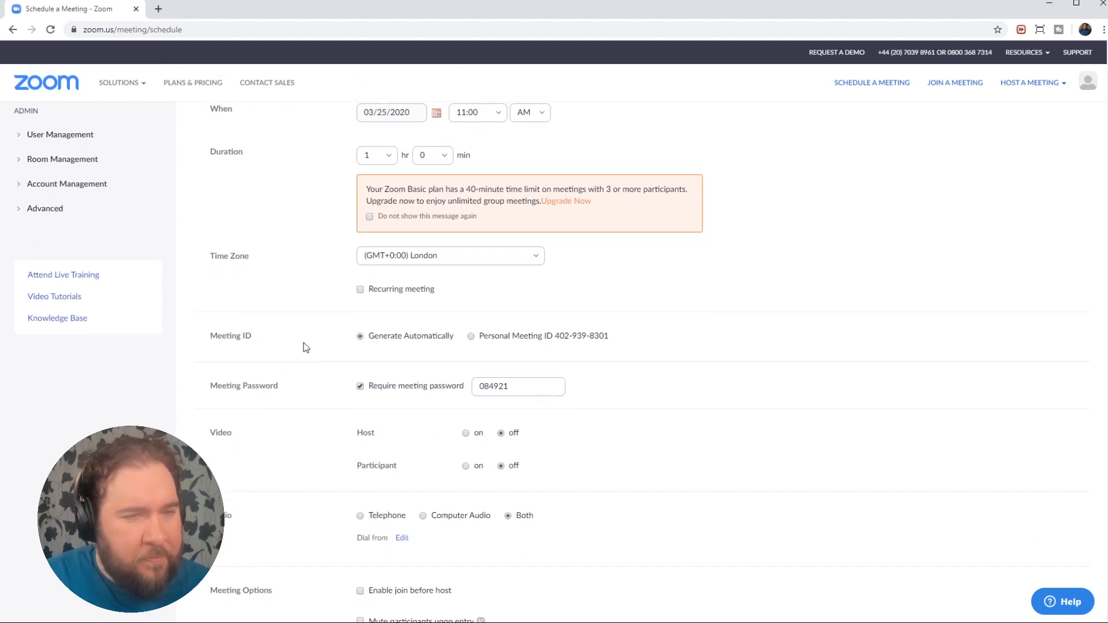
{"action": "scroll", "scroll_direction": "down", "scroll_amount": 3}
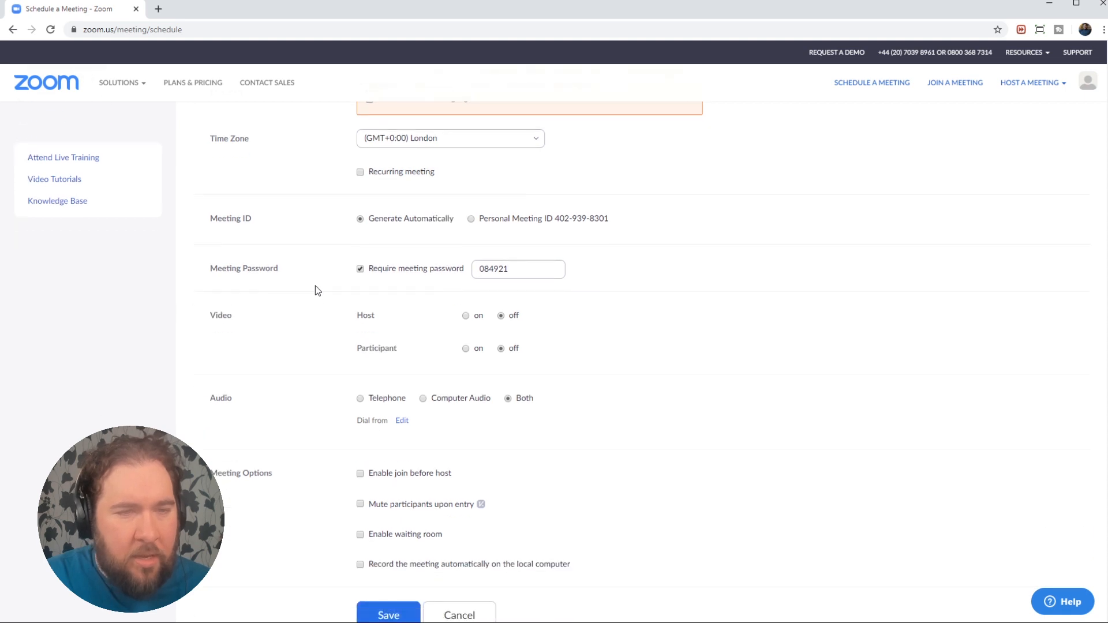
{"action": "scroll", "scroll_direction": "down", "scroll_amount": 3}
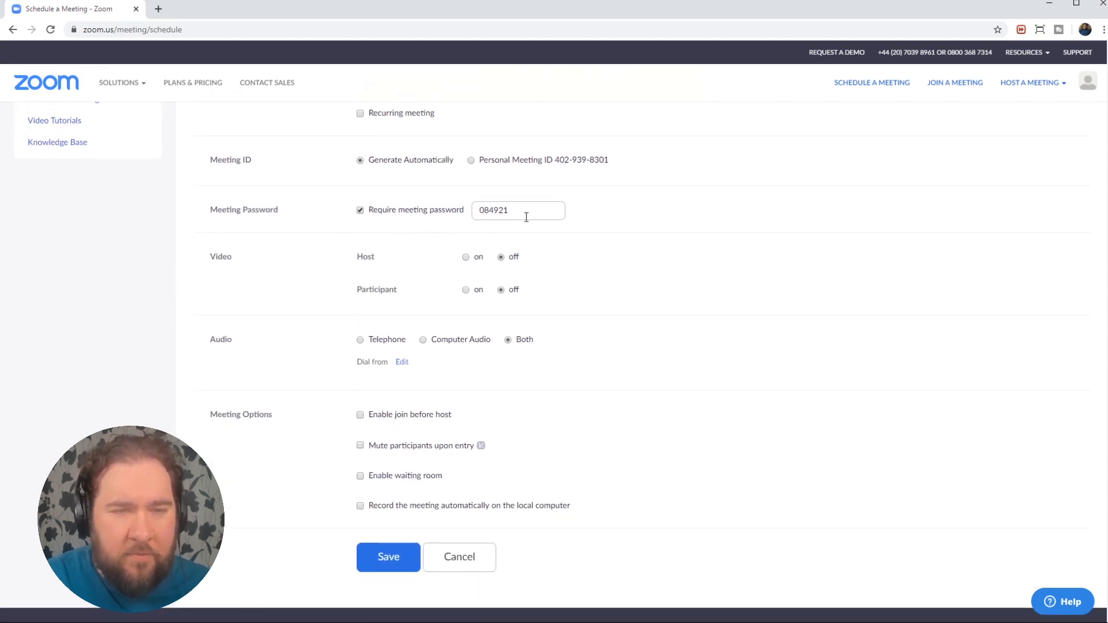
{"action": "left_click", "coordinate": [360, 204]}
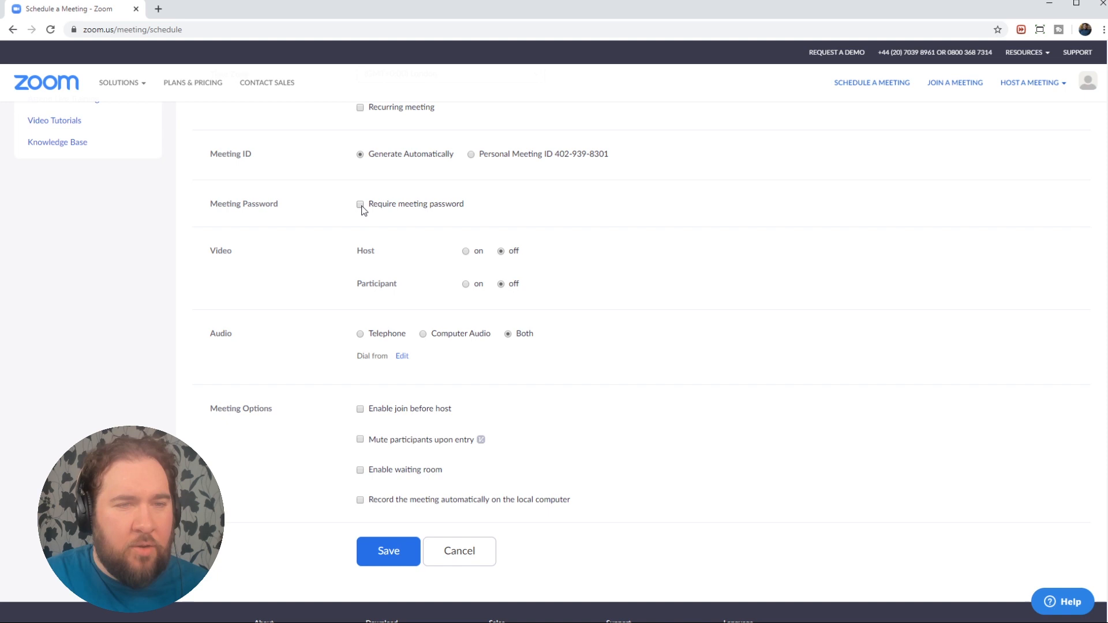
{"action": "left_click", "coordinate": [360, 203]}
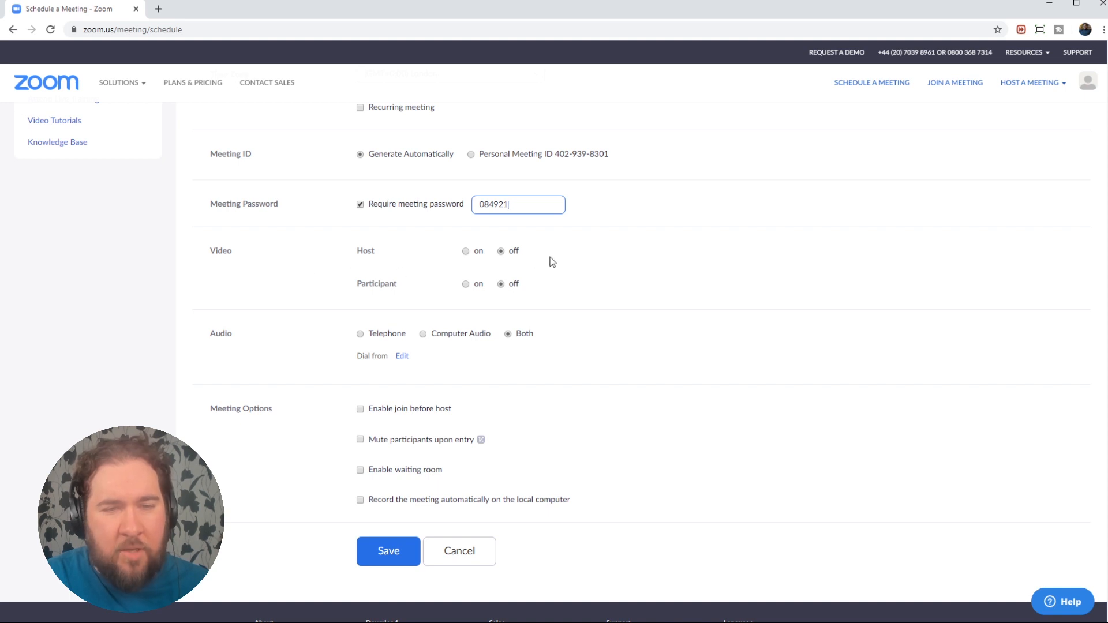
{"action": "mouse_move", "coordinate": [620, 270]}
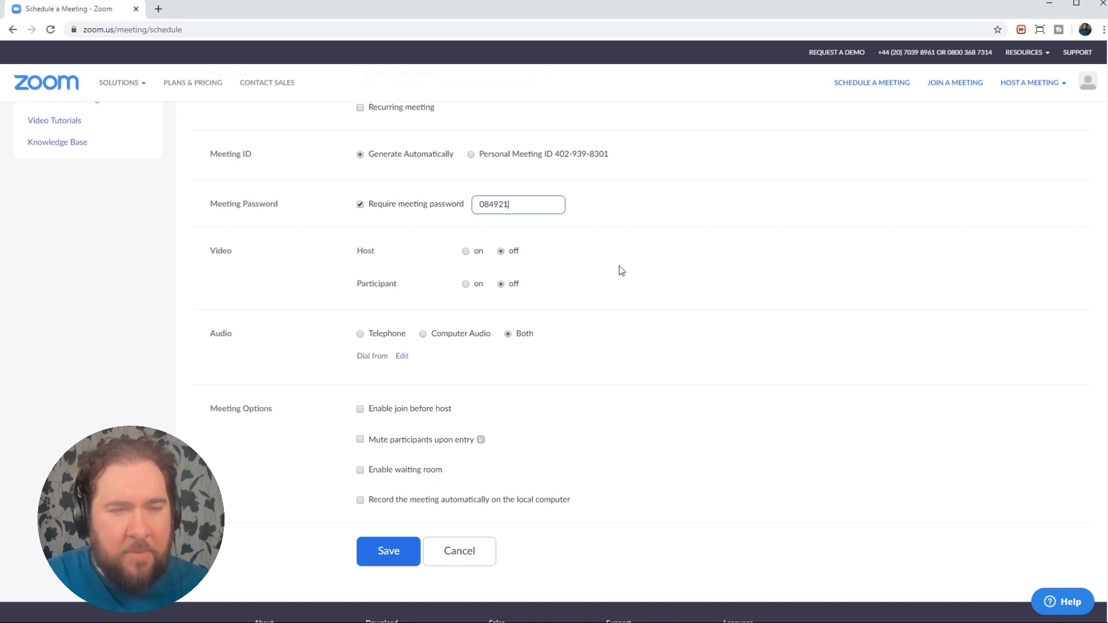
{"action": "mouse_move", "coordinate": [469, 259]}
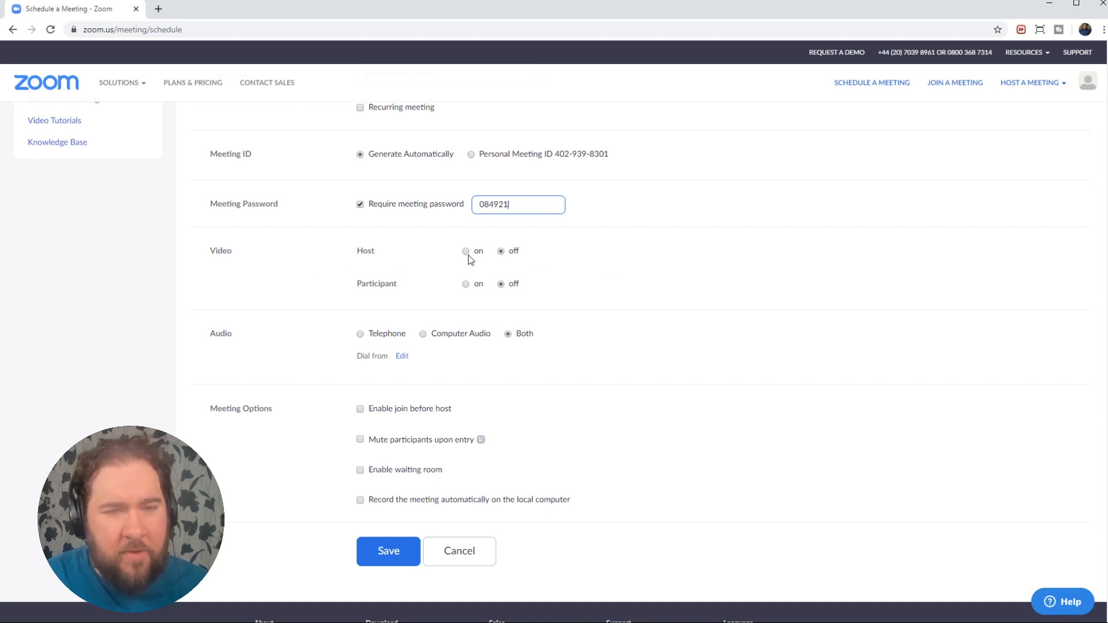
Set the host's video to on when the meeting starts
{"action": "left_click", "coordinate": [464, 252]}
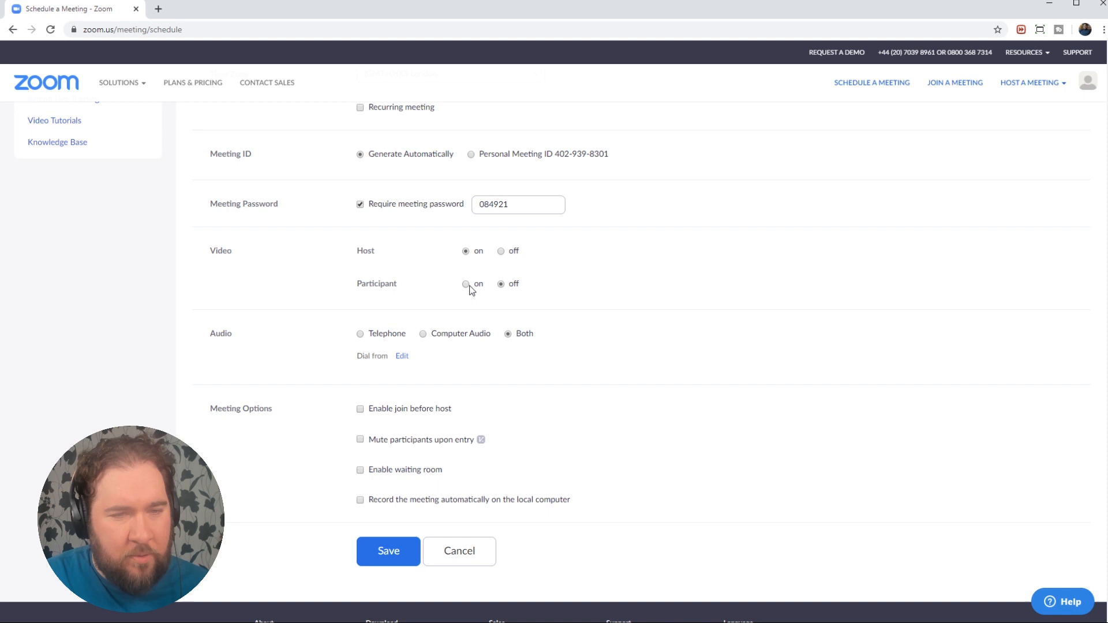
{"action": "scroll", "scroll_direction": "down", "scroll_amount": 3}
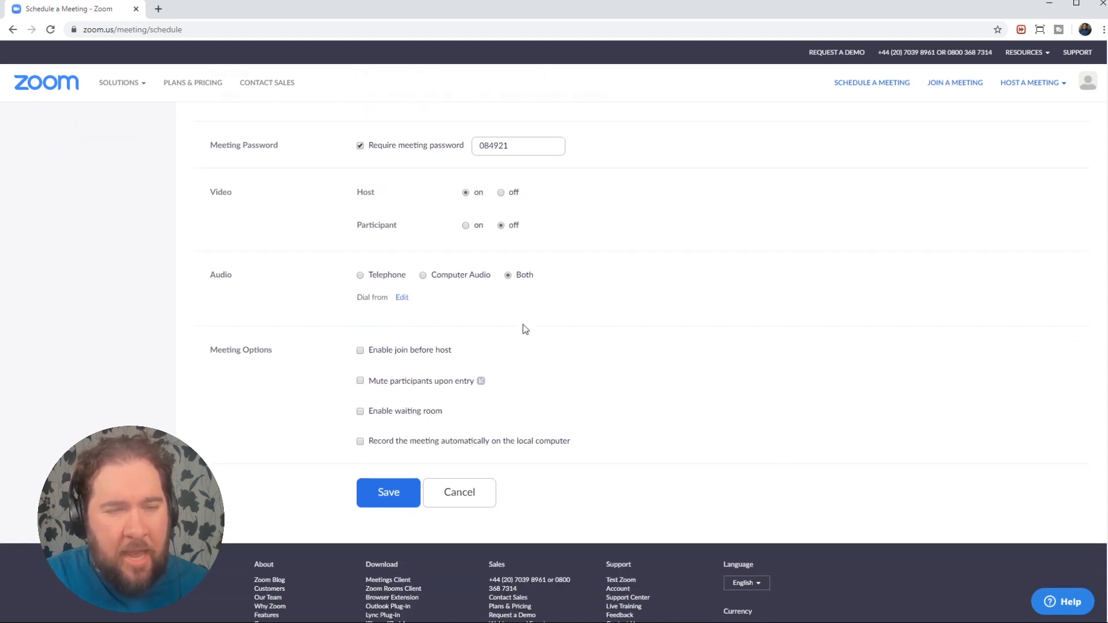
{"action": "mouse_move", "coordinate": [471, 289]}
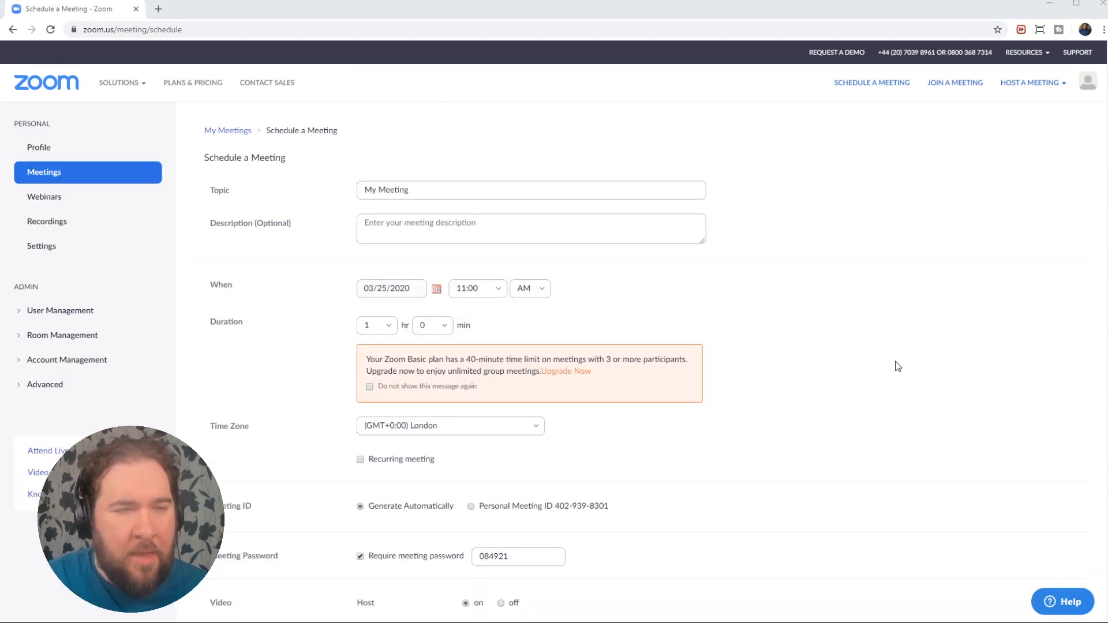
Enable the waiting room under Meeting Options
{"action": "scroll", "scroll_direction": "down", "scroll_amount": 3}
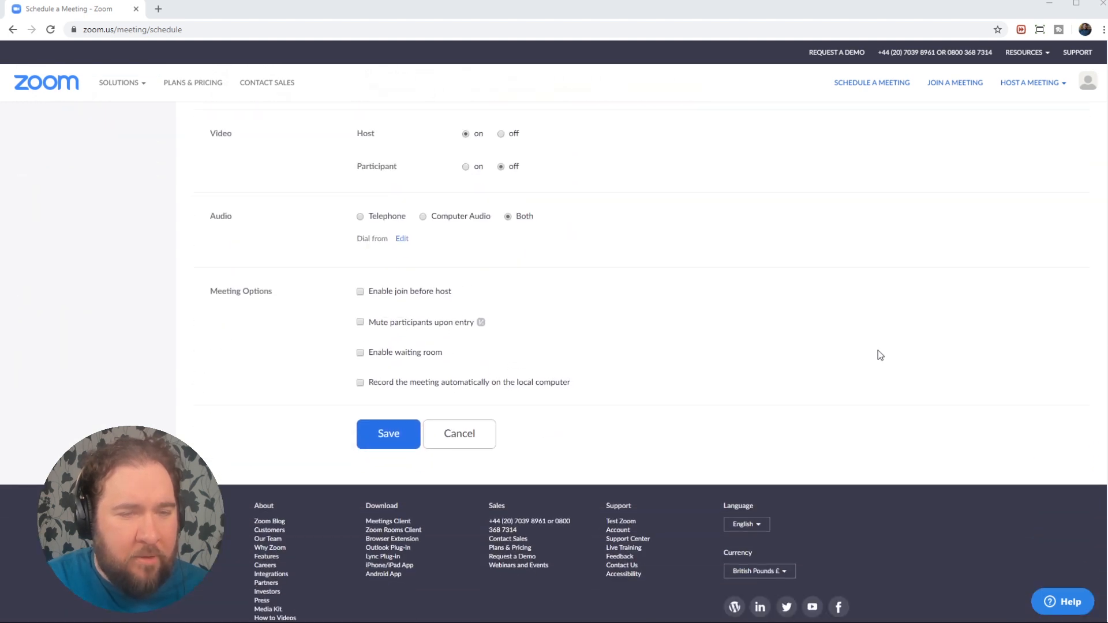
{"action": "mouse_move", "coordinate": [374, 305]}
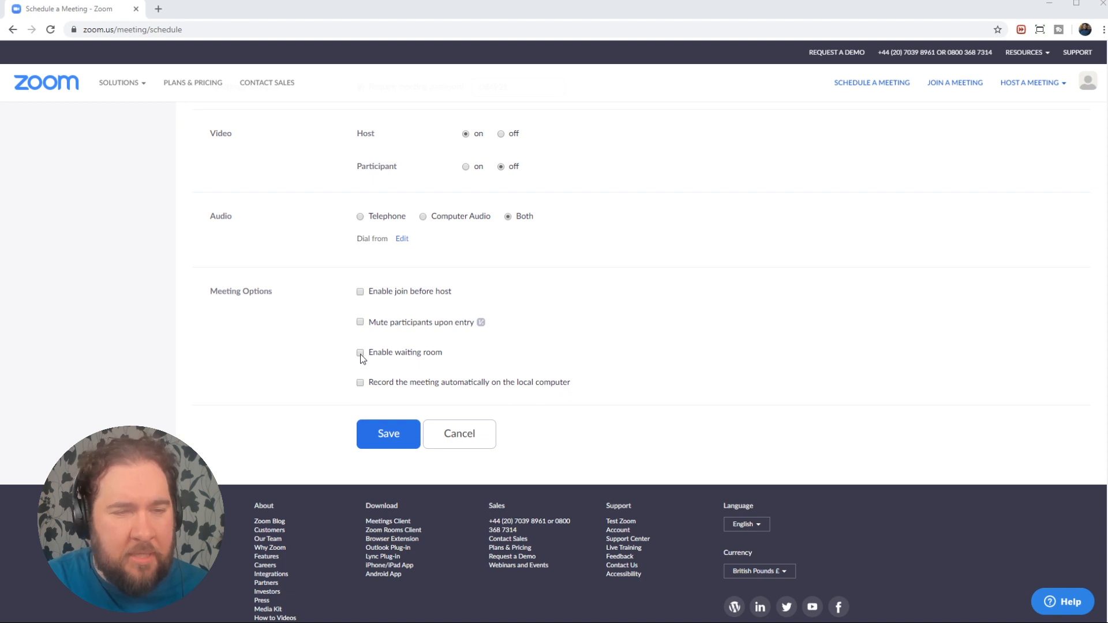
{"action": "left_click", "coordinate": [360, 353]}
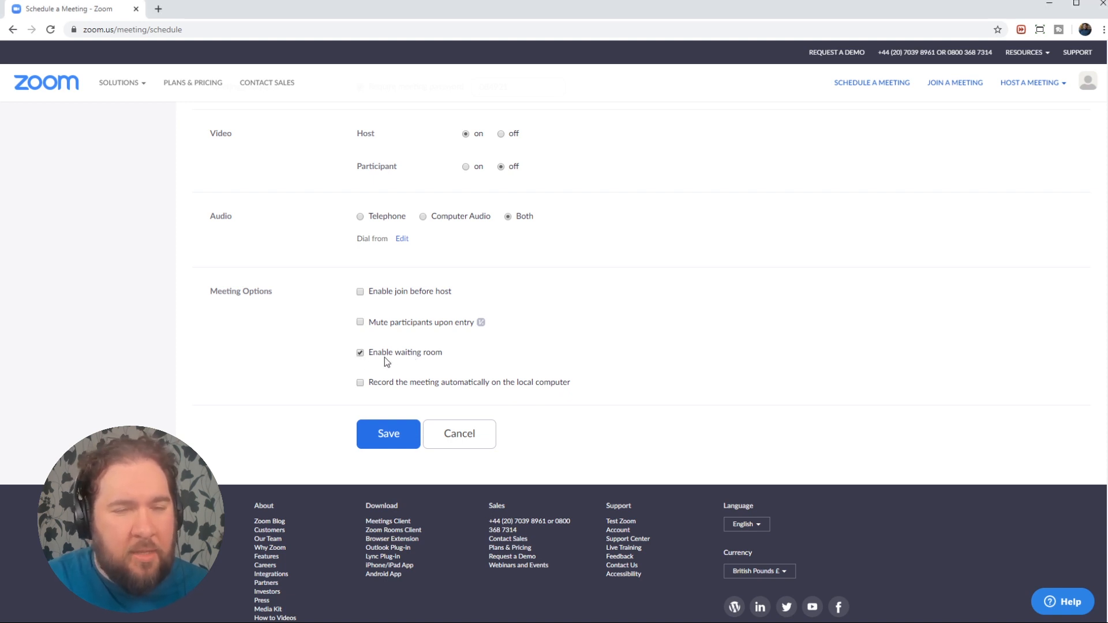
{"action": "mouse_move", "coordinate": [418, 353]}
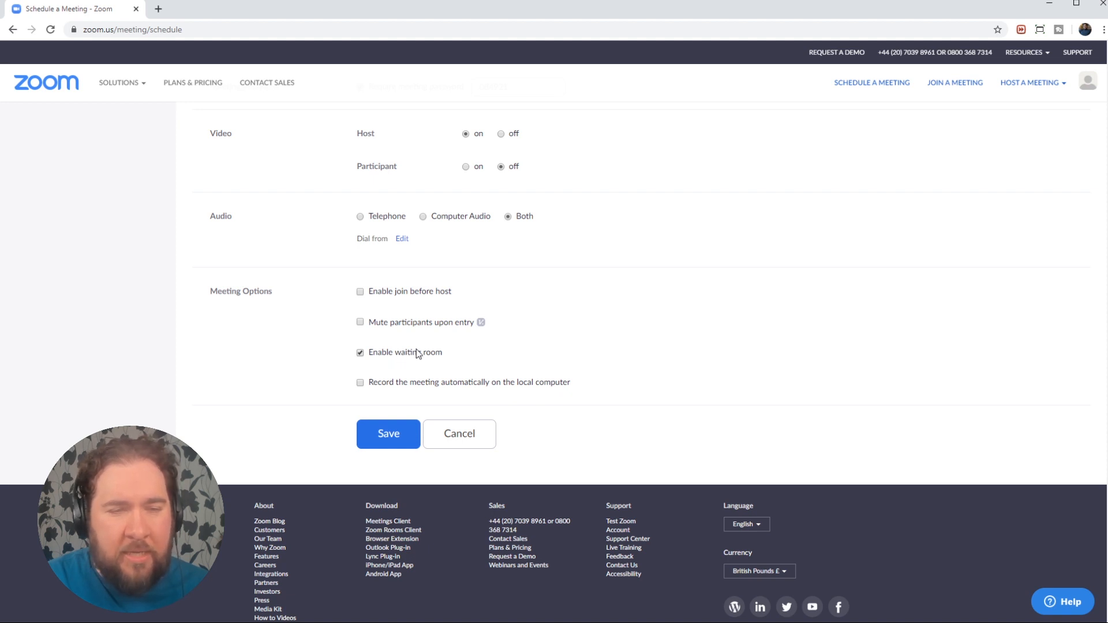
{"action": "mouse_move", "coordinate": [529, 349]}
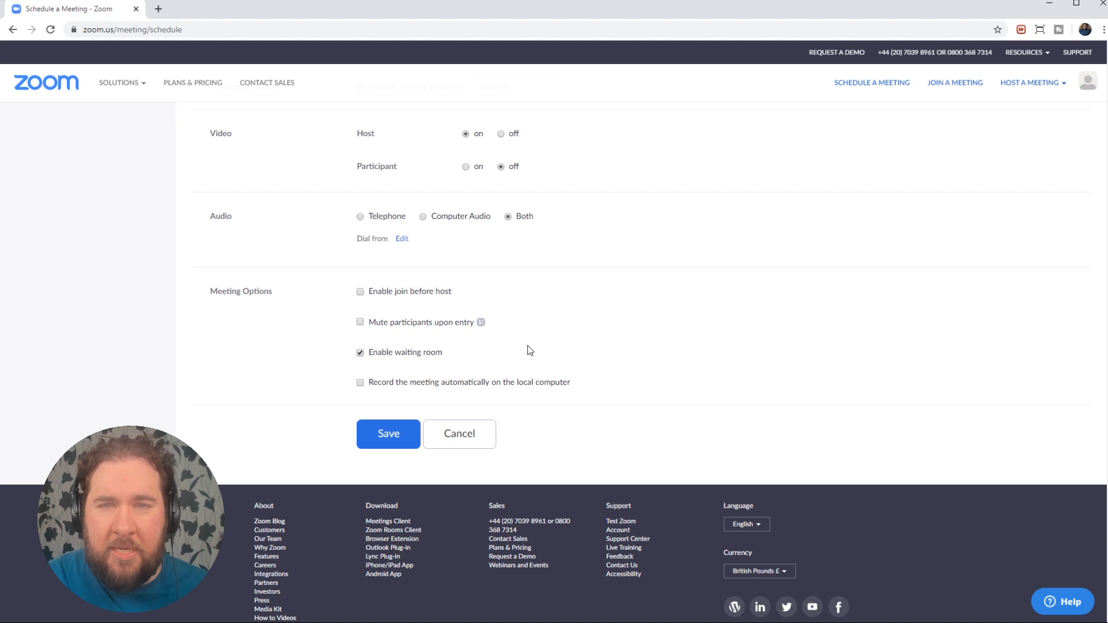
{"action": "mouse_move", "coordinate": [464, 353]}
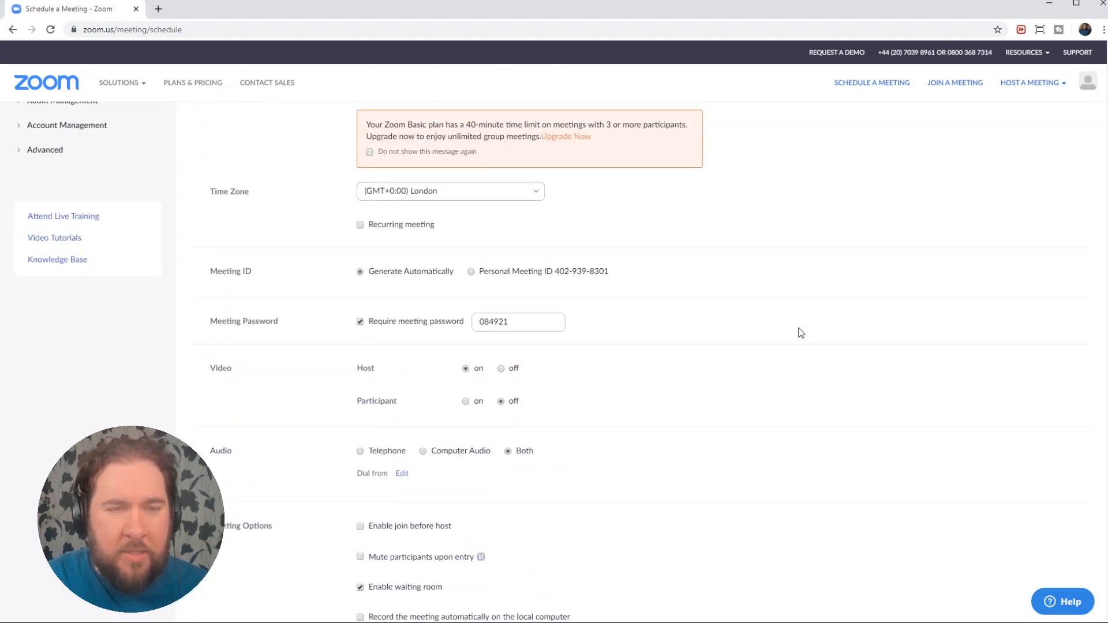
Mute participants upon entry and record the meeting automatically on the local computer
{"action": "scroll", "scroll_direction": "down", "scroll_amount": 3}
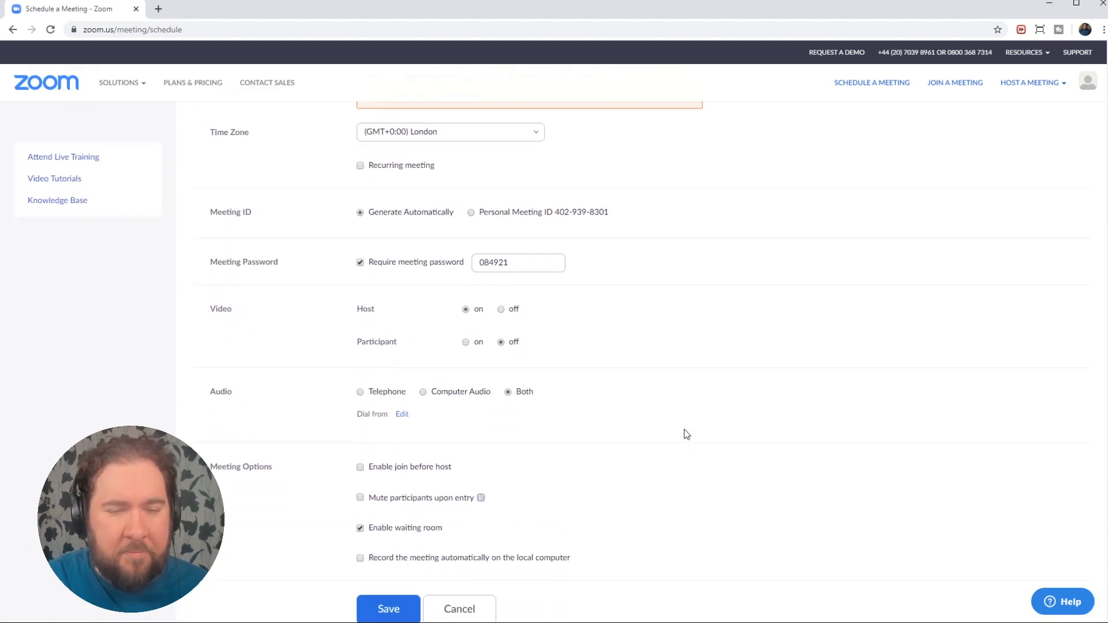
{"action": "scroll", "scroll_direction": "down", "scroll_amount": 3}
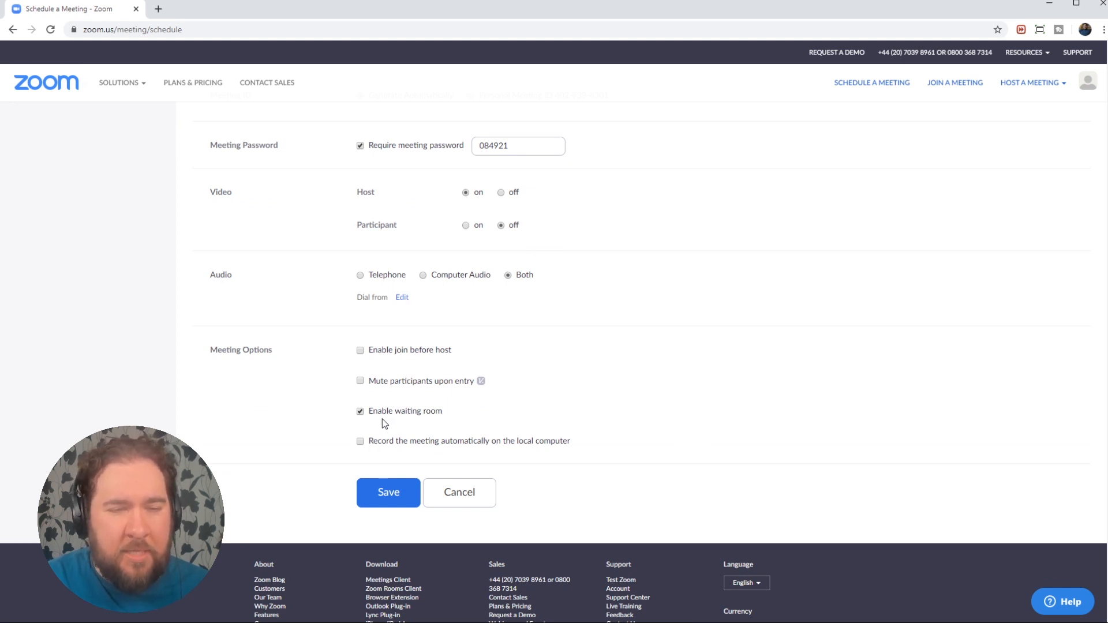
{"action": "mouse_move", "coordinate": [682, 414]}
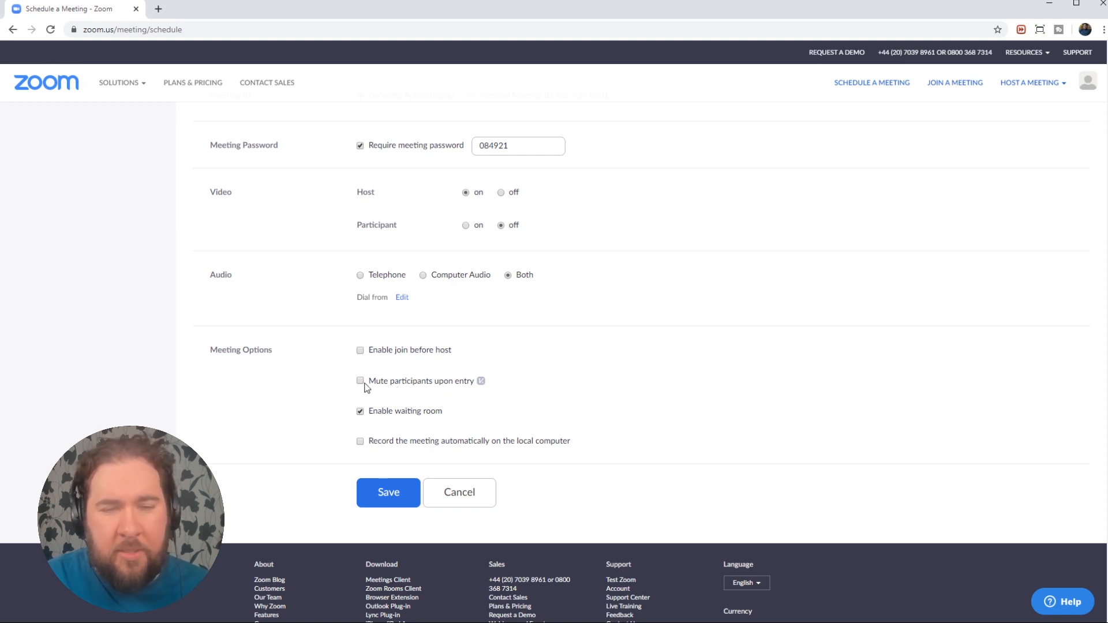
{"action": "left_click", "coordinate": [360, 381]}
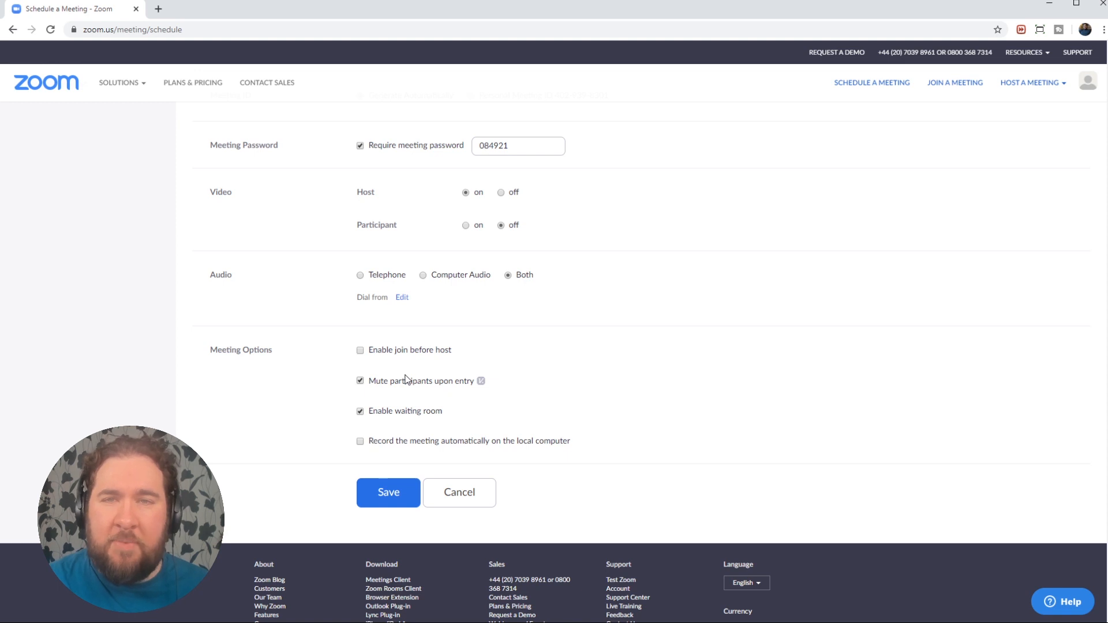
{"action": "mouse_move", "coordinate": [434, 392]}
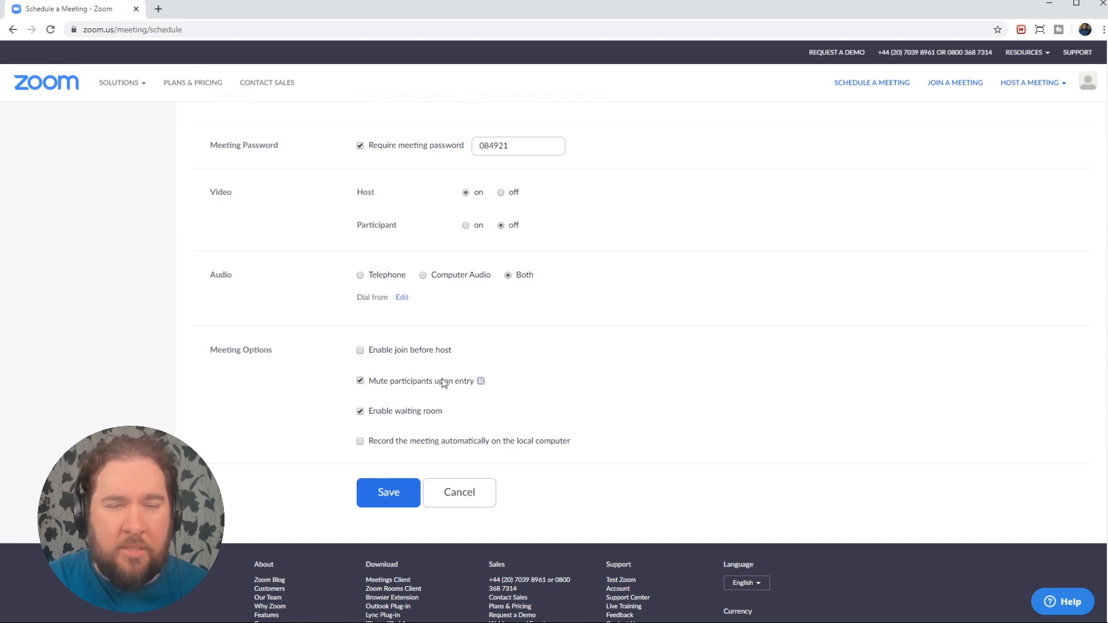
{"action": "mouse_move", "coordinate": [635, 381]}
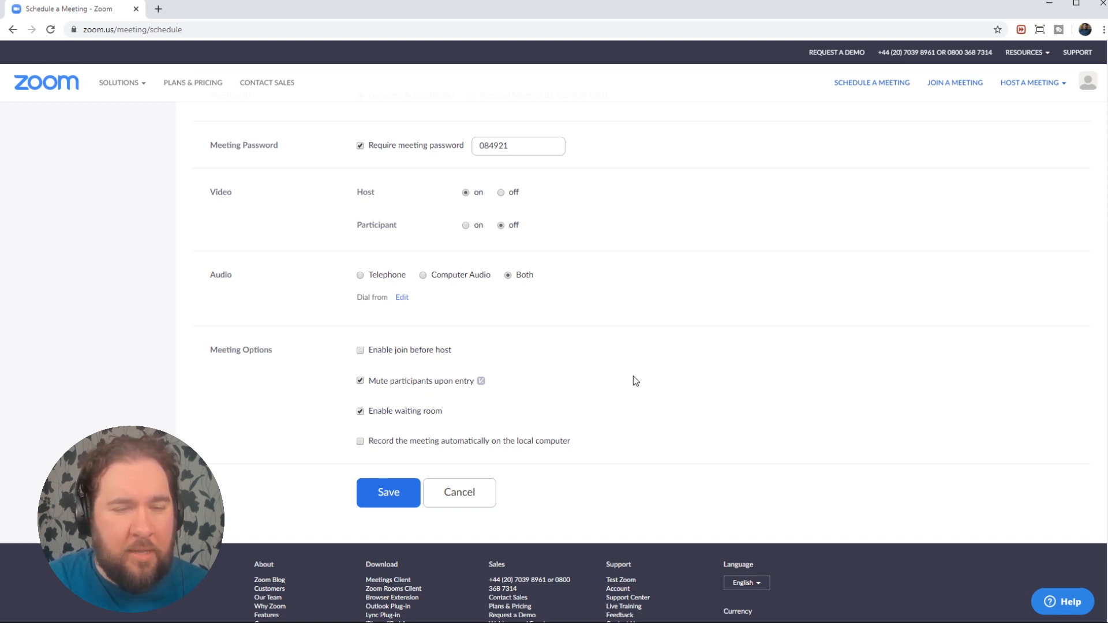
{"action": "mouse_move", "coordinate": [670, 415]}
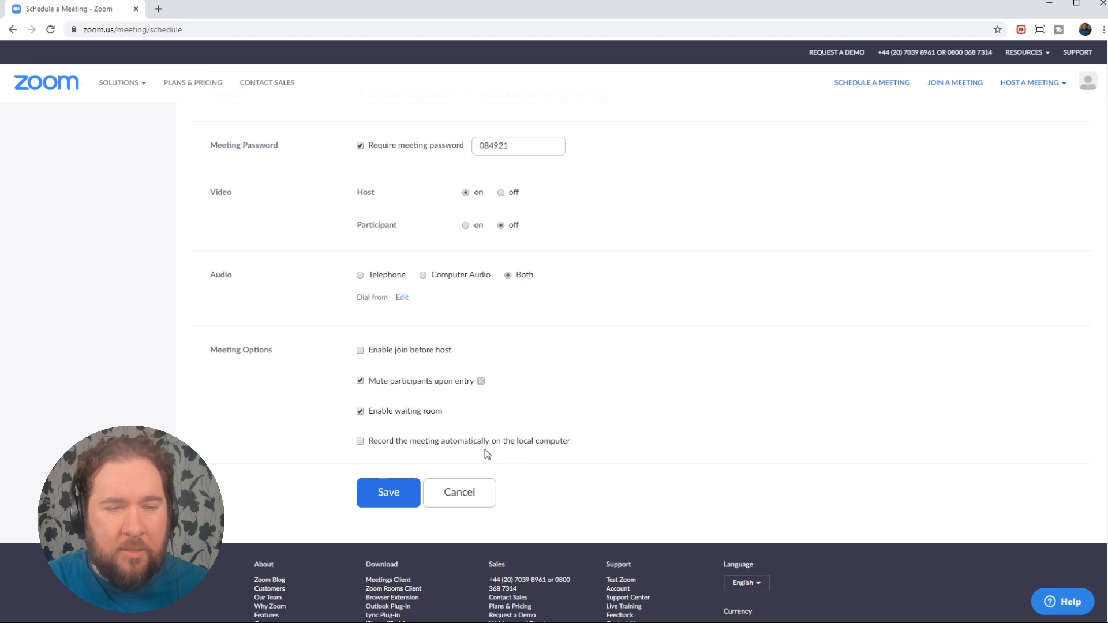
{"action": "mouse_move", "coordinate": [481, 451]}
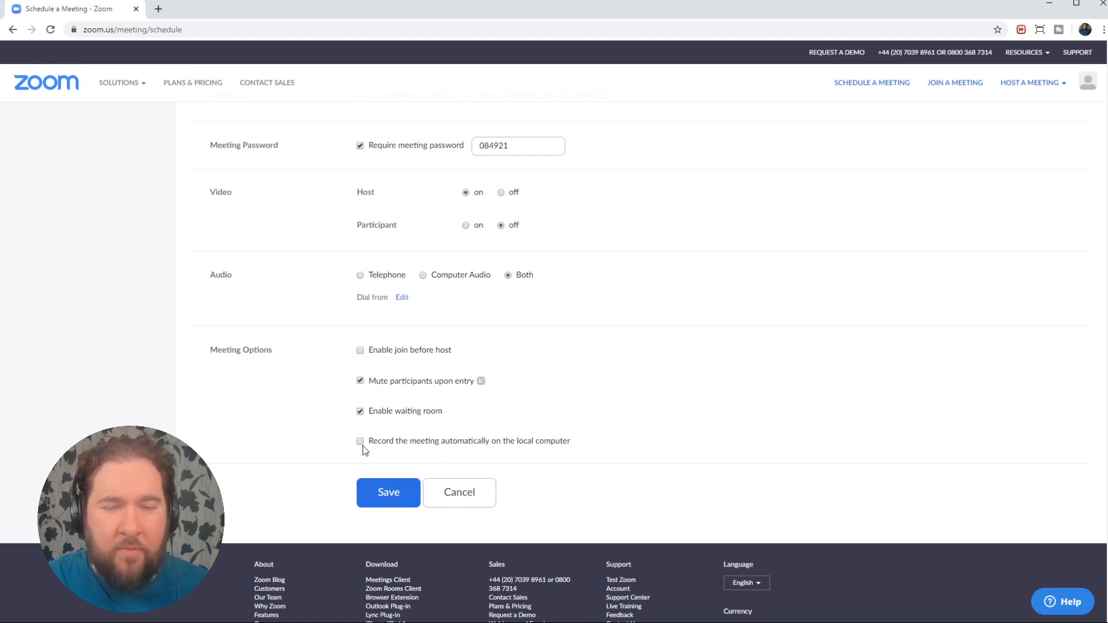
{"action": "left_click", "coordinate": [360, 441]}
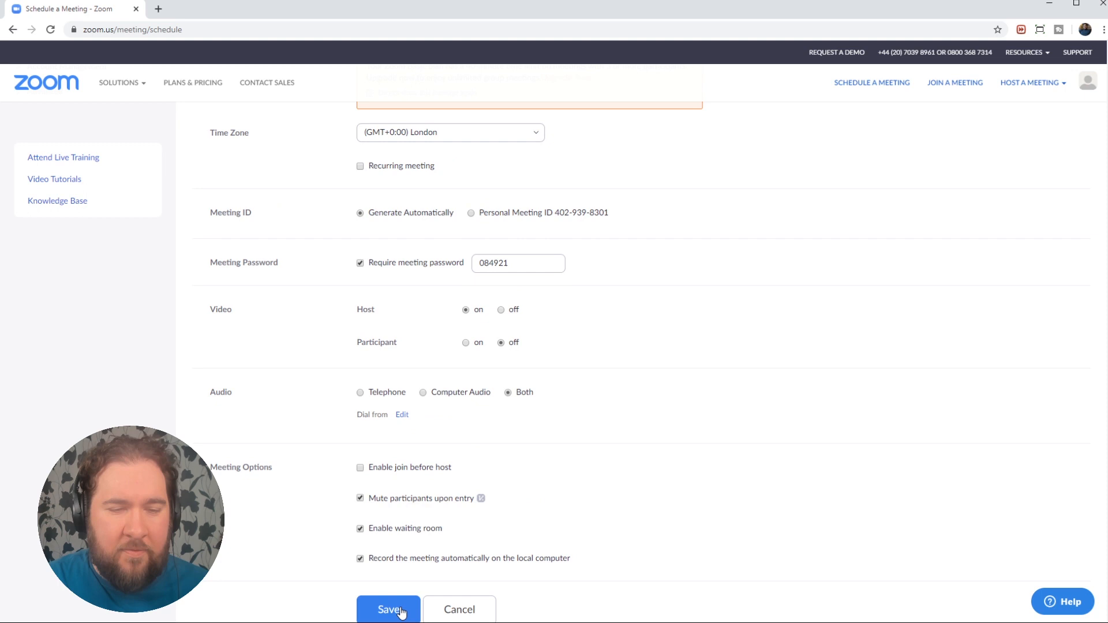
Save the scheduled meeting and review its information page with ID, link and password
{"action": "left_click", "coordinate": [389, 609]}
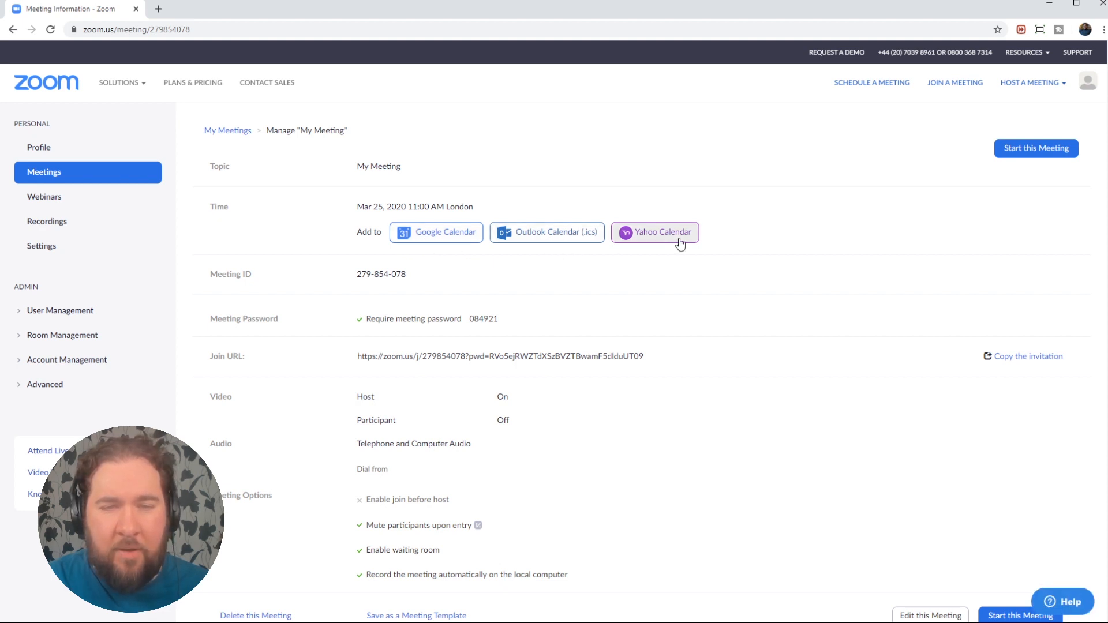
{"action": "mouse_move", "coordinate": [914, 363]}
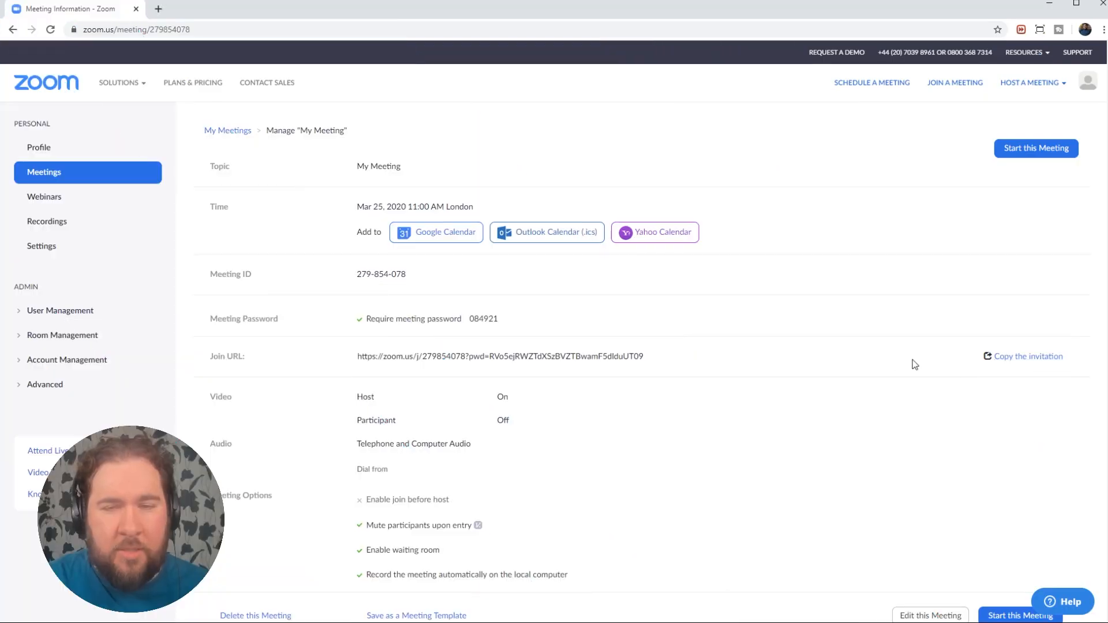
{"action": "scroll", "scroll_direction": "down", "scroll_amount": 3}
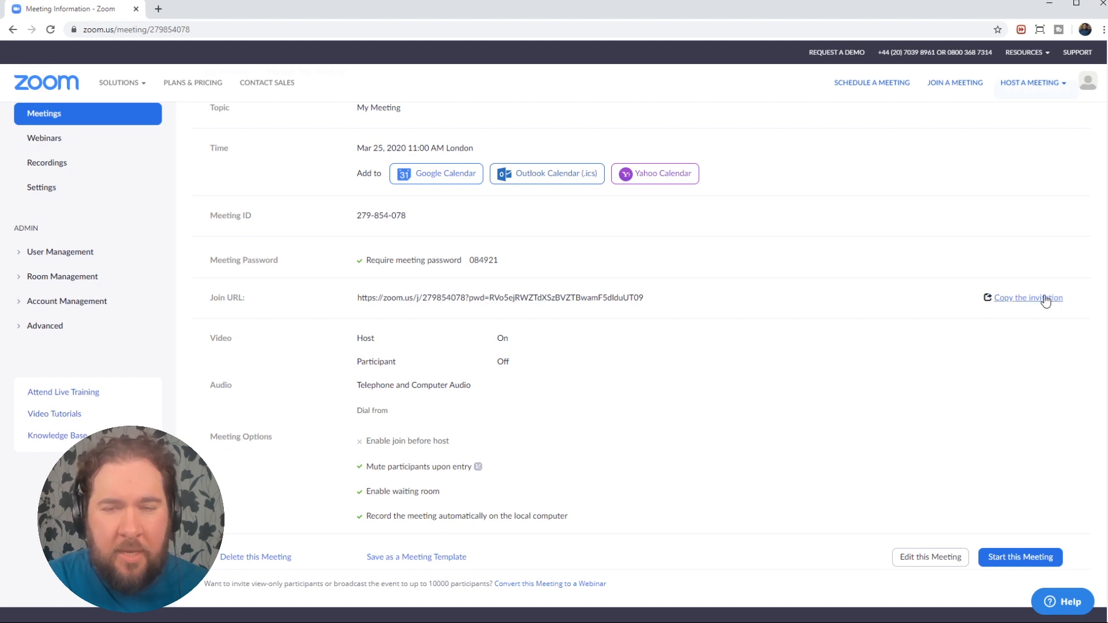
Copy the full invitation for My Meeting with join link and password, then close the dialog
{"action": "left_click", "coordinate": [1028, 298]}
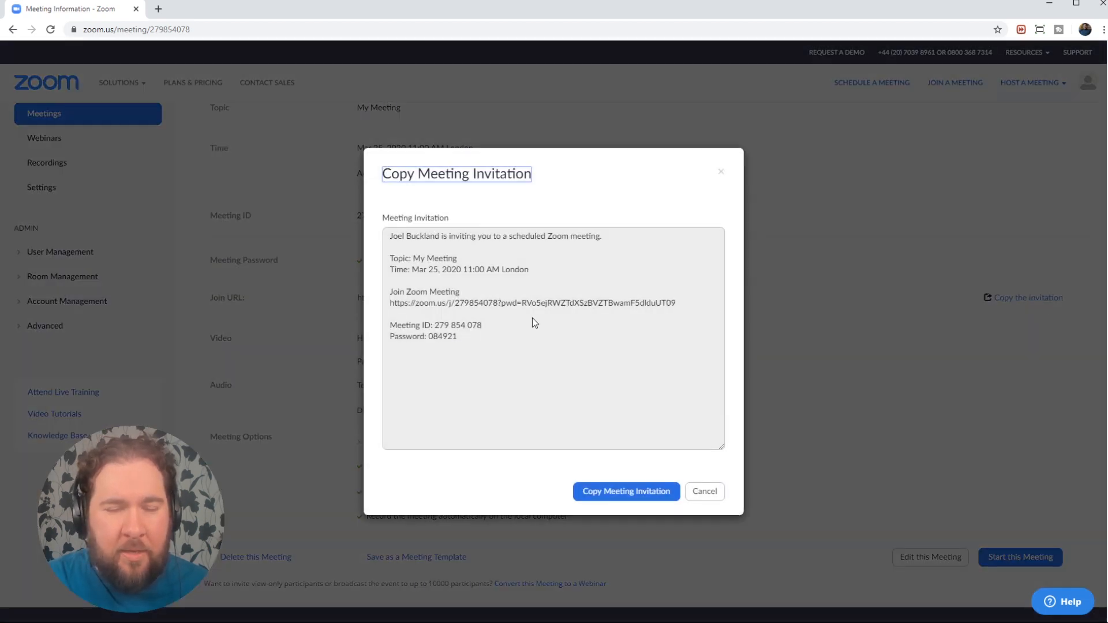
{"action": "mouse_move", "coordinate": [479, 277]}
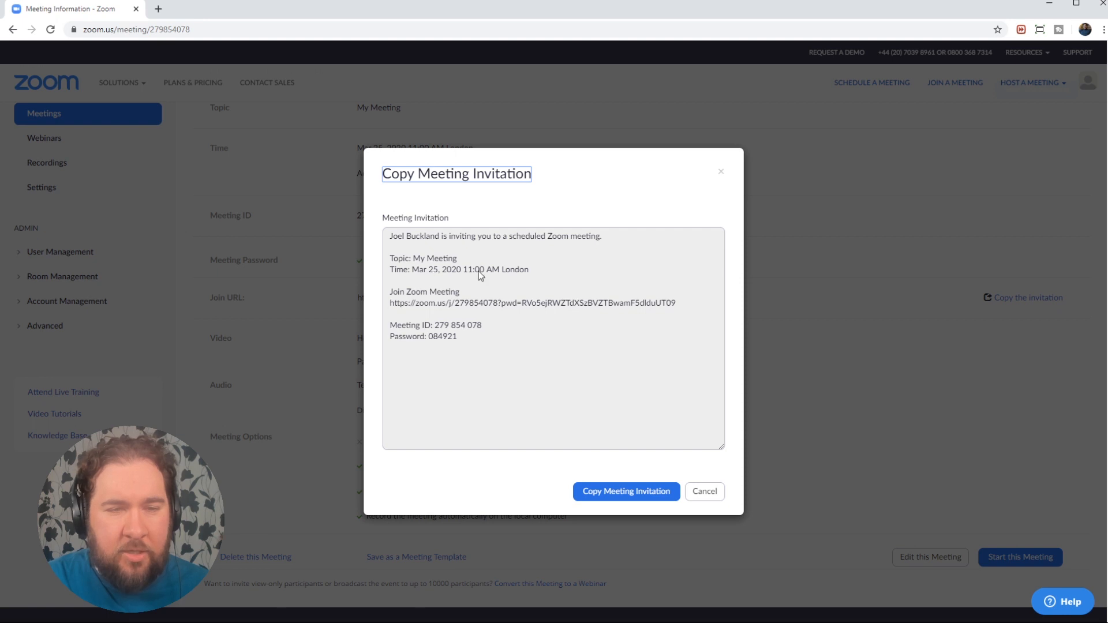
{"action": "mouse_move", "coordinate": [621, 300]}
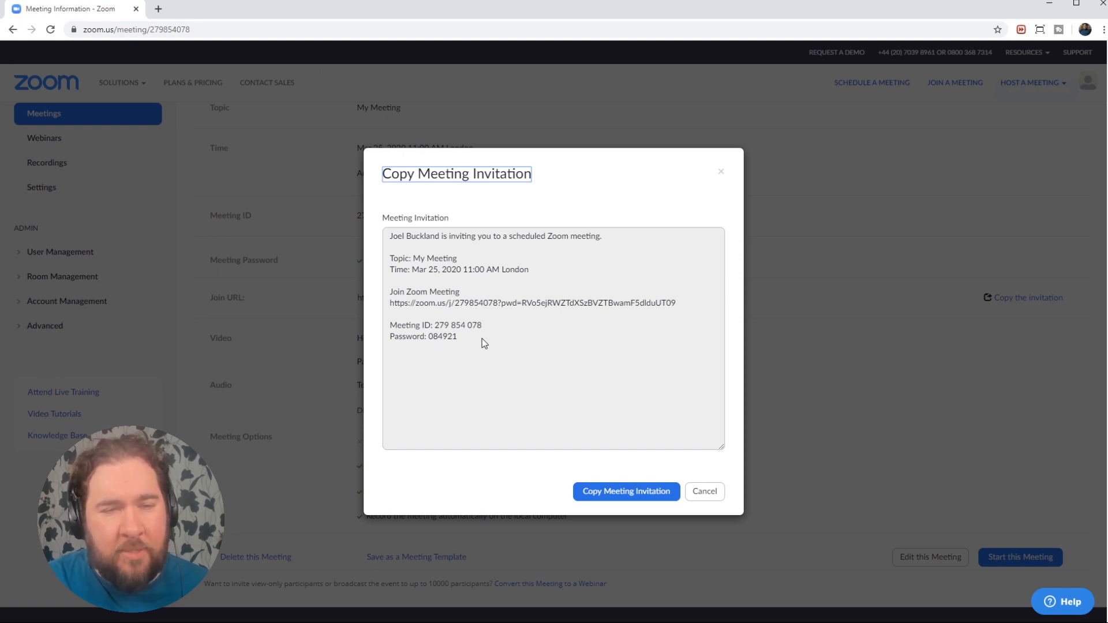
{"action": "mouse_move", "coordinate": [467, 339]}
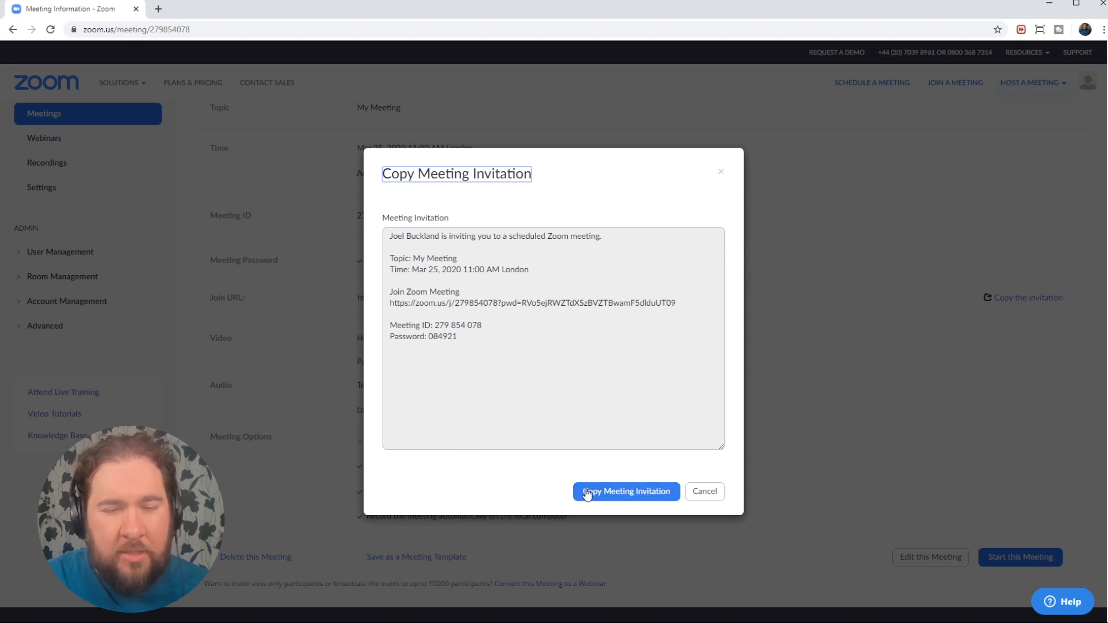
{"action": "left_click", "coordinate": [625, 491]}
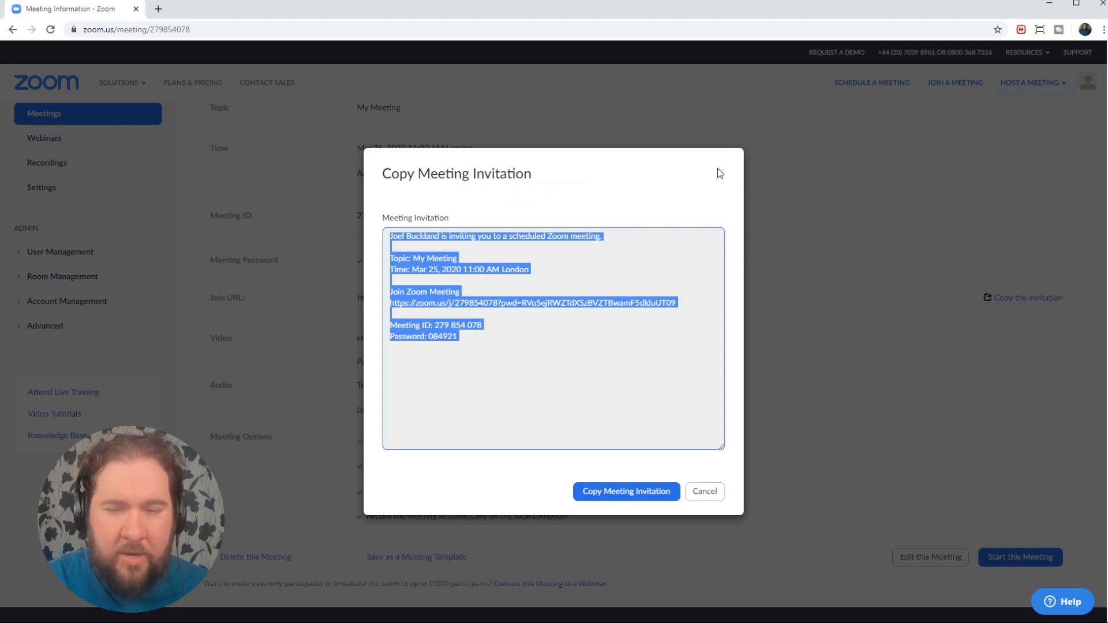
{"action": "left_click", "coordinate": [704, 491]}
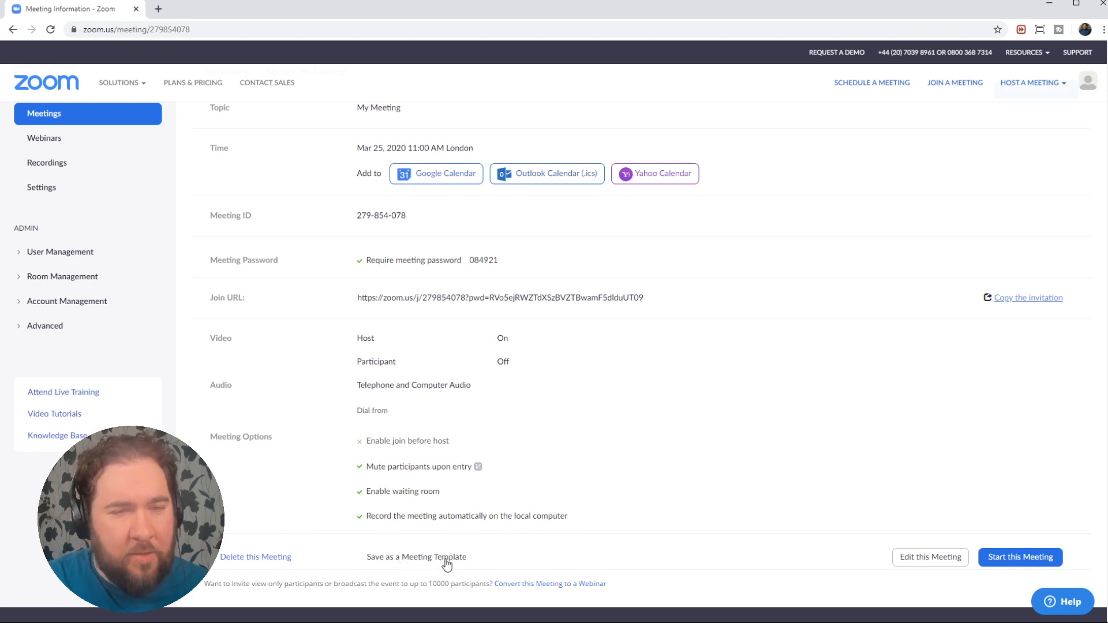
{"action": "mouse_move", "coordinate": [390, 559]}
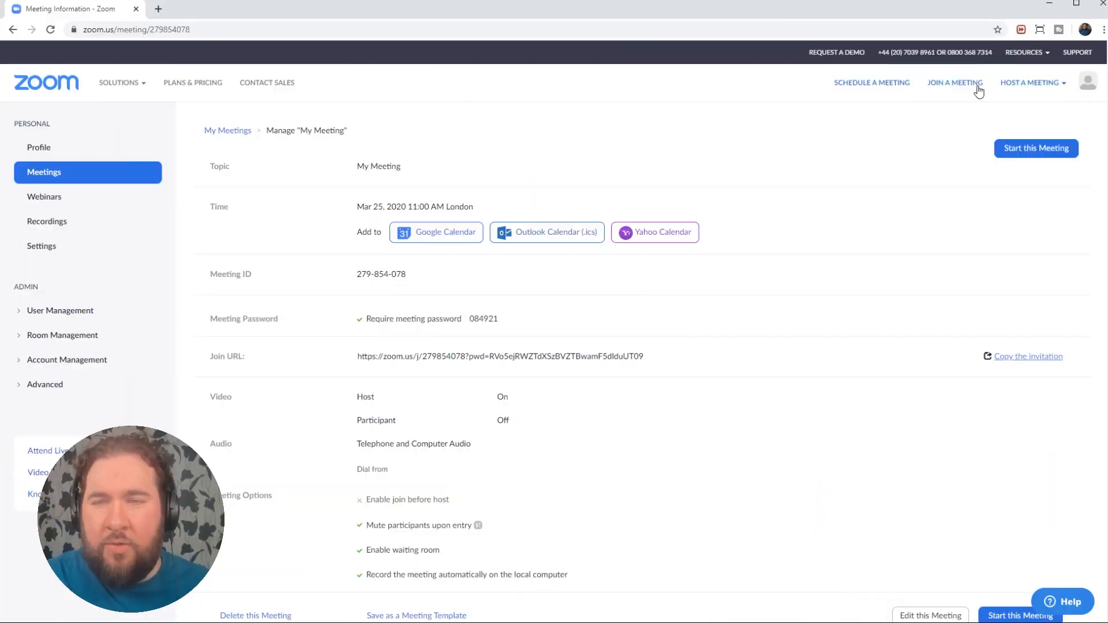
Go to the Join a Meeting page from the top navigation
{"action": "left_click", "coordinate": [956, 83]}
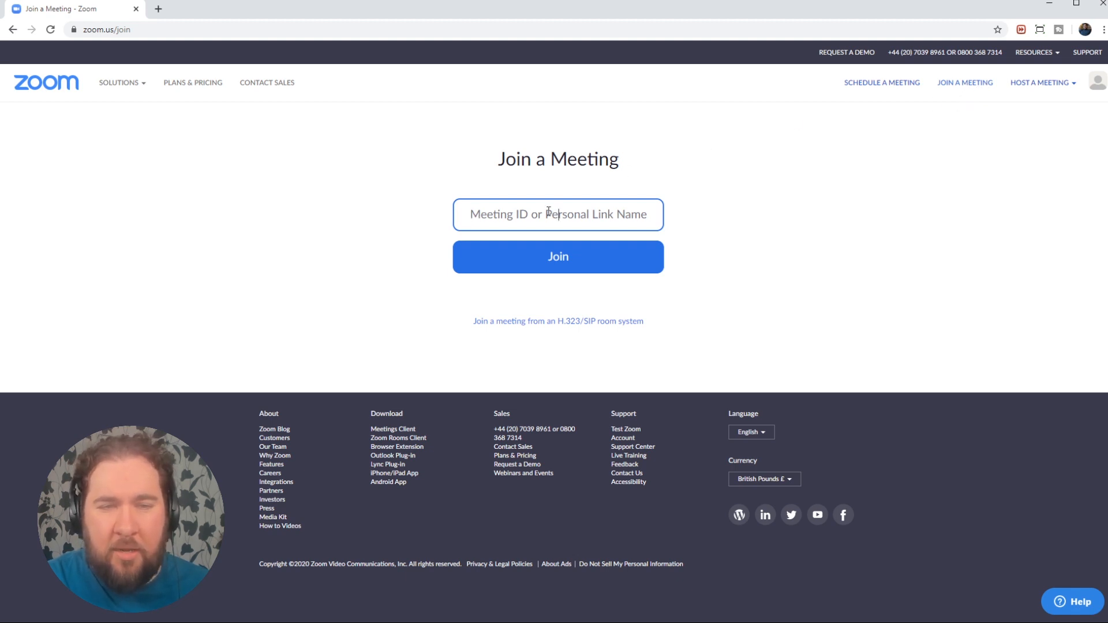
{"action": "mouse_move", "coordinate": [598, 268]}
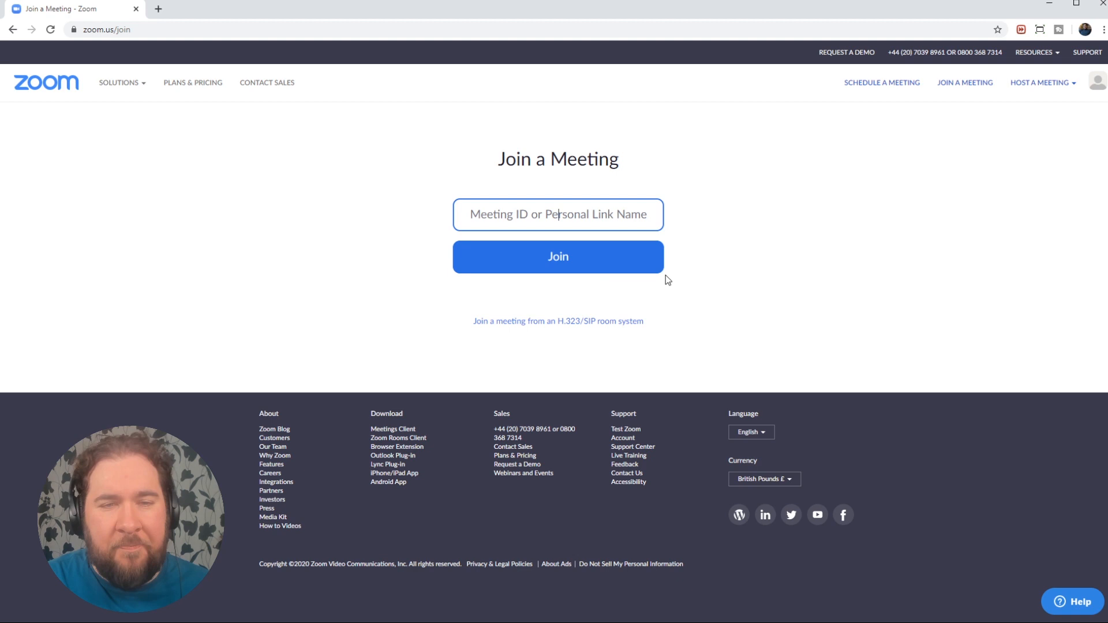
{"action": "mouse_move", "coordinate": [747, 249]}
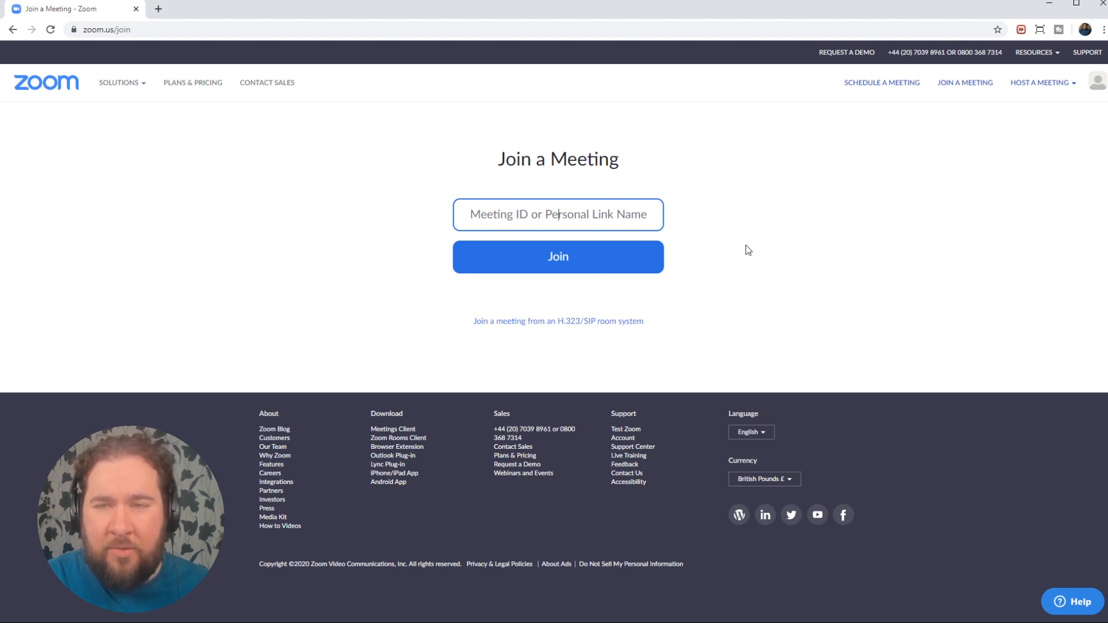
Show the Host a Meeting choices: video off, video on, or screen share only
{"action": "left_click", "coordinate": [1043, 83]}
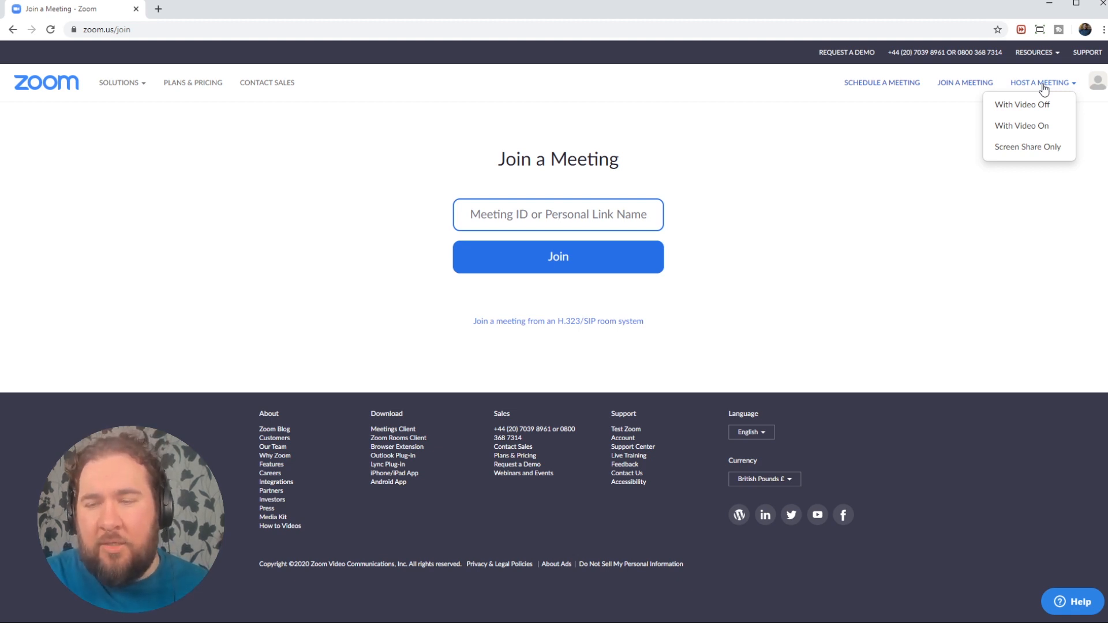
{"action": "mouse_move", "coordinate": [1025, 105]}
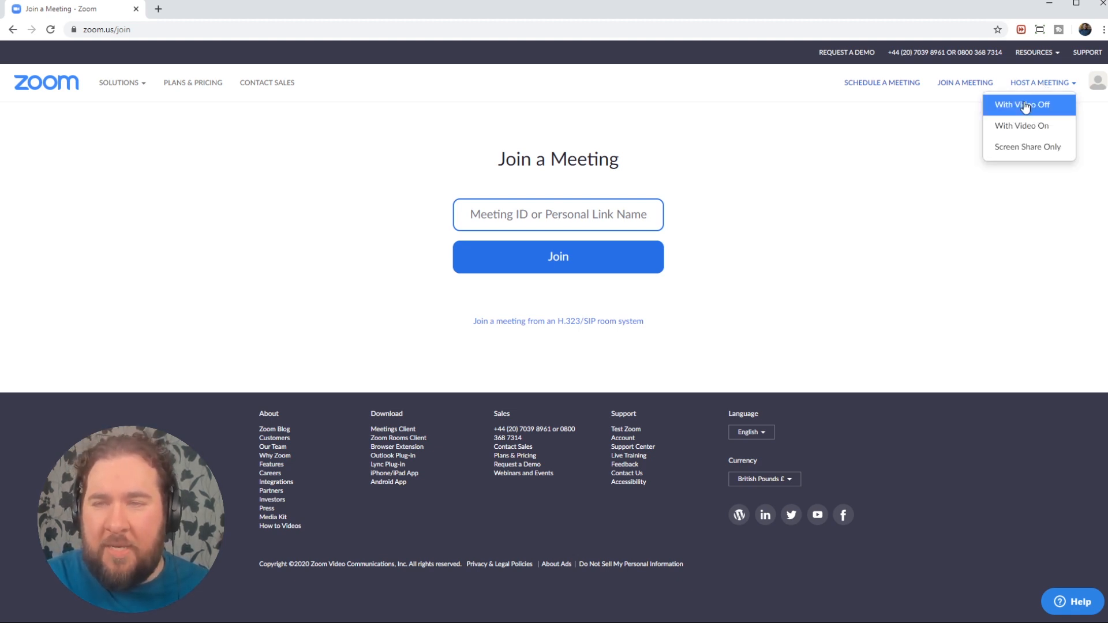
{"action": "mouse_move", "coordinate": [1056, 157]}
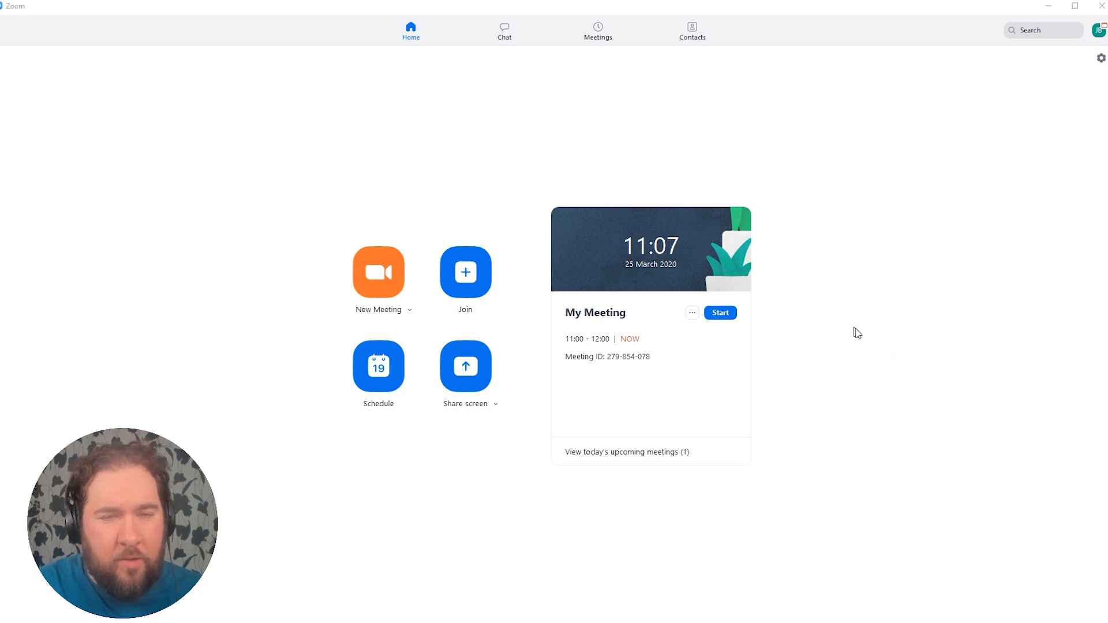
{"action": "mouse_move", "coordinate": [570, 318]}
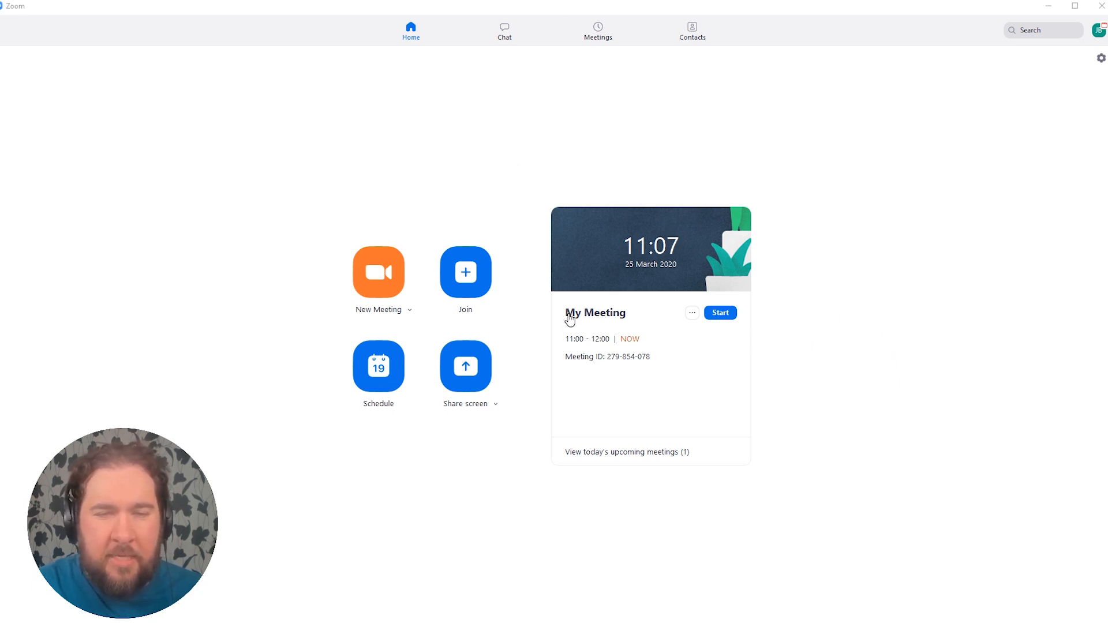
{"action": "mouse_move", "coordinate": [642, 334]}
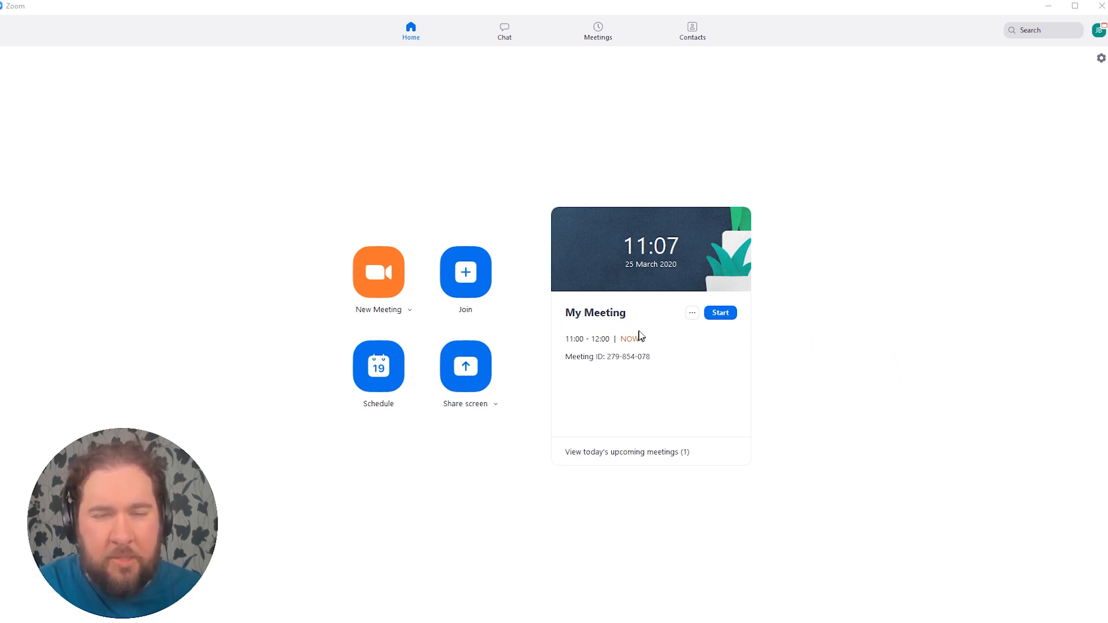
{"action": "mouse_move", "coordinate": [604, 319]}
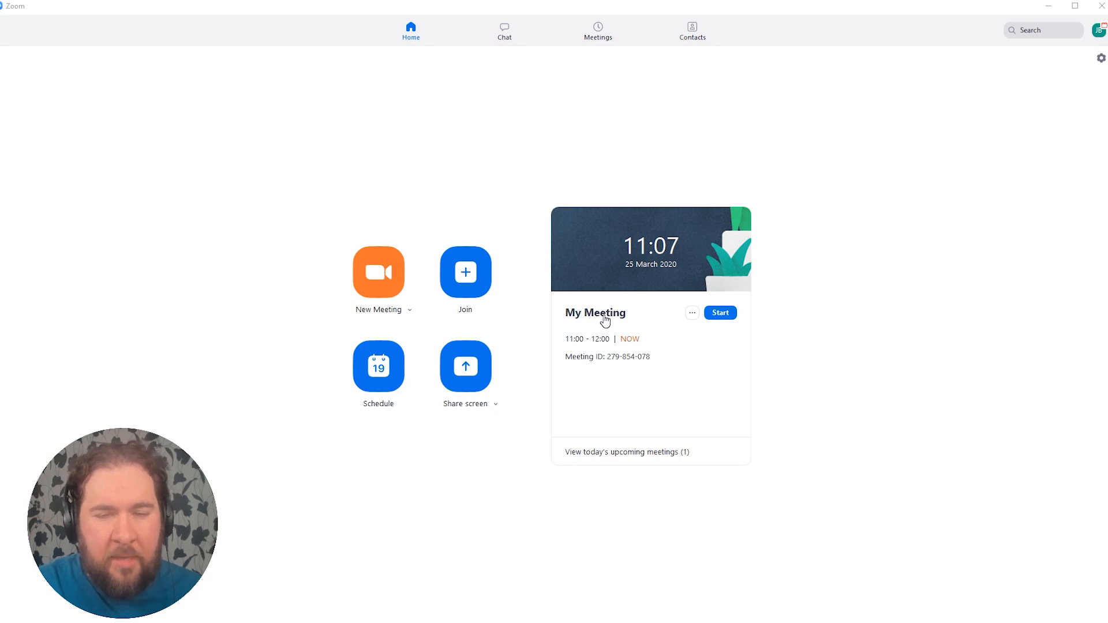
{"action": "mouse_move", "coordinate": [698, 337]}
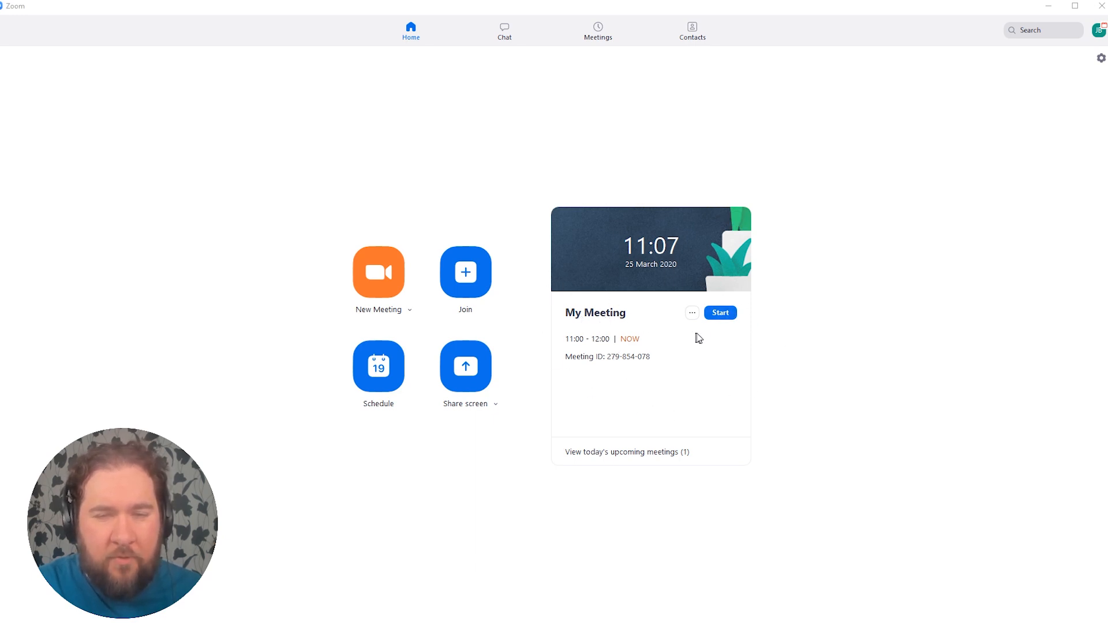
{"action": "mouse_move", "coordinate": [727, 300]}
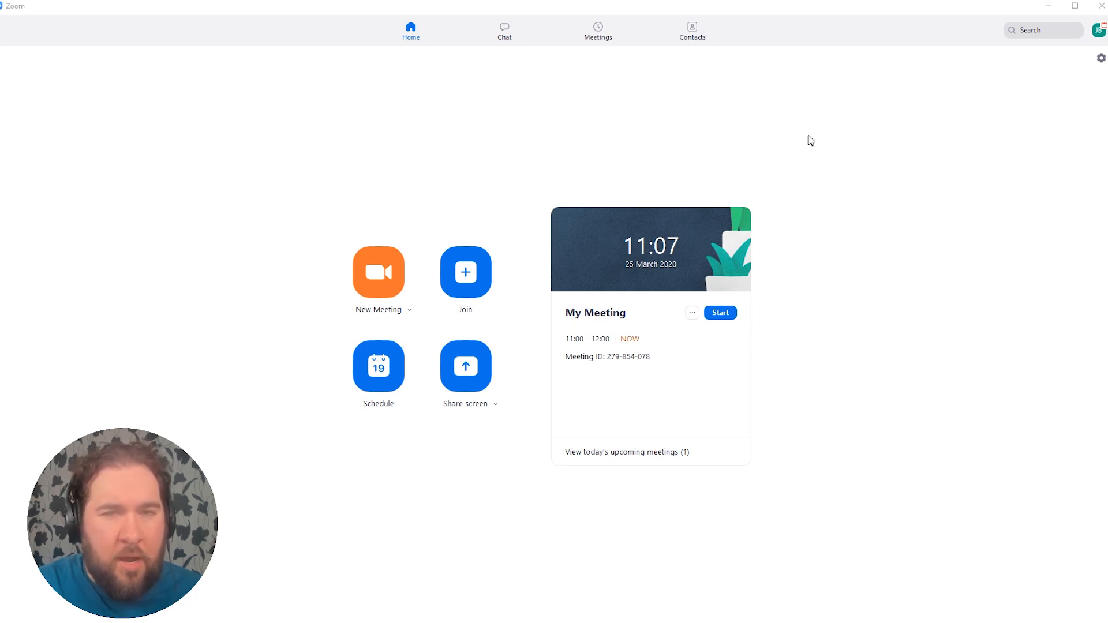
{"action": "mouse_move", "coordinate": [434, 212]}
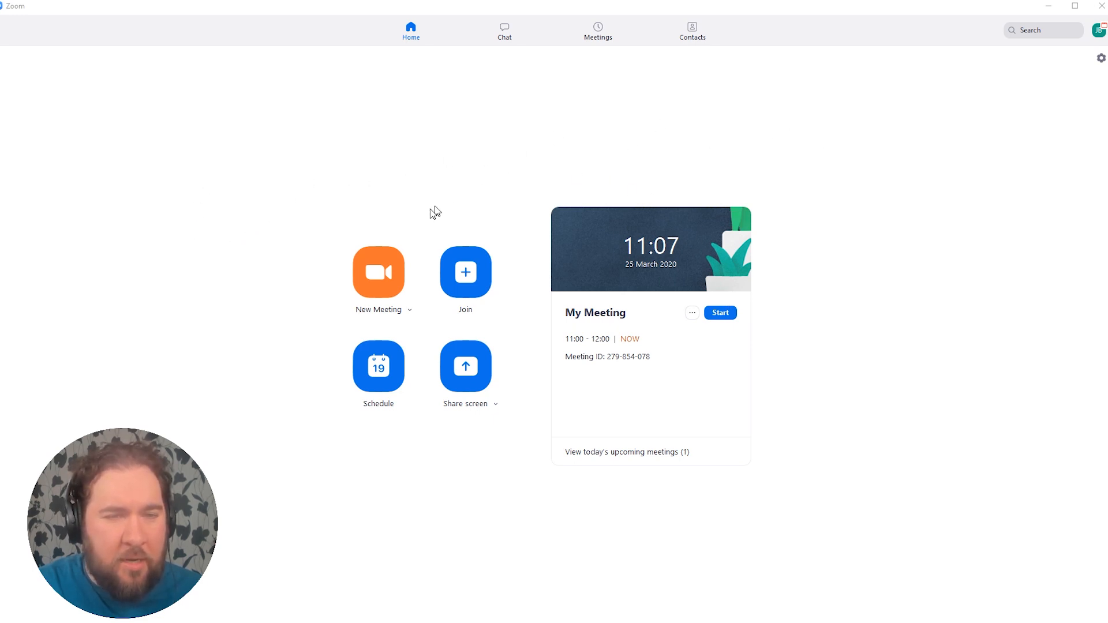
{"action": "mouse_move", "coordinate": [375, 316]}
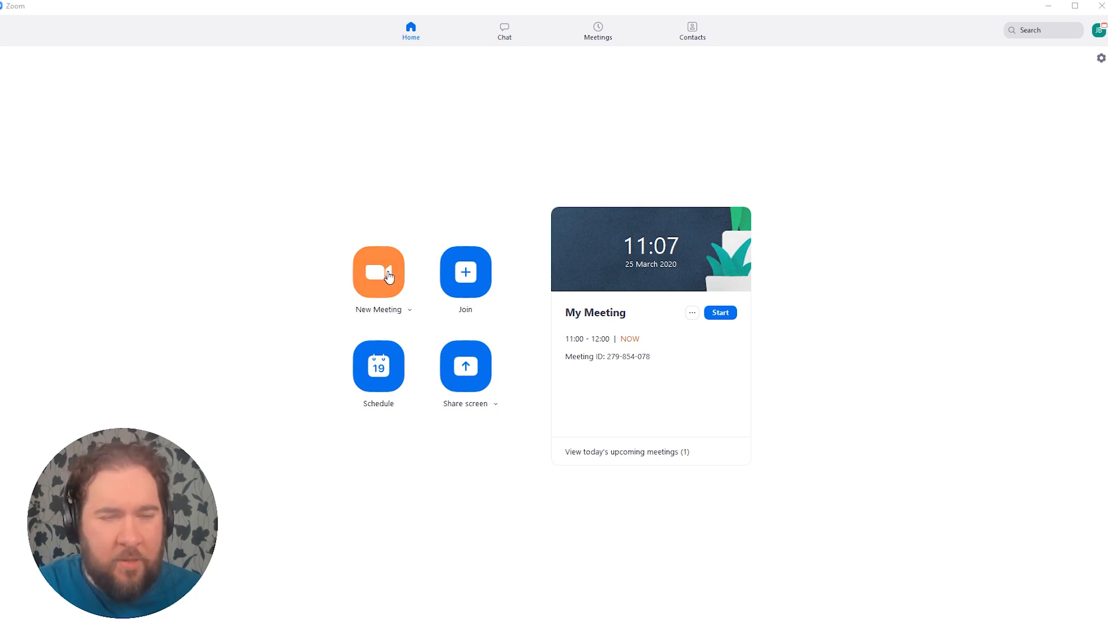
Bring up the Schedule Meeting form with its default topic, 12:00 start and 30-minute duration
{"action": "left_click", "coordinate": [379, 366]}
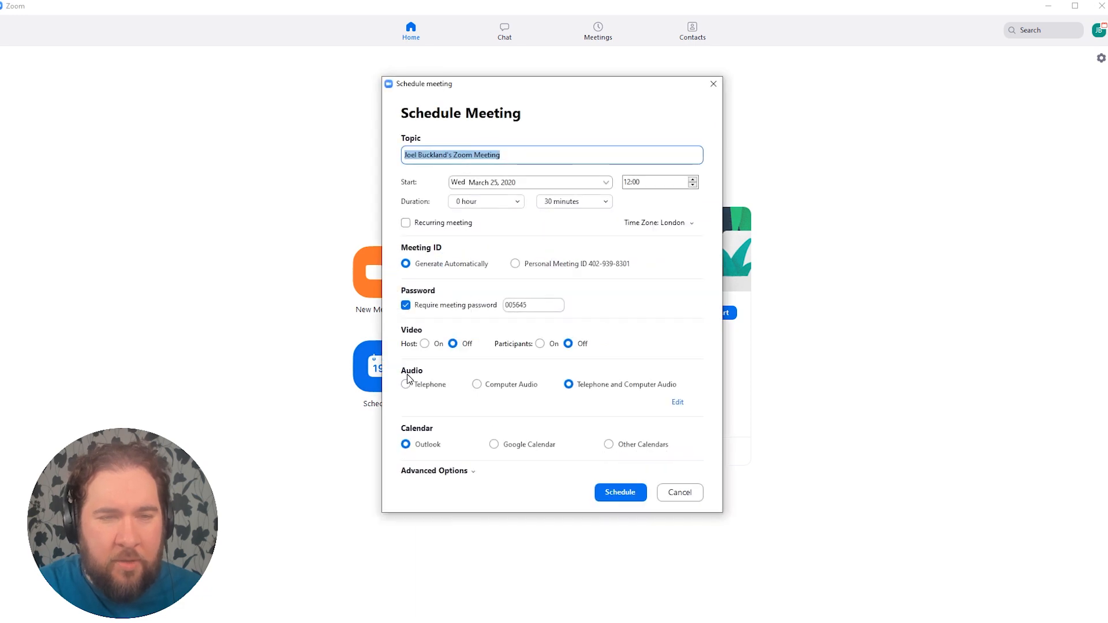
{"action": "mouse_move", "coordinate": [606, 236]}
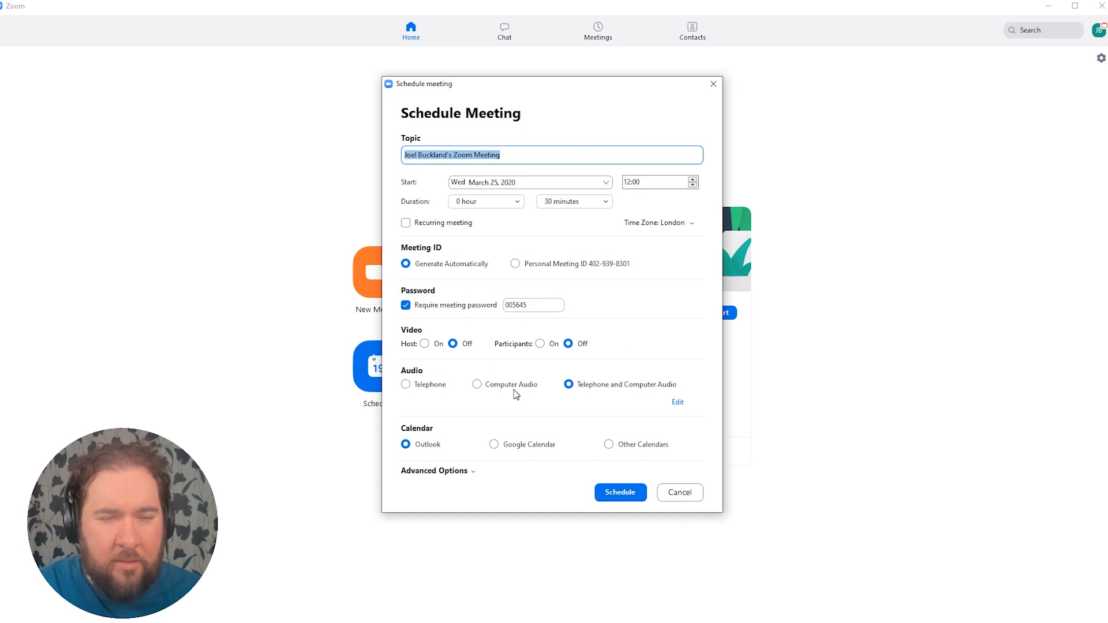
{"action": "mouse_move", "coordinate": [485, 394]}
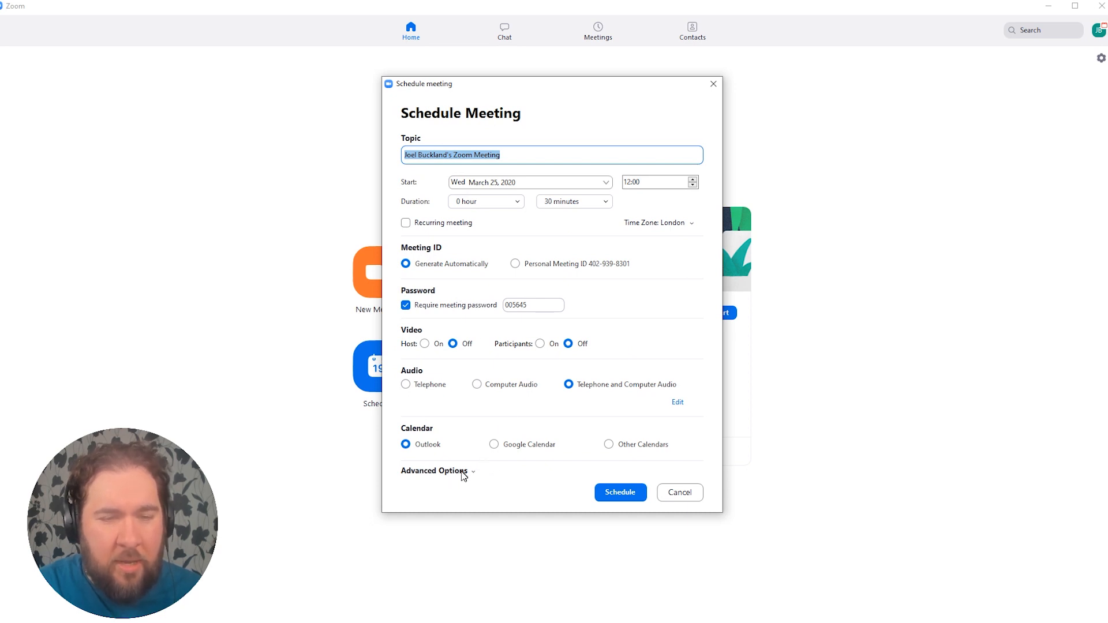
Tick Mute participants on entry under Advanced Options, then cancel without scheduling
{"action": "left_click", "coordinate": [434, 471]}
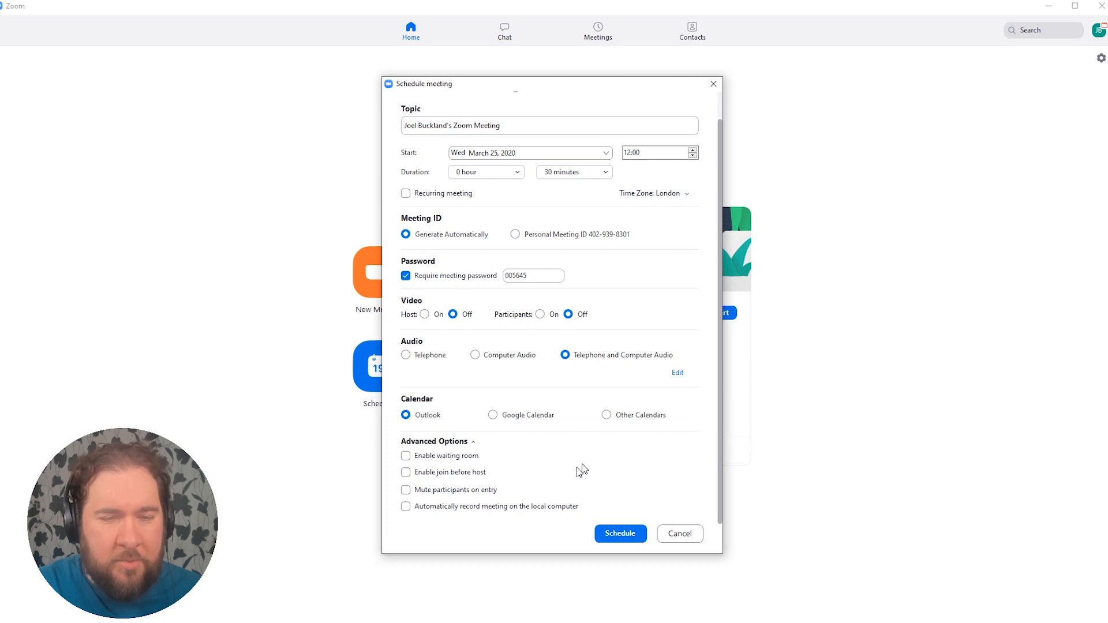
{"action": "left_click", "coordinate": [405, 490]}
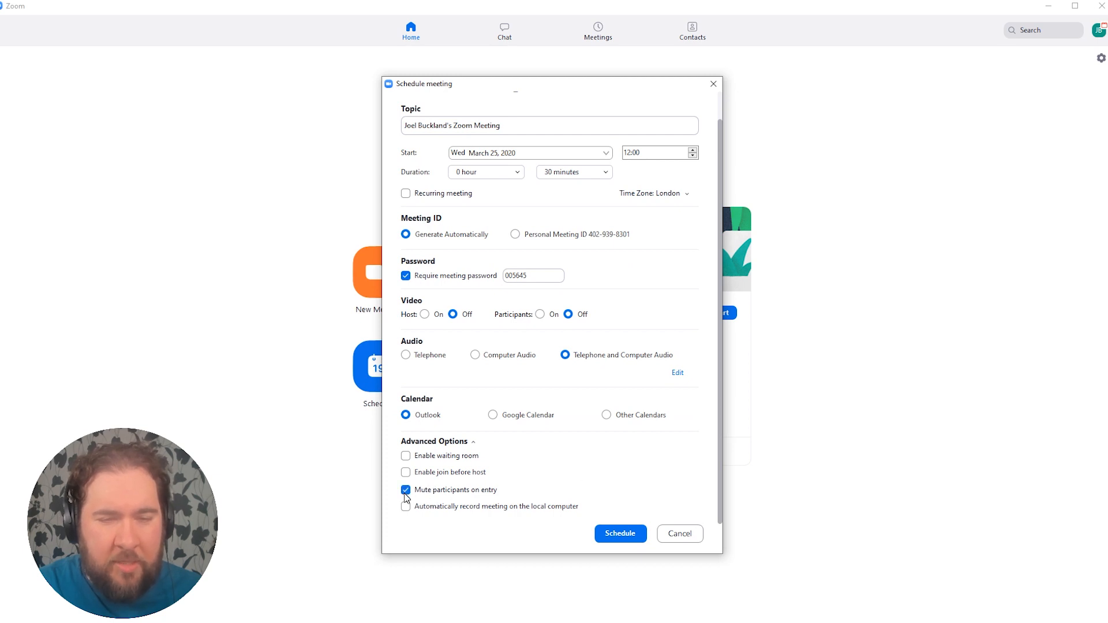
{"action": "left_click", "coordinate": [405, 455]}
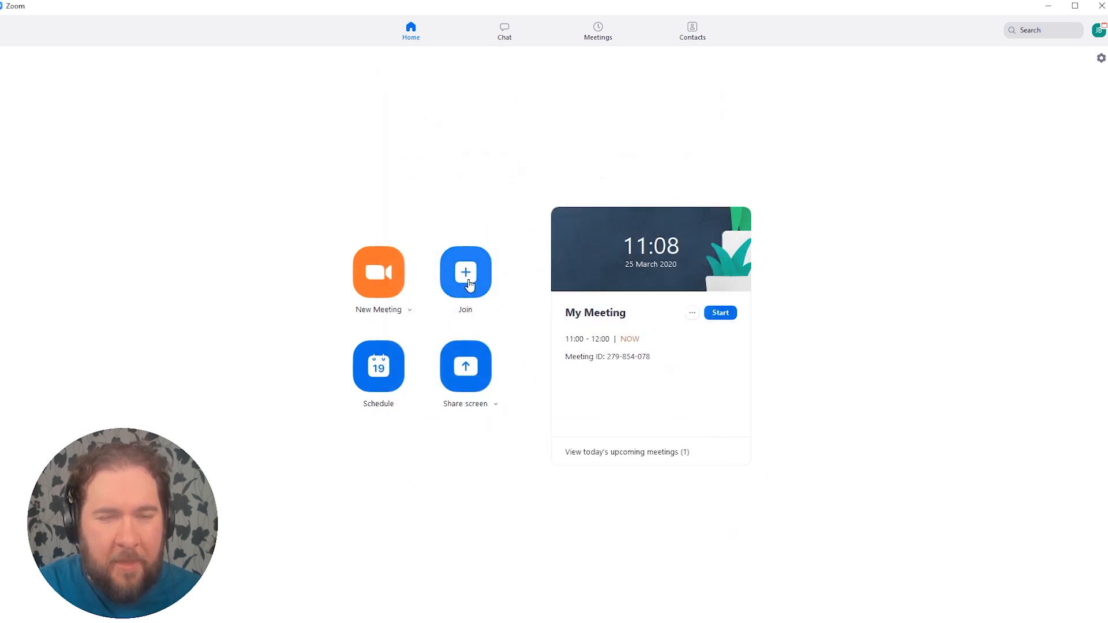
Bring up the Join Meeting form asking for a meeting ID and name
{"action": "left_click", "coordinate": [465, 272]}
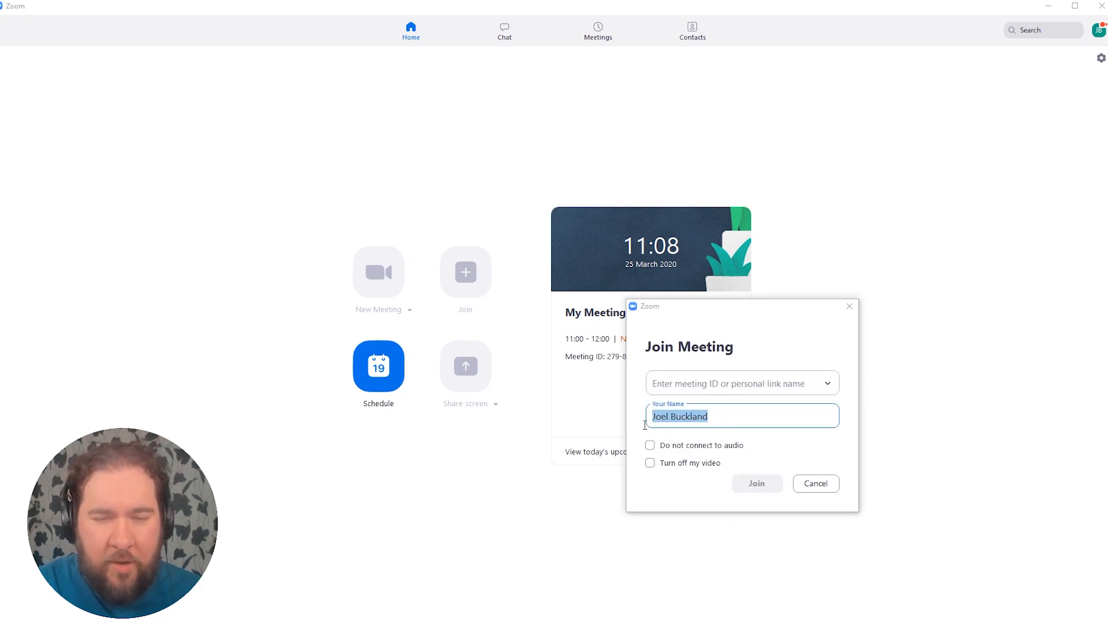
{"action": "mouse_move", "coordinate": [698, 486]}
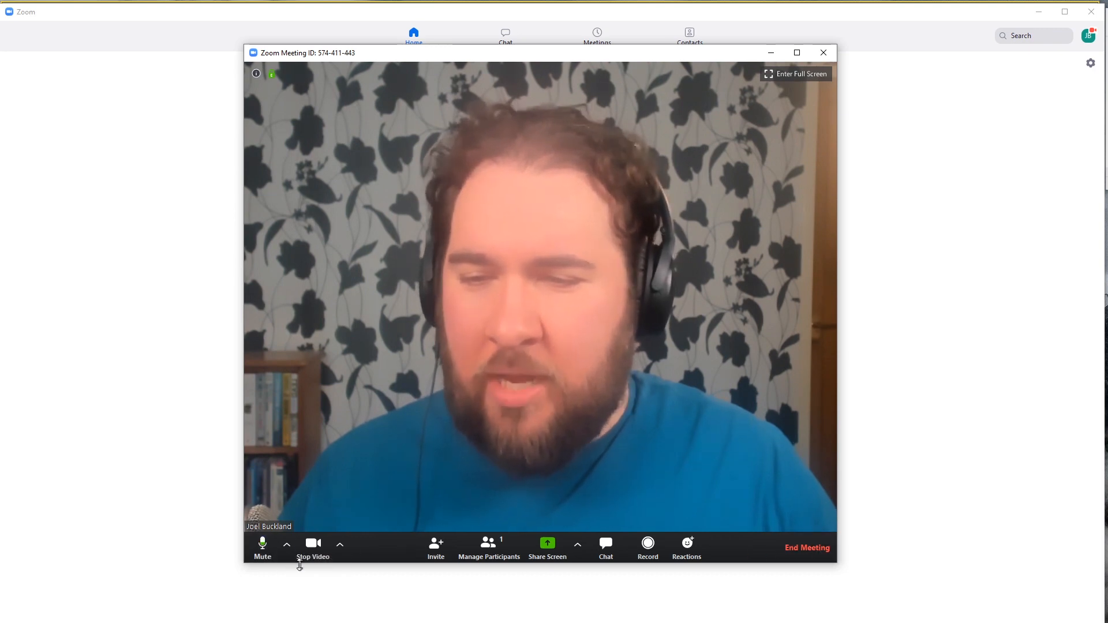
{"action": "mouse_move", "coordinate": [263, 547]}
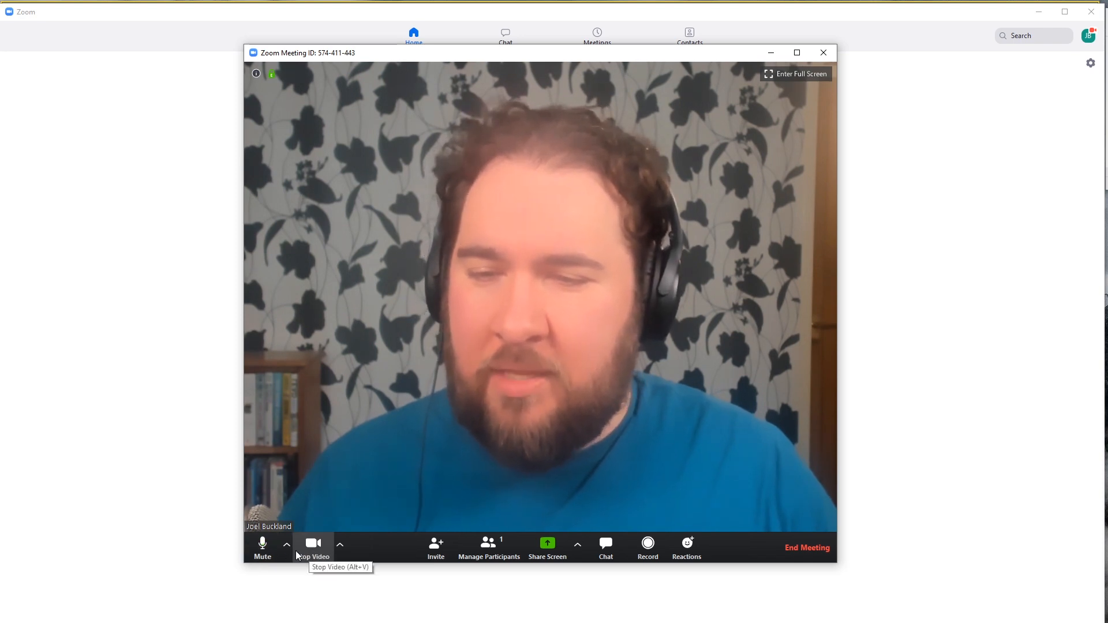
{"action": "mouse_move", "coordinate": [397, 550]}
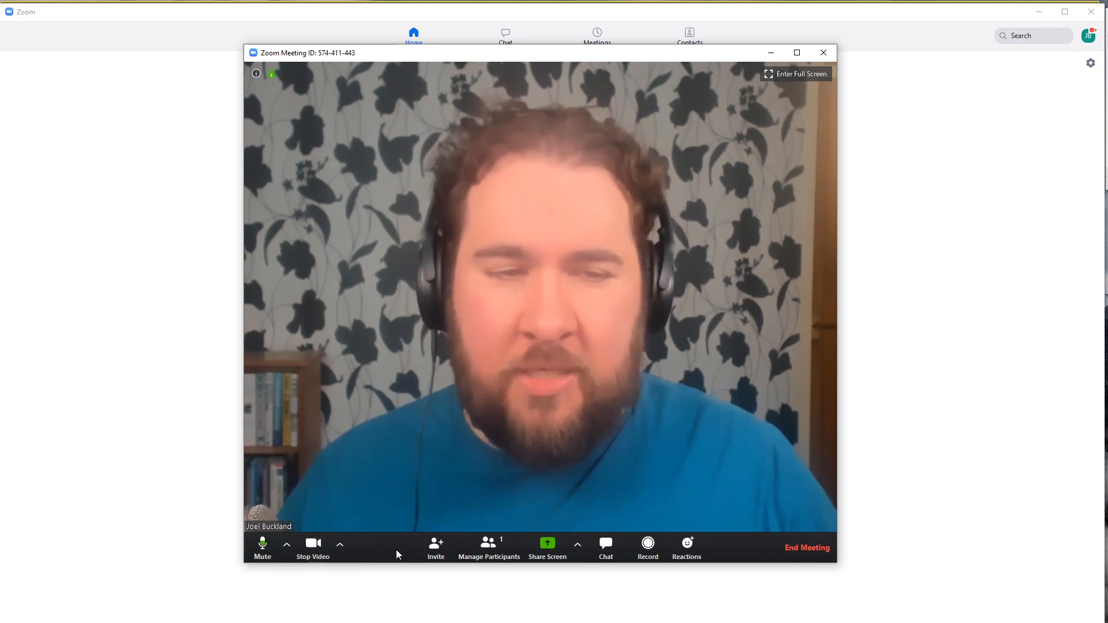
{"action": "mouse_move", "coordinate": [361, 549]}
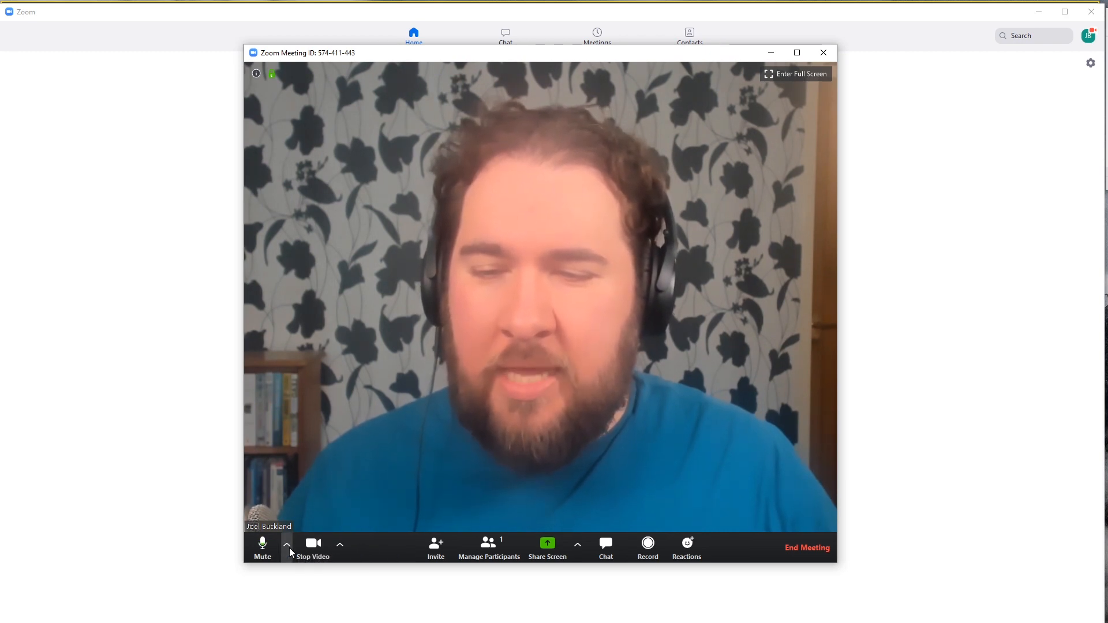
{"action": "left_click", "coordinate": [286, 543]}
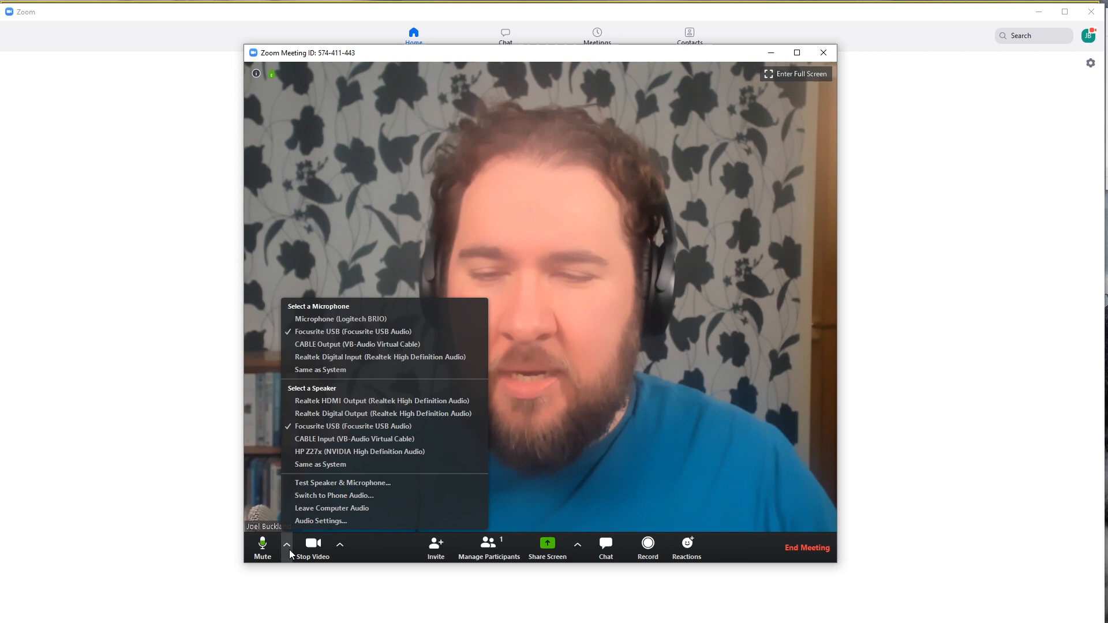
{"action": "left_click", "coordinate": [286, 545]}
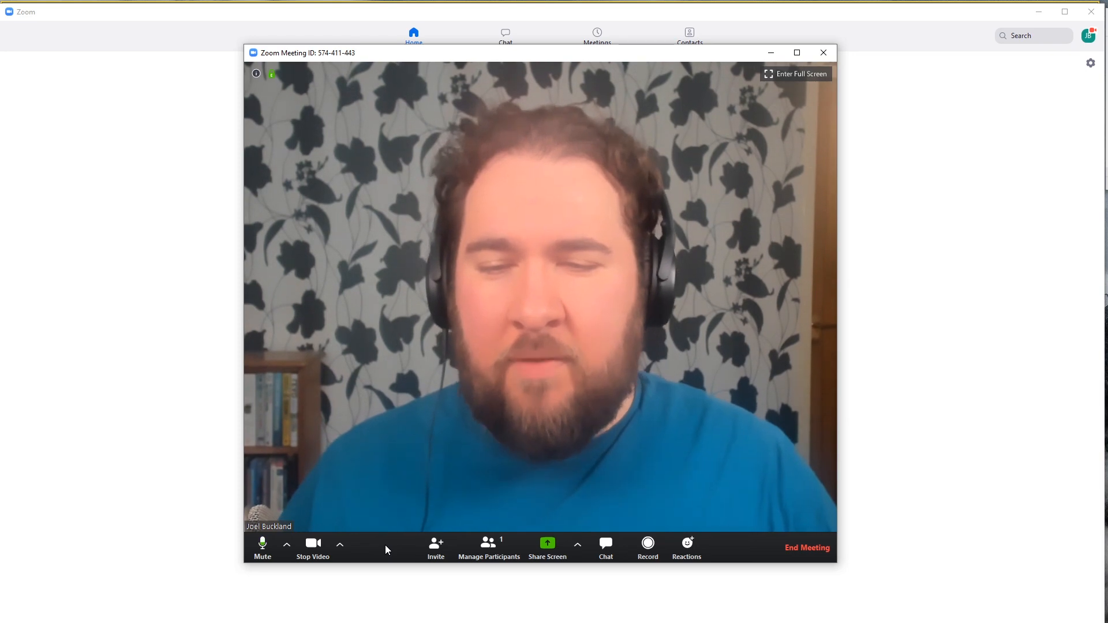
{"action": "mouse_move", "coordinate": [406, 559]}
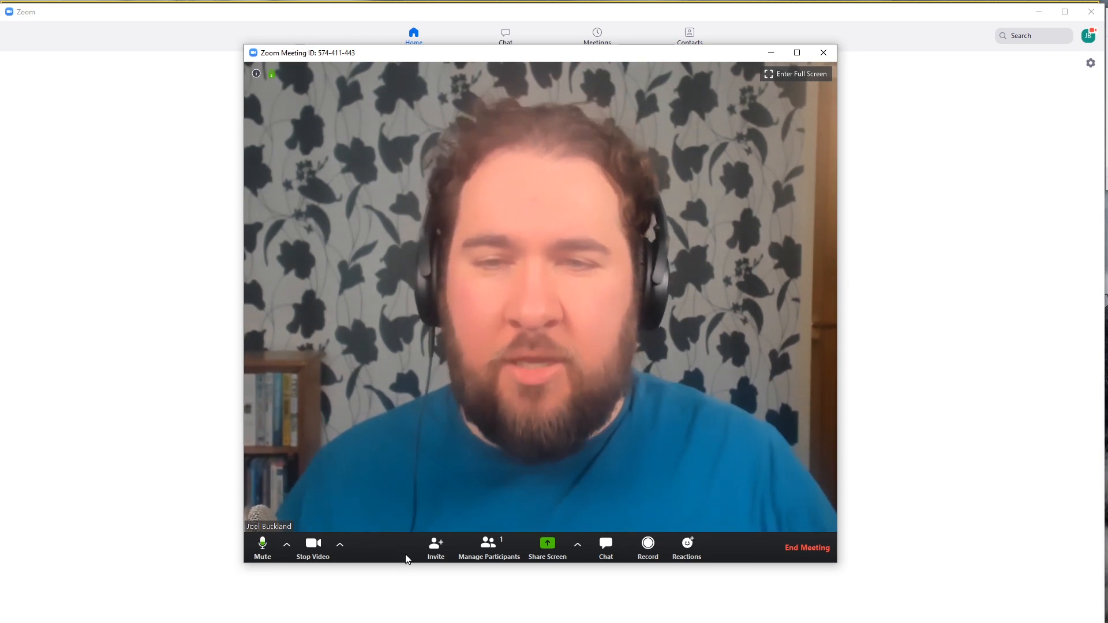
{"action": "mouse_move", "coordinate": [435, 561]}
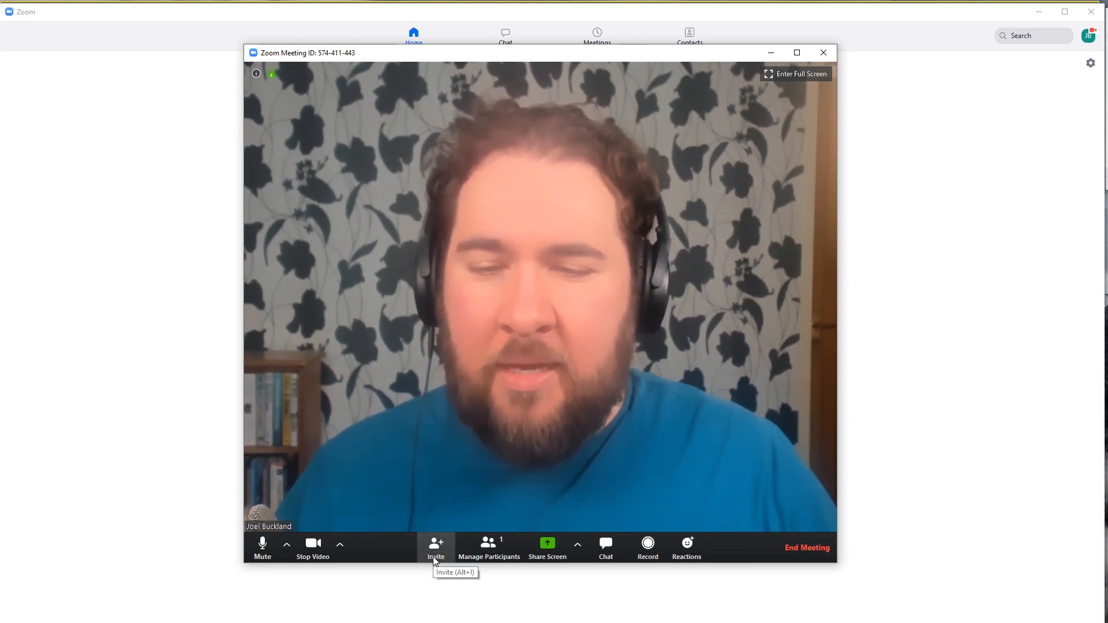
Copy the full email invitation for meeting 574-411-443 and close the invite window
{"action": "left_click", "coordinate": [436, 545]}
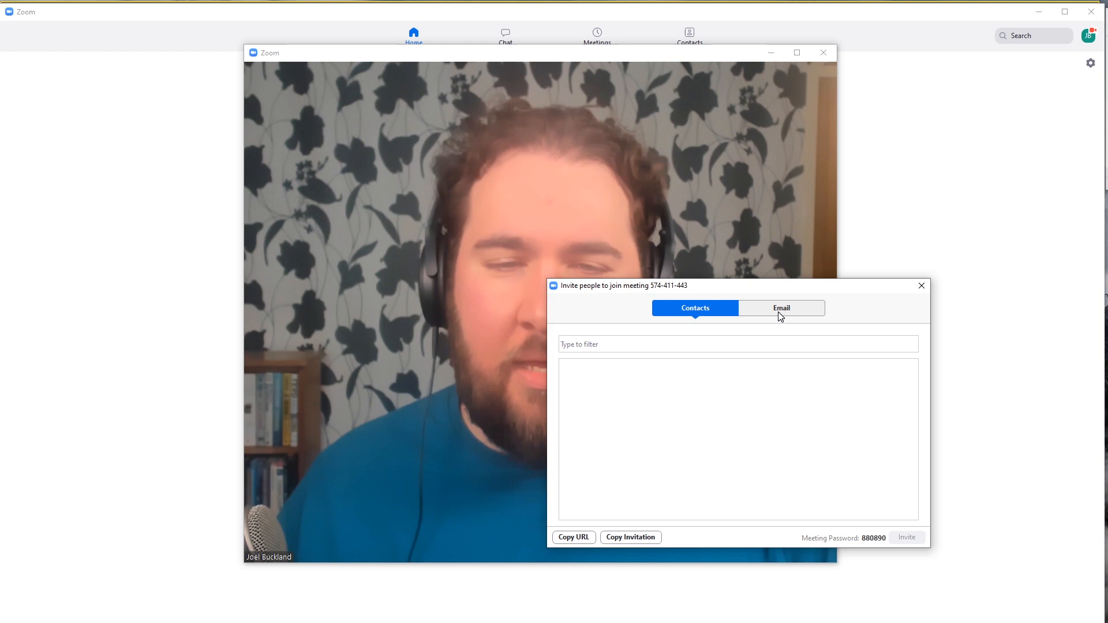
{"action": "left_click", "coordinate": [781, 307]}
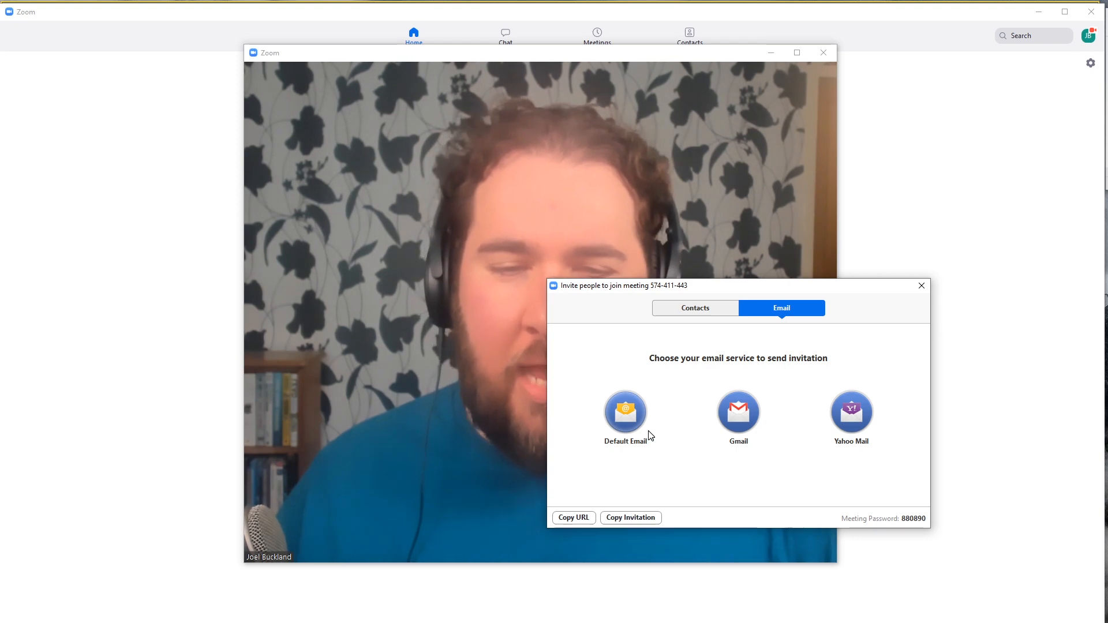
{"action": "mouse_move", "coordinate": [674, 434]}
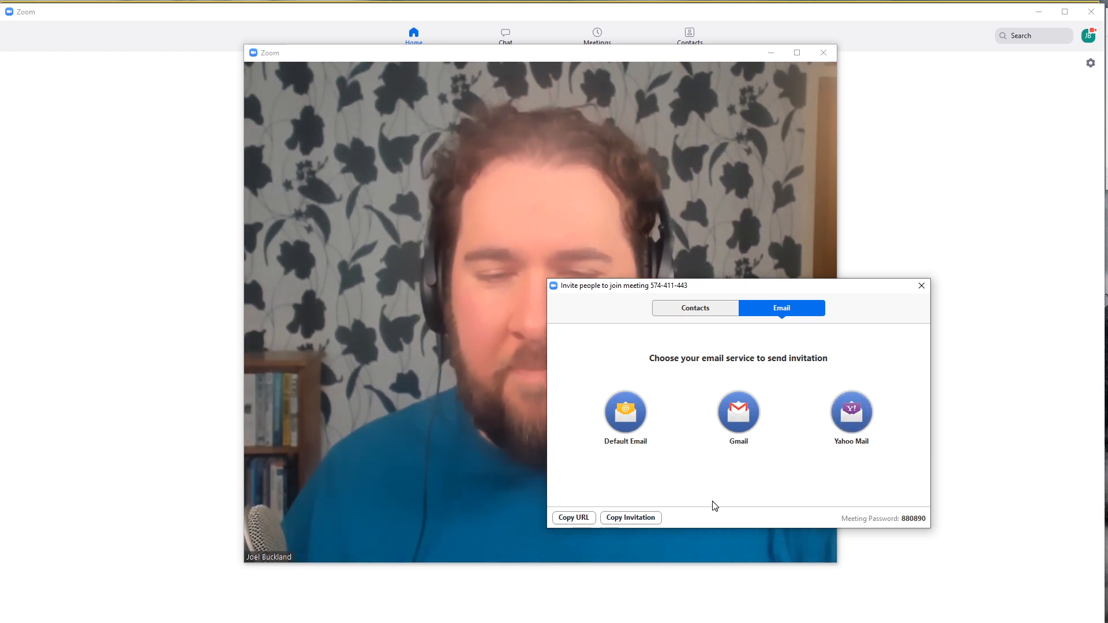
{"action": "mouse_move", "coordinate": [665, 520]}
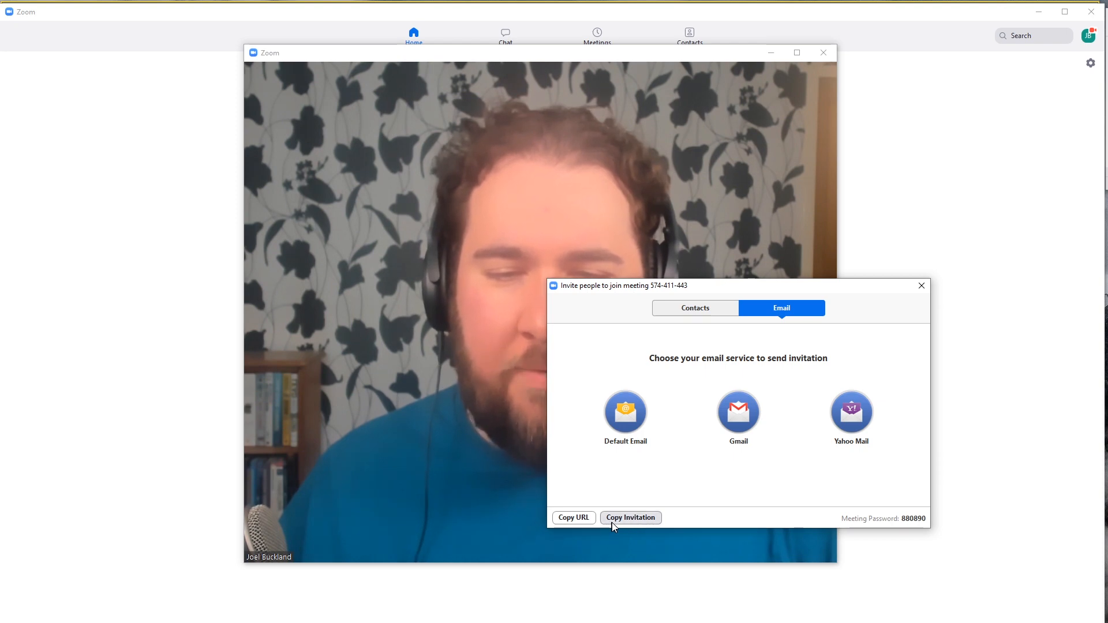
{"action": "left_click", "coordinate": [630, 517]}
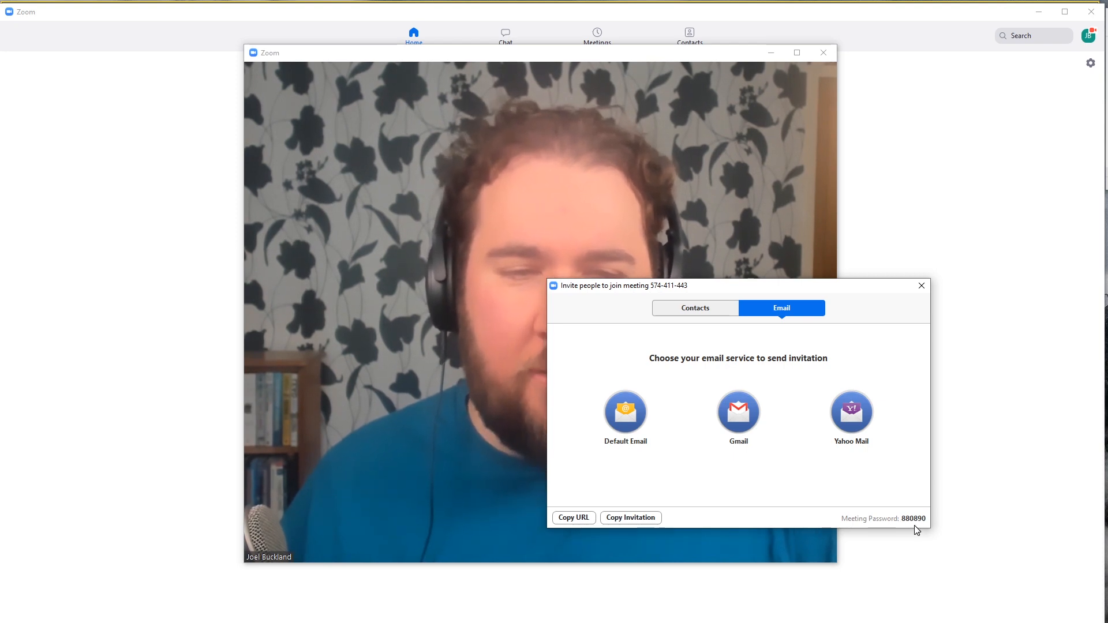
{"action": "mouse_move", "coordinate": [879, 302]}
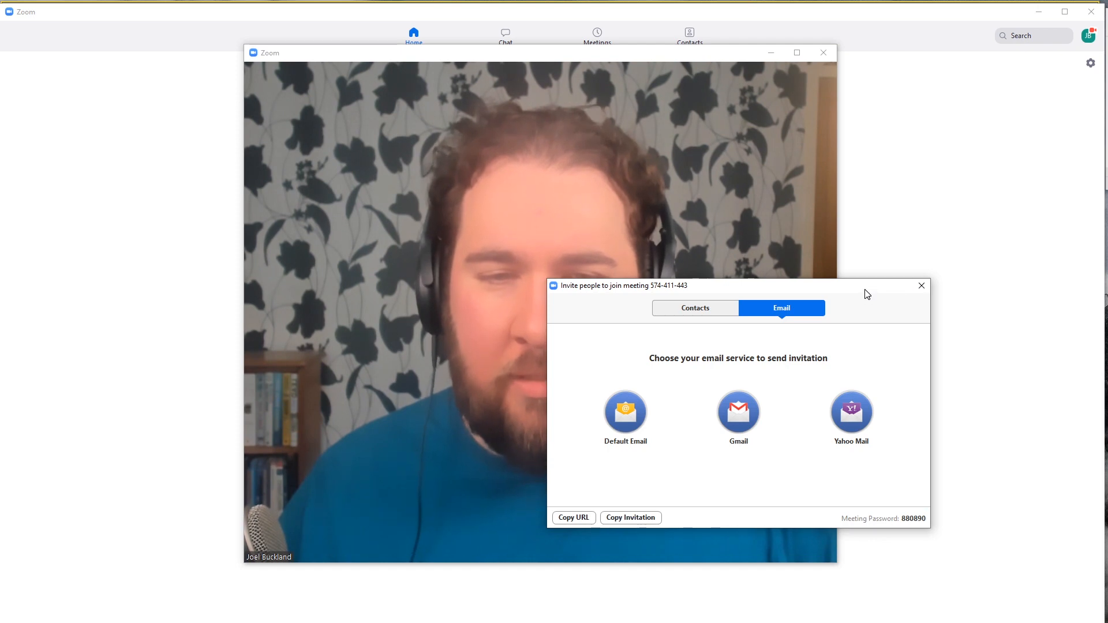
{"action": "left_click", "coordinate": [921, 286]}
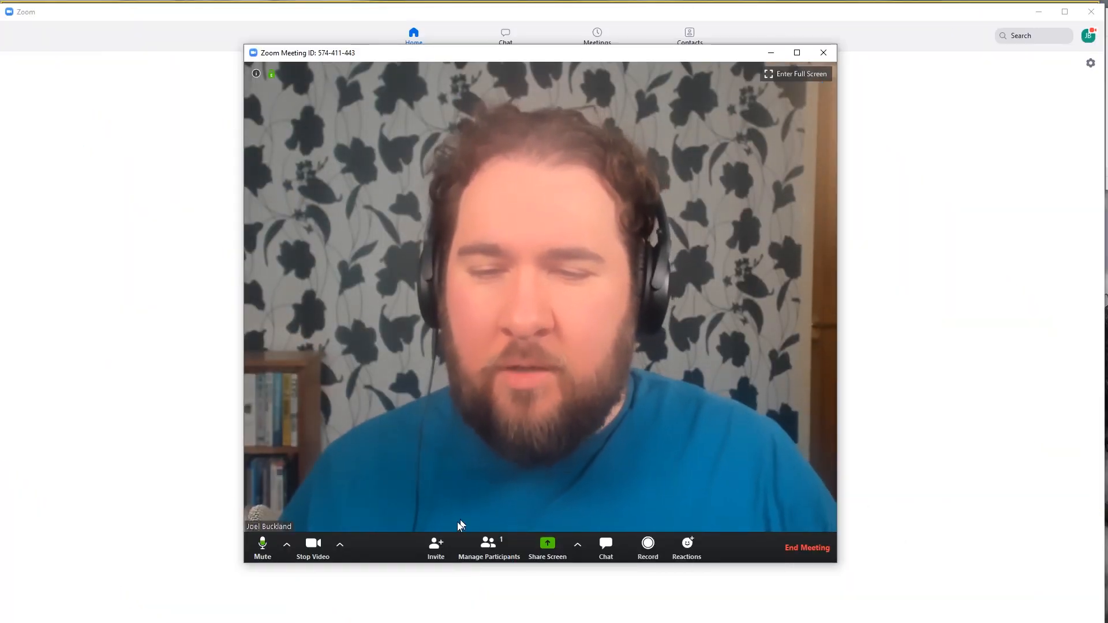
{"action": "mouse_move", "coordinate": [485, 558]}
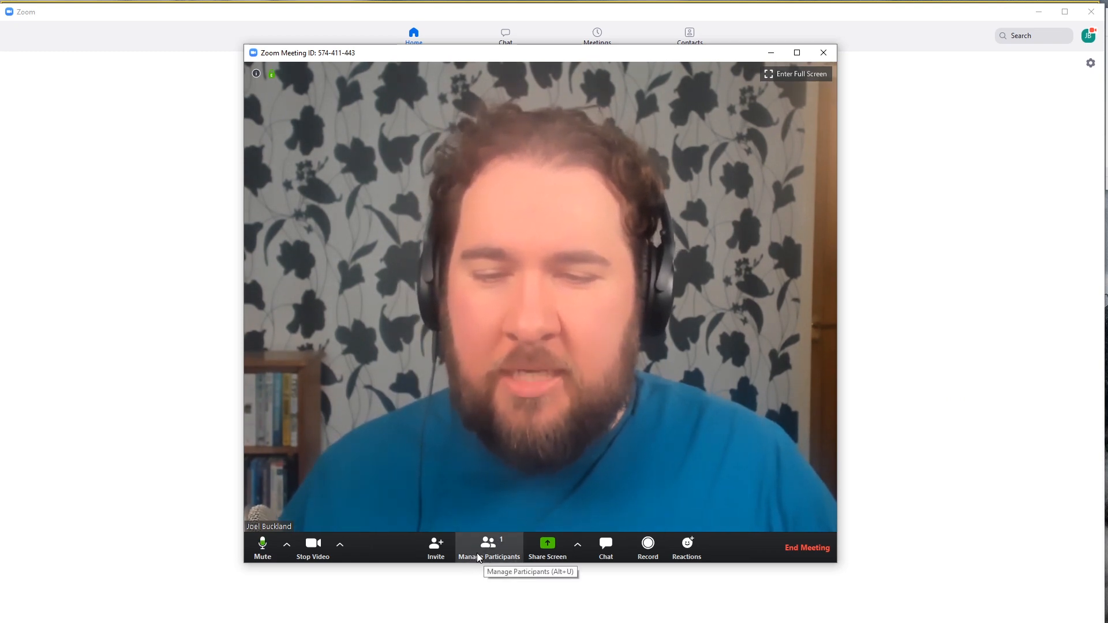
Show the participants list and confirm the rename prompt with the screen name unchanged
{"action": "left_click", "coordinate": [488, 547]}
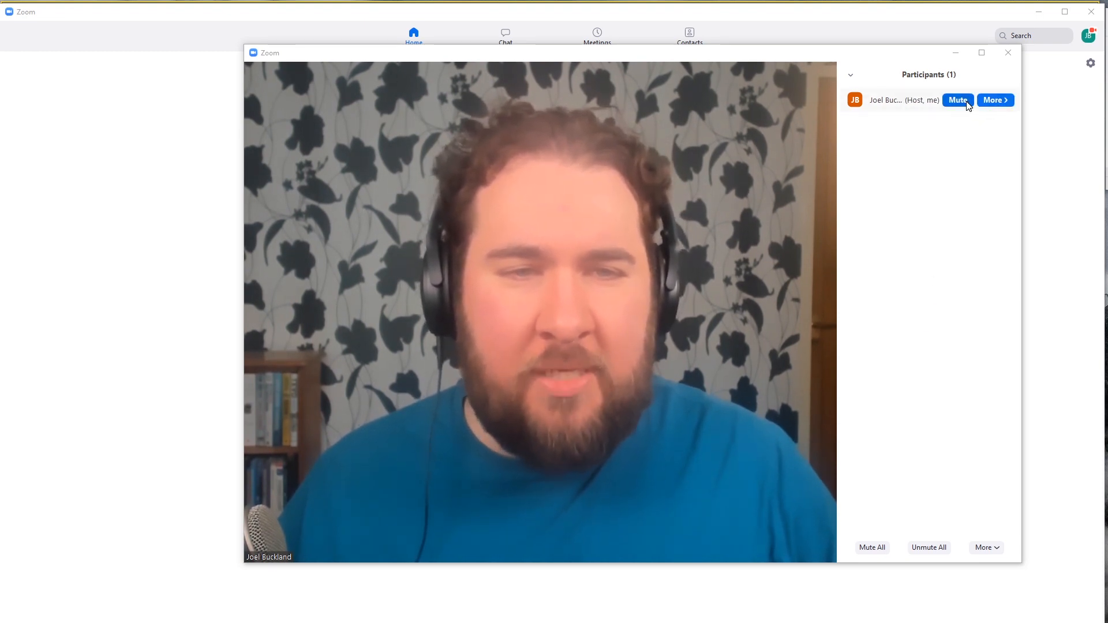
{"action": "left_click", "coordinate": [995, 100]}
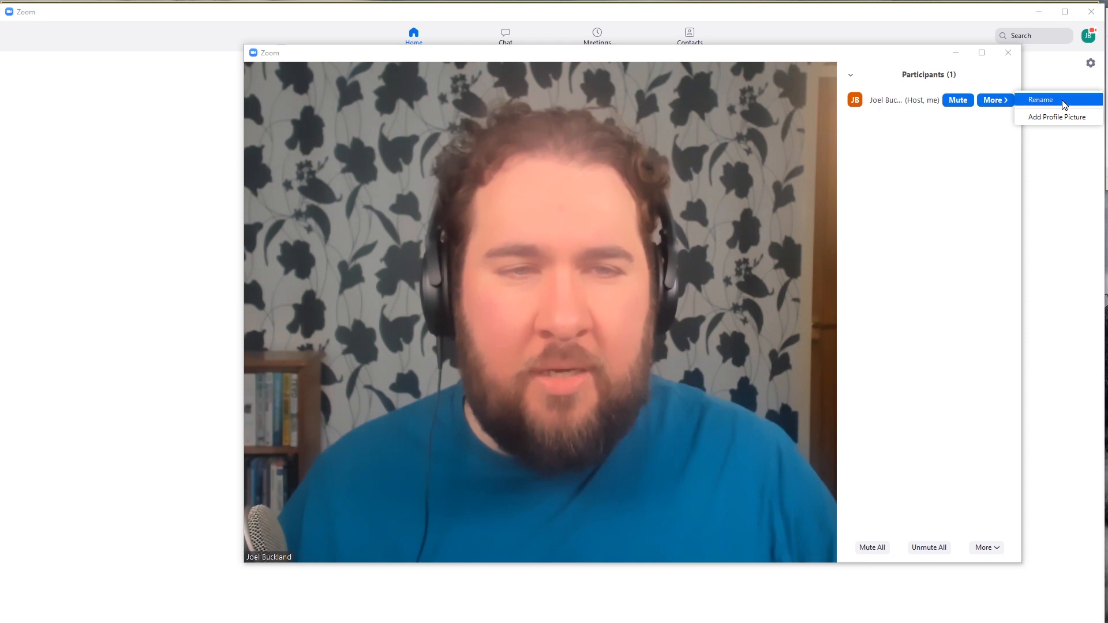
{"action": "left_click", "coordinate": [1040, 99]}
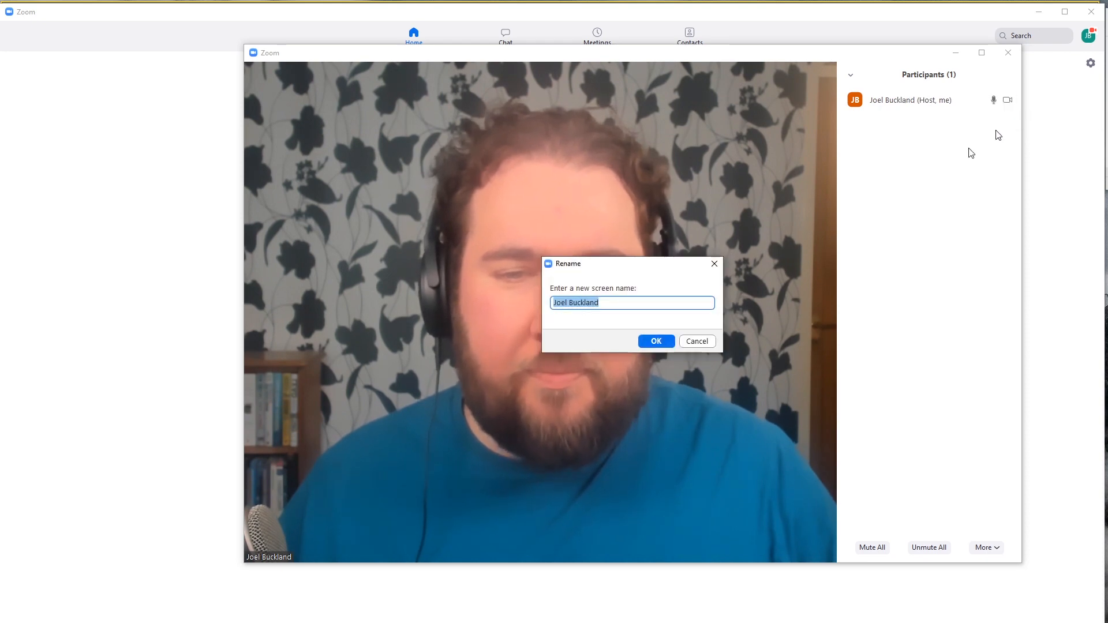
{"action": "left_click", "coordinate": [655, 340]}
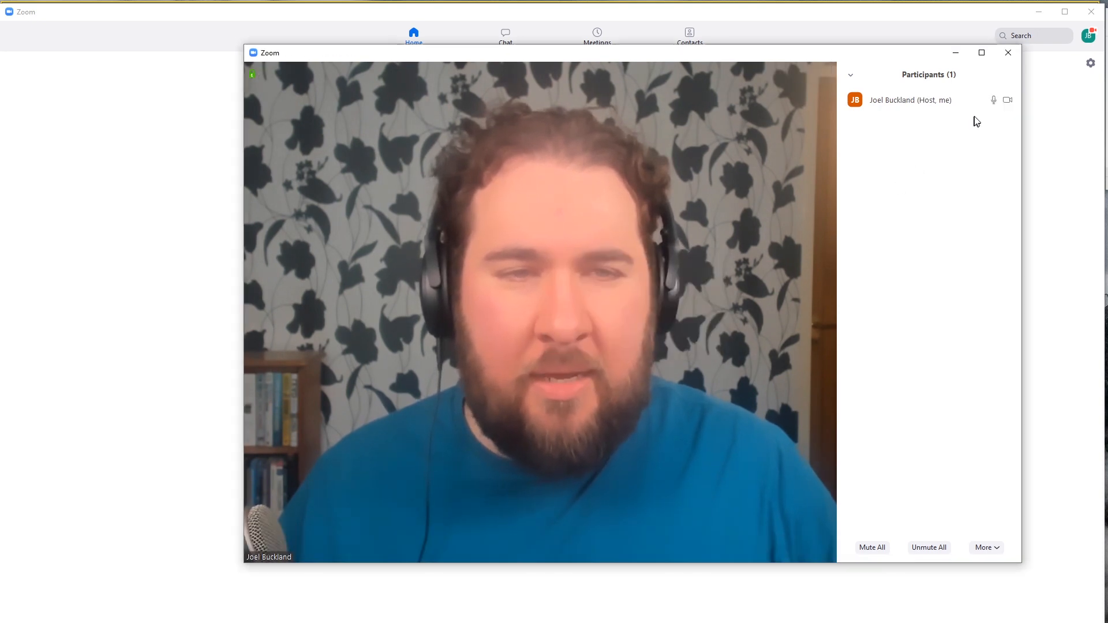
{"action": "left_click", "coordinate": [995, 99]}
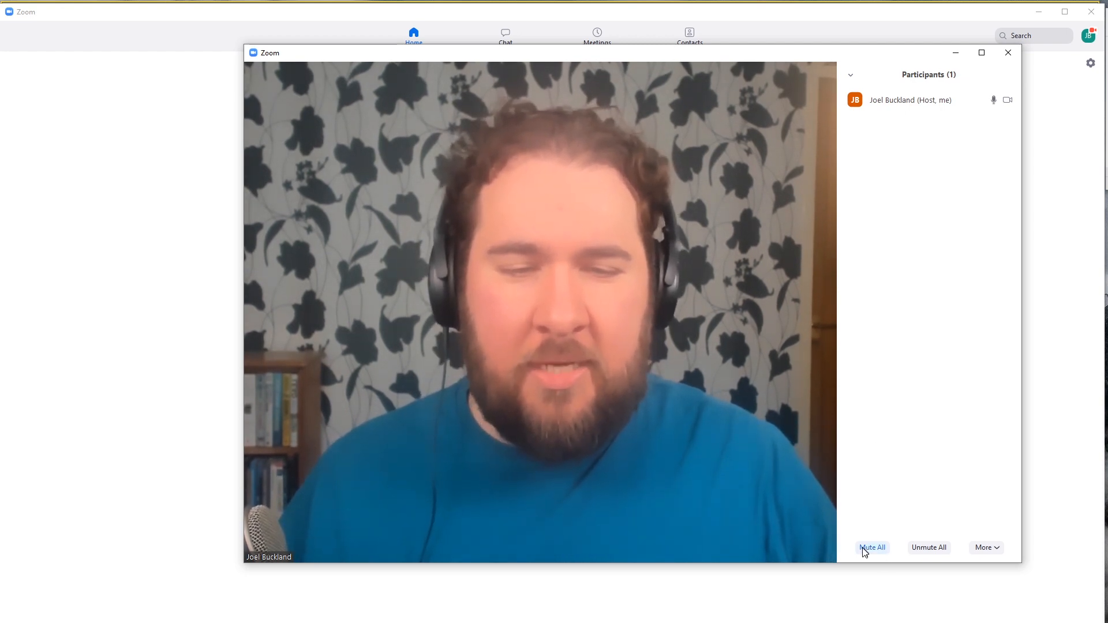
{"action": "mouse_move", "coordinate": [876, 560]}
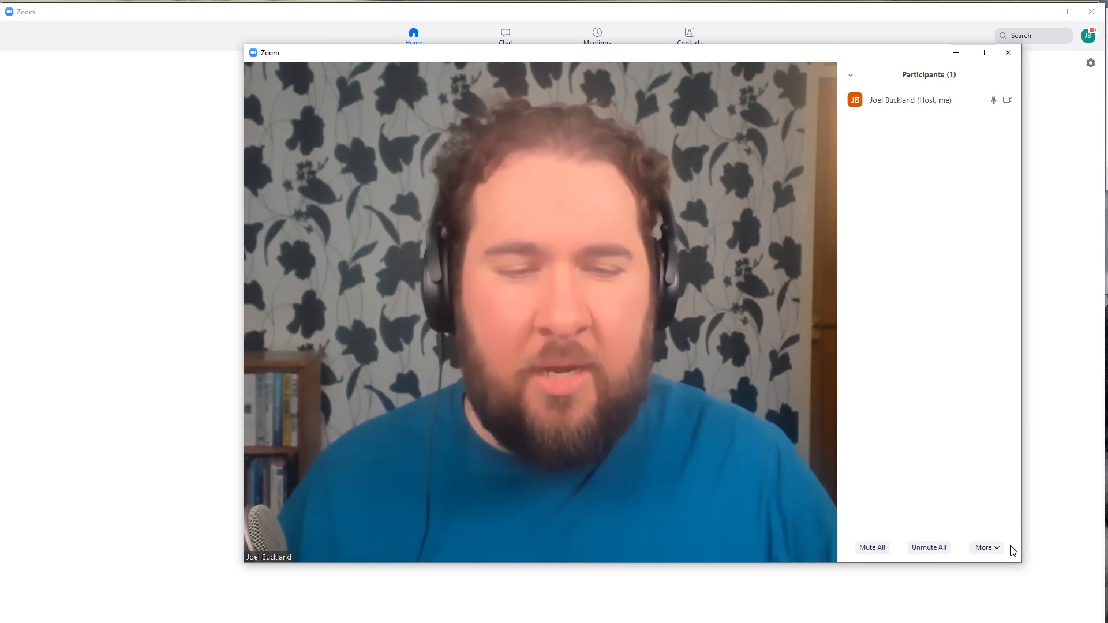
Mute participants on entry with Allow Participants to Unmute Themselves unticked
{"action": "left_click", "coordinate": [984, 547]}
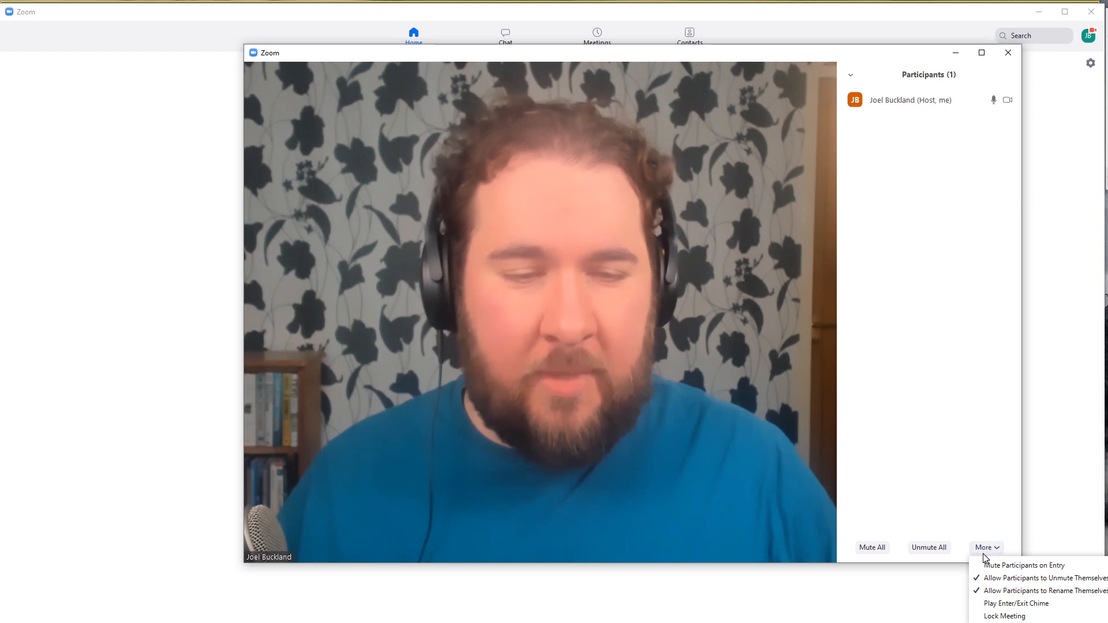
{"action": "mouse_move", "coordinate": [1039, 570]}
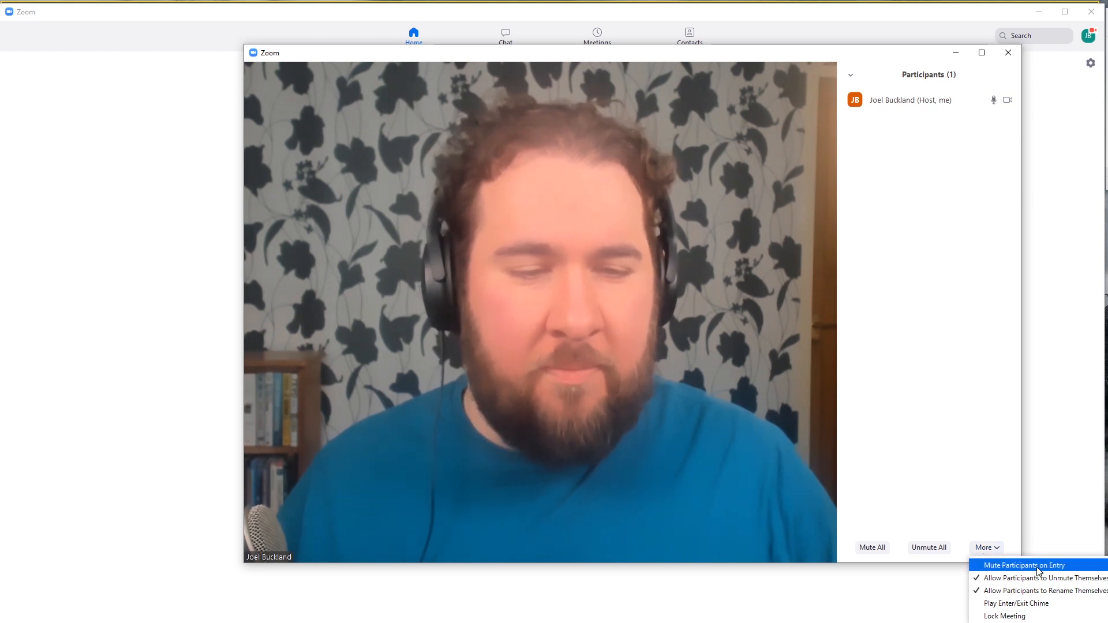
{"action": "left_click", "coordinate": [1034, 566]}
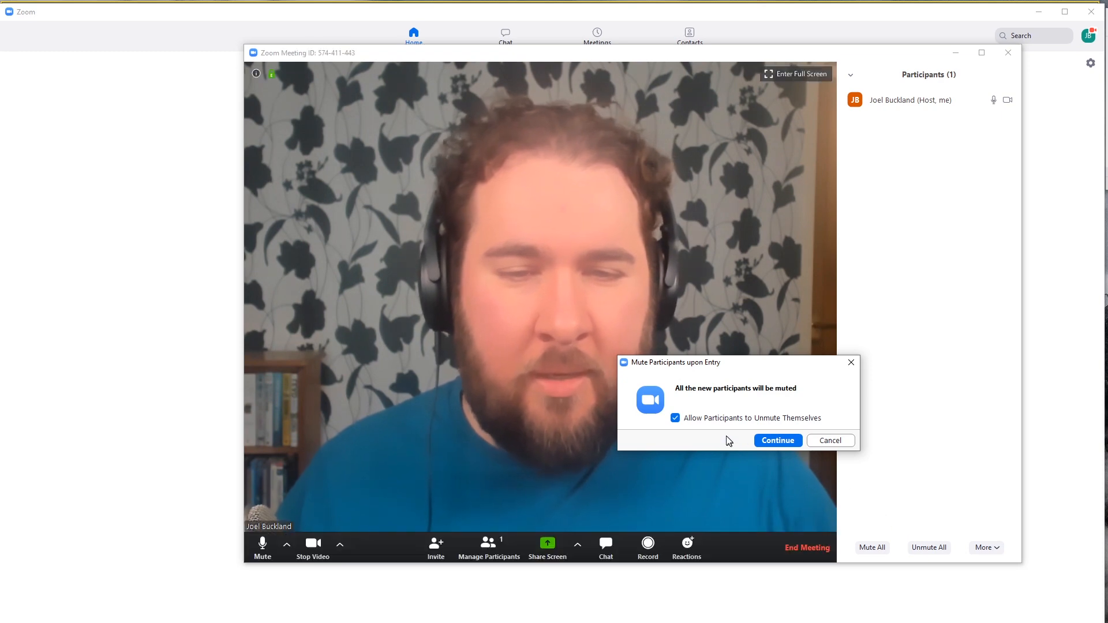
{"action": "left_click", "coordinate": [674, 418]}
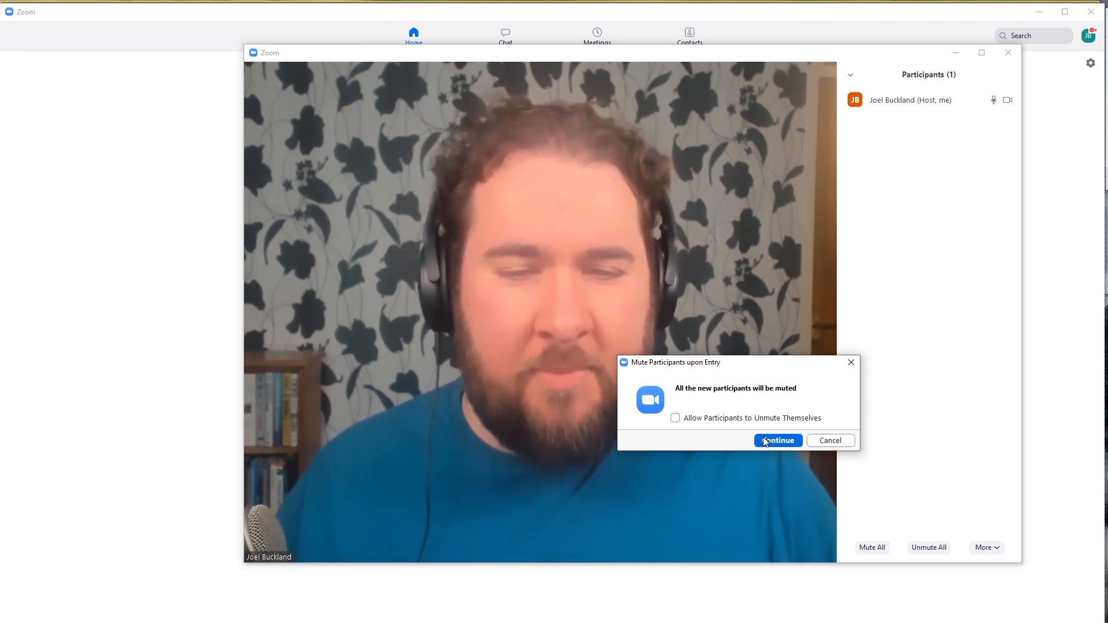
{"action": "left_click", "coordinate": [777, 441]}
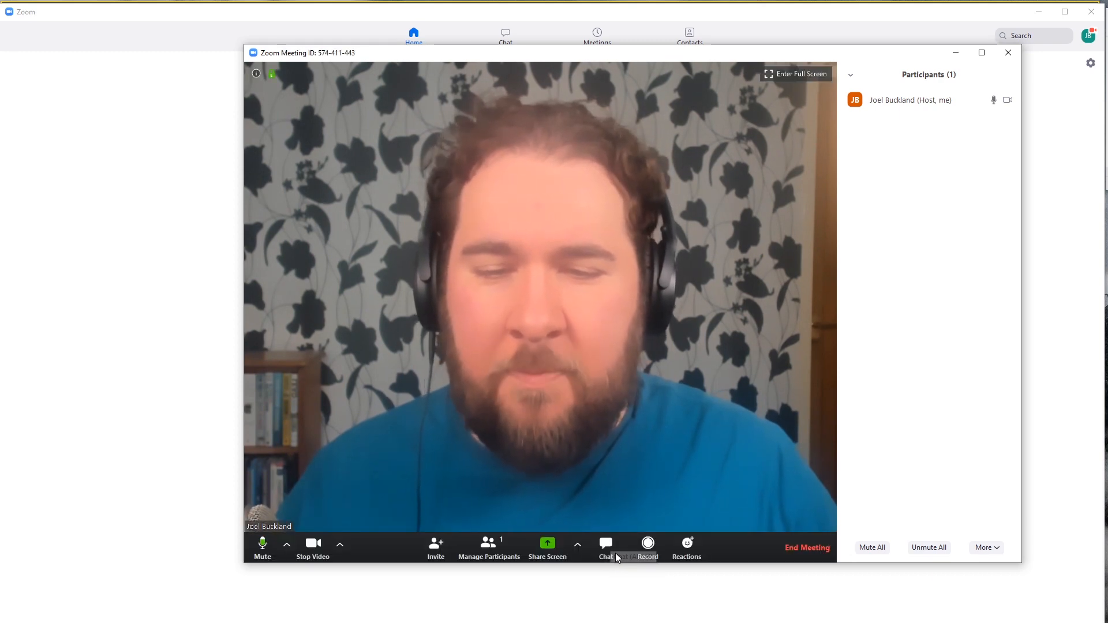
{"action": "mouse_move", "coordinate": [605, 543]}
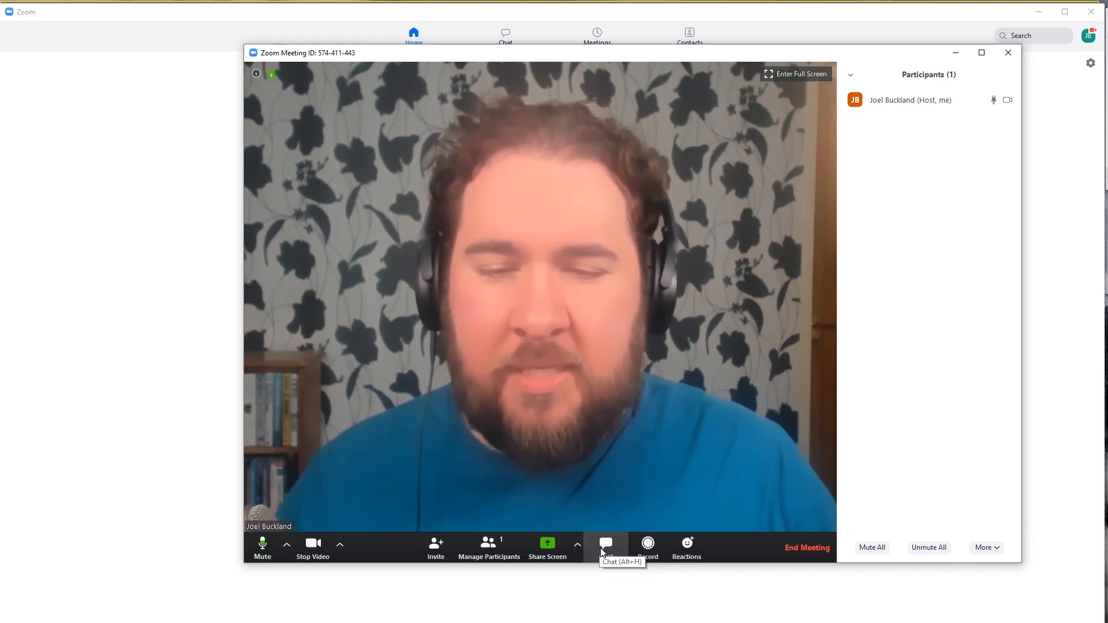
Show the group chat with the sent Hi message and list its file-sharing sources
{"action": "left_click", "coordinate": [605, 543]}
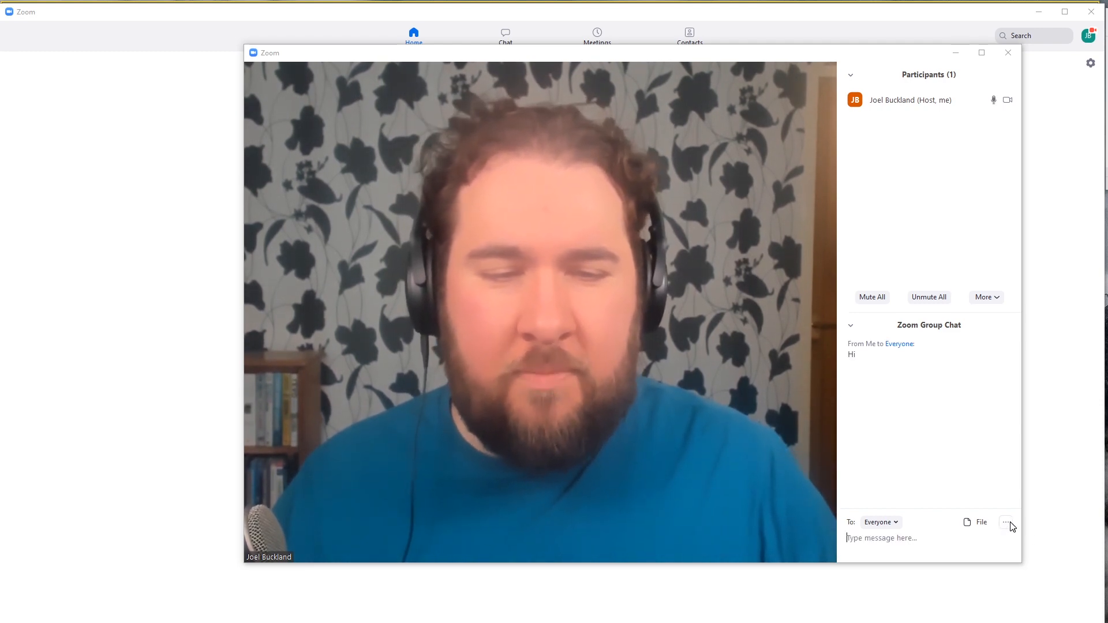
{"action": "left_click", "coordinate": [1006, 522]}
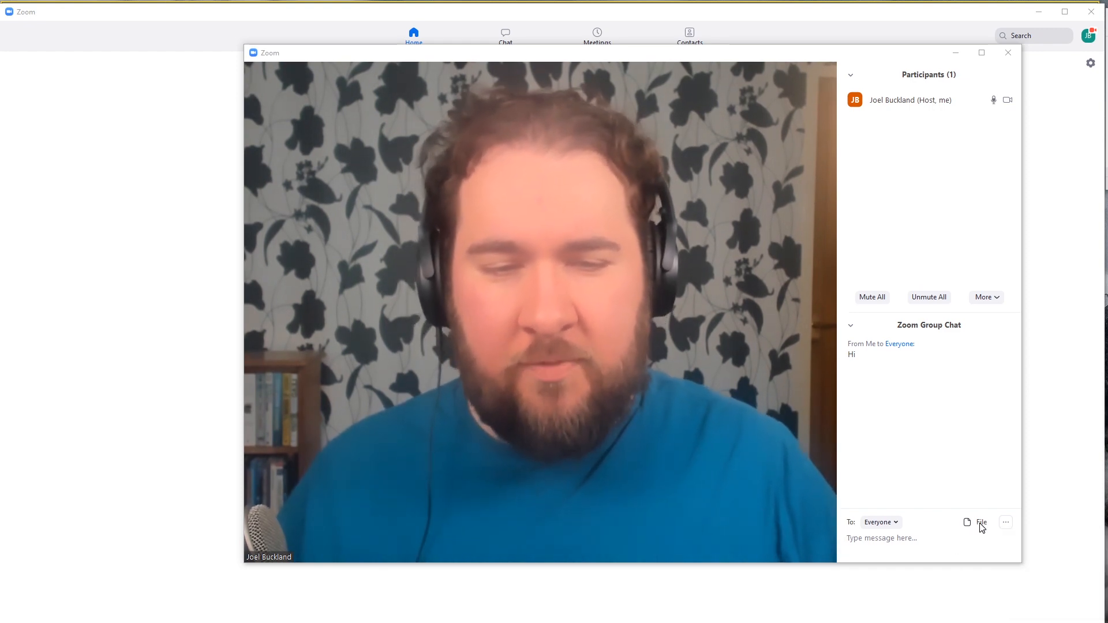
{"action": "left_click", "coordinate": [967, 522]}
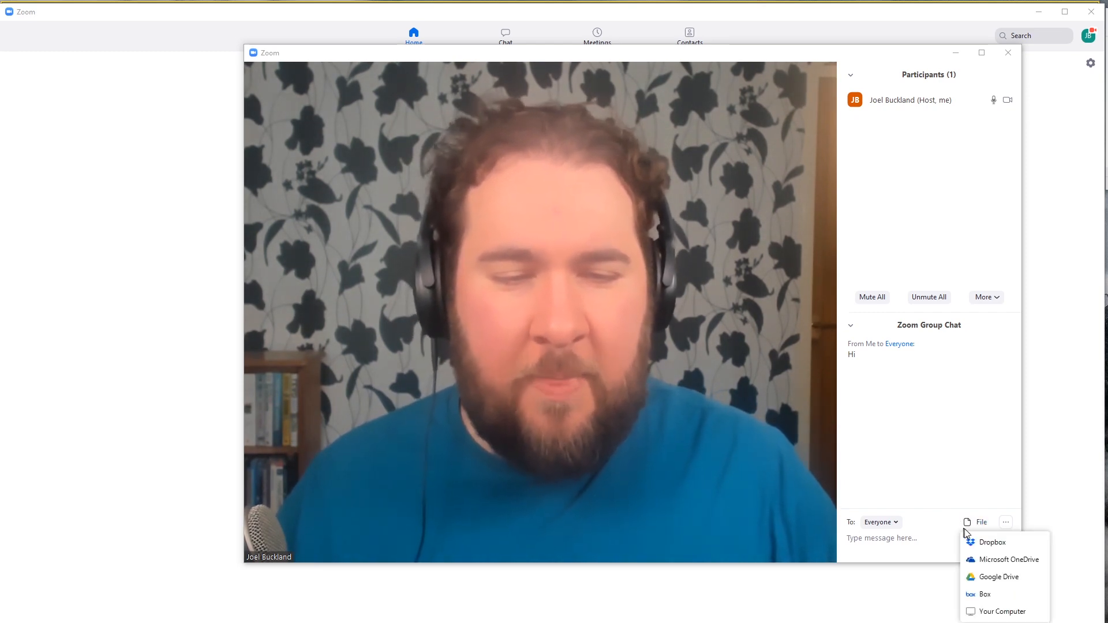
{"action": "mouse_move", "coordinate": [1011, 542]}
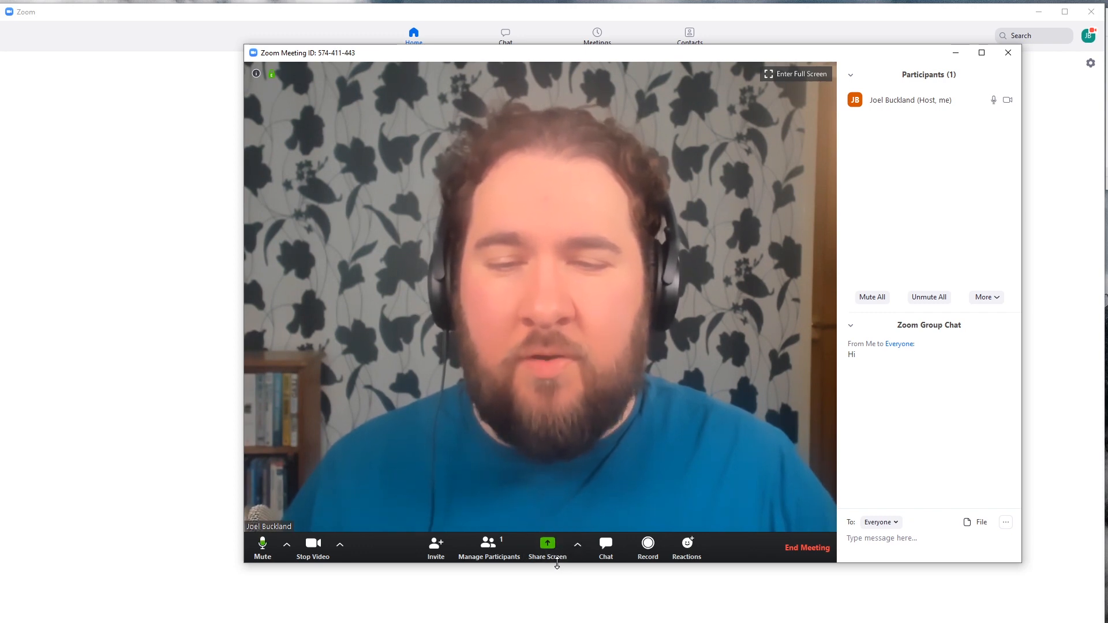
{"action": "mouse_move", "coordinate": [555, 558]}
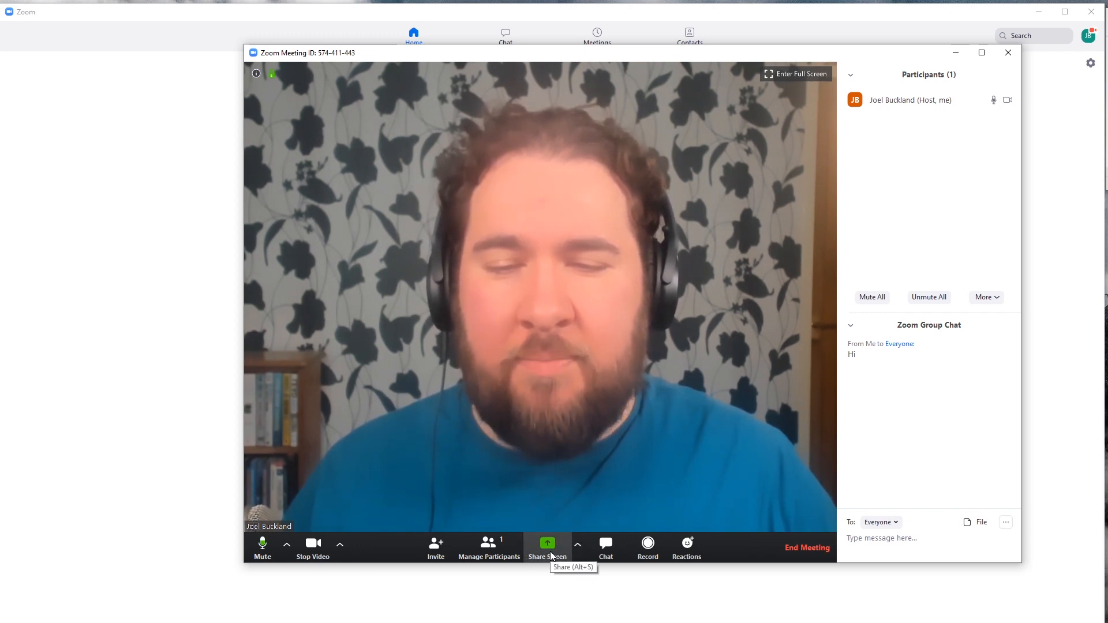
Choose Whiteboard in the share-screen picker's Basic tab
{"action": "left_click", "coordinate": [547, 546]}
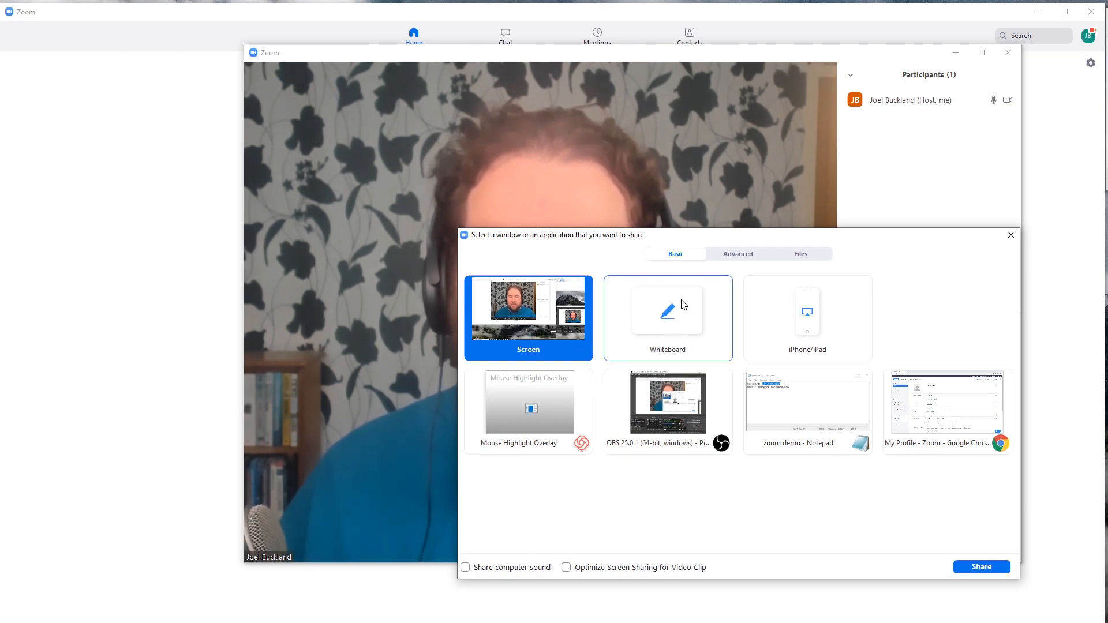
{"action": "left_click", "coordinate": [667, 311]}
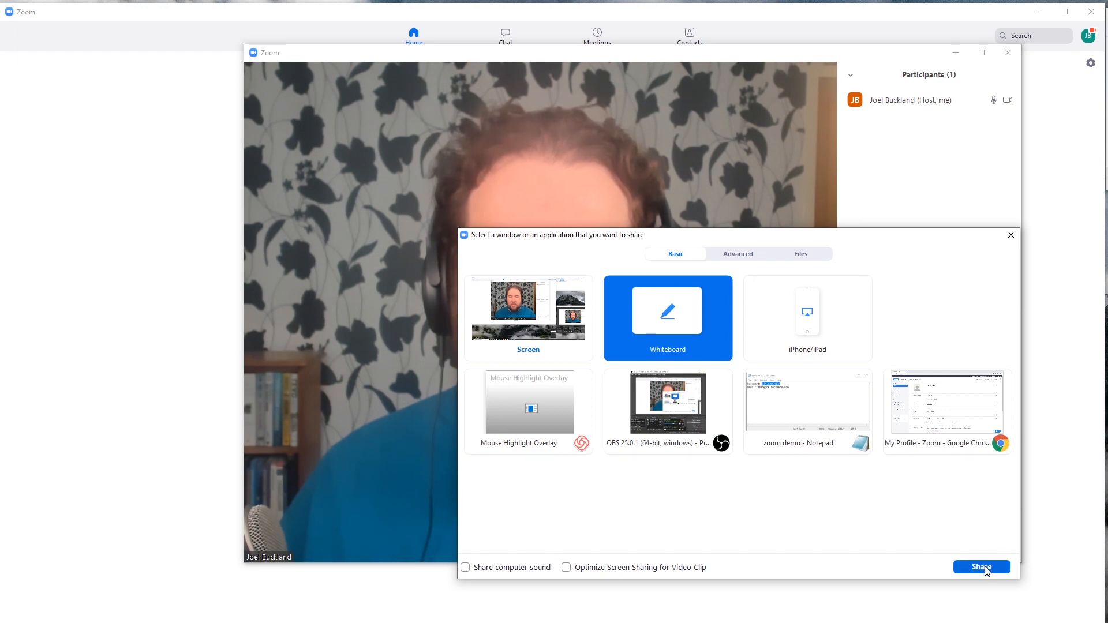
Share the whiteboard, add a 'typ' text label and an arrow stamp, then clear it blank
{"action": "left_click", "coordinate": [981, 566]}
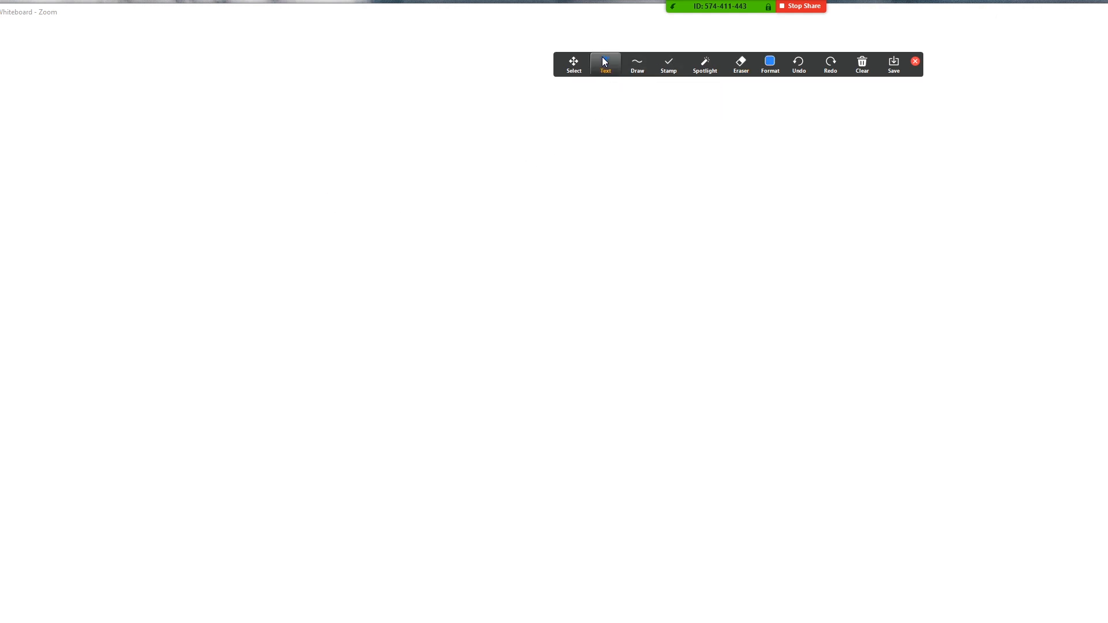
{"action": "type", "text": "typ"}
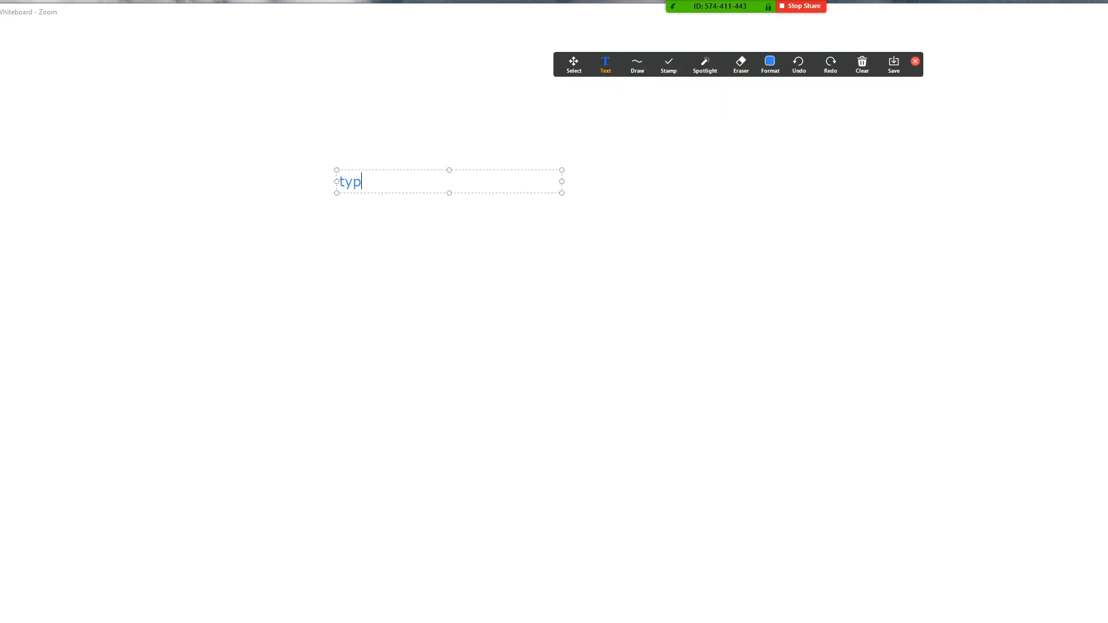
{"action": "left_click", "coordinate": [668, 65]}
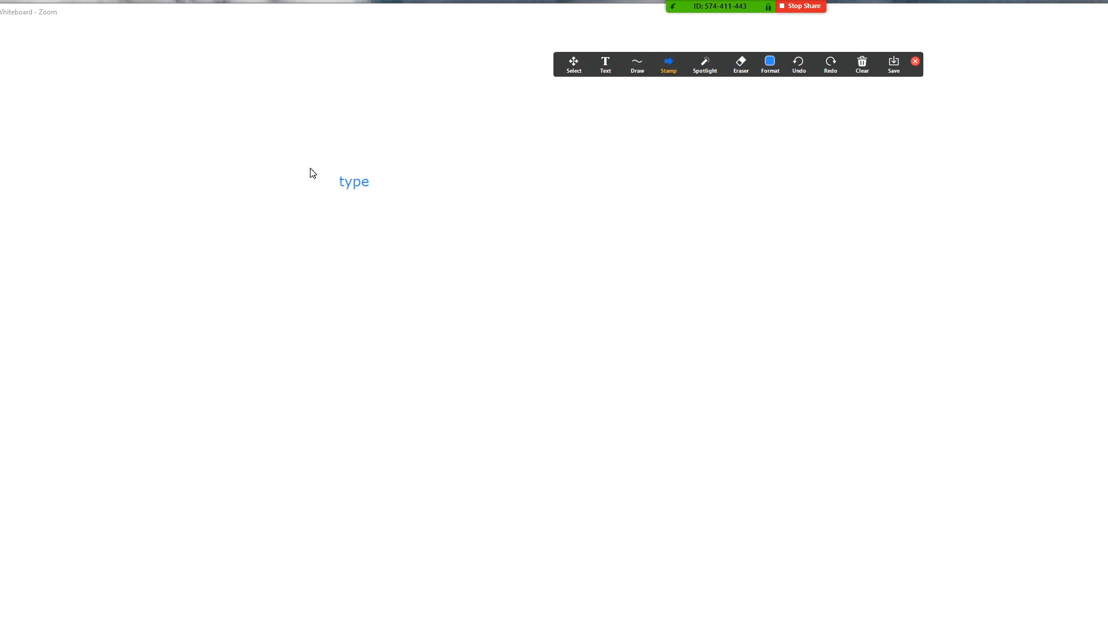
{"action": "left_click", "coordinate": [318, 182]}
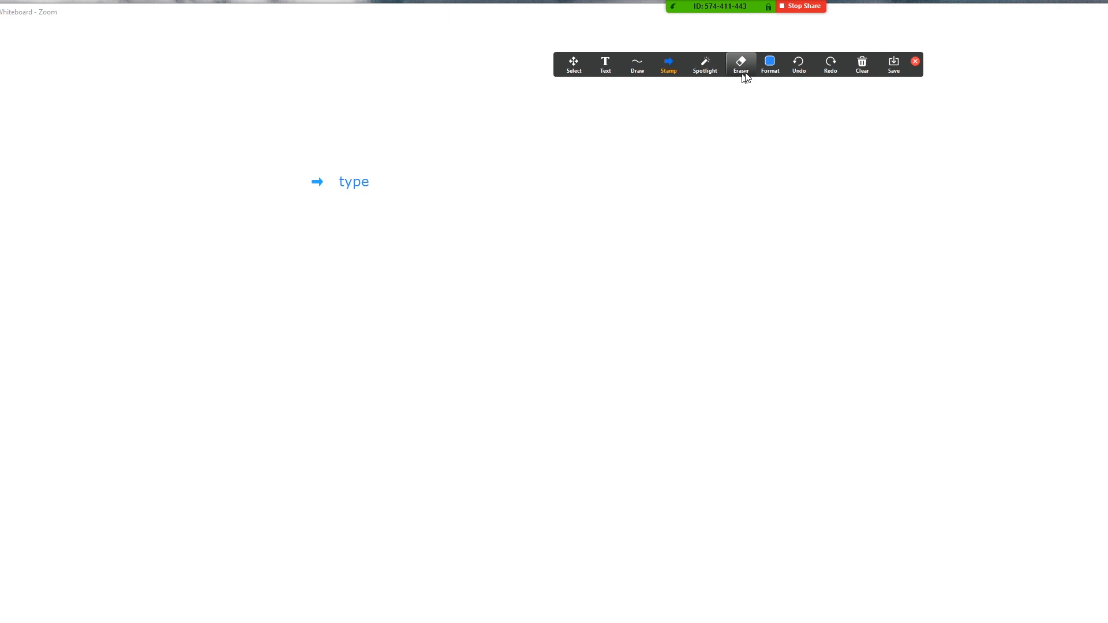
{"action": "left_click", "coordinate": [740, 64]}
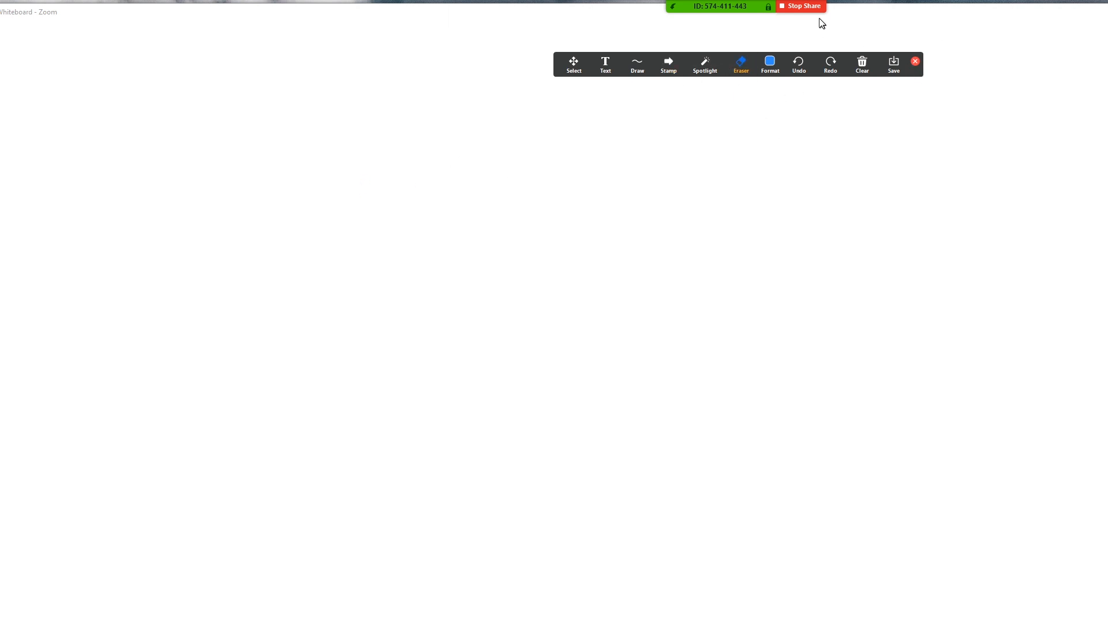
{"action": "mouse_move", "coordinate": [800, 21]}
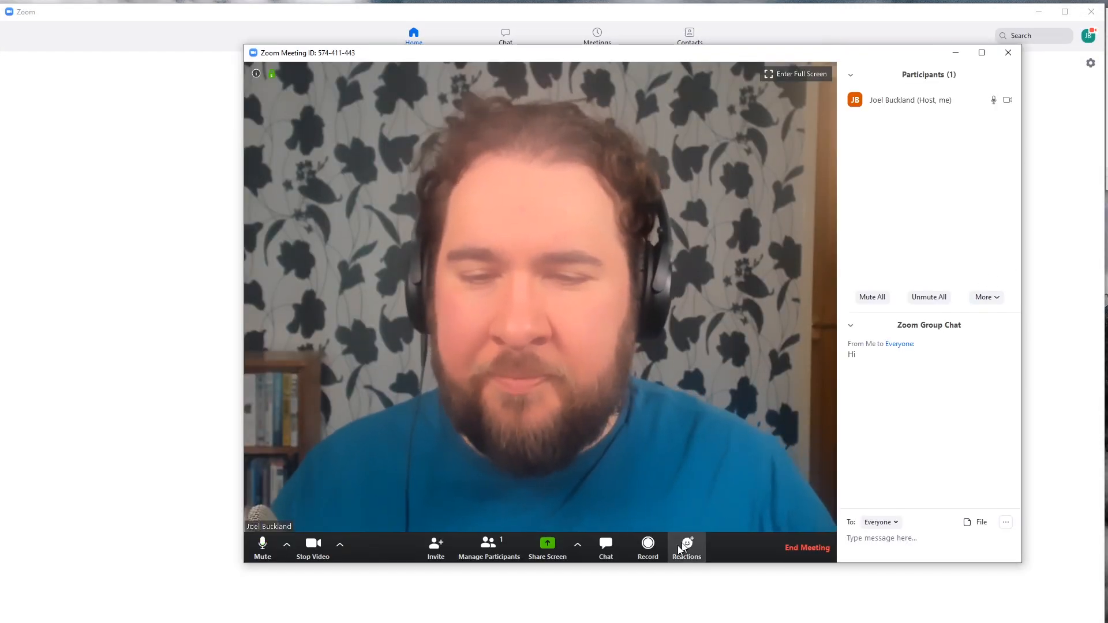
{"action": "left_click", "coordinate": [547, 543]}
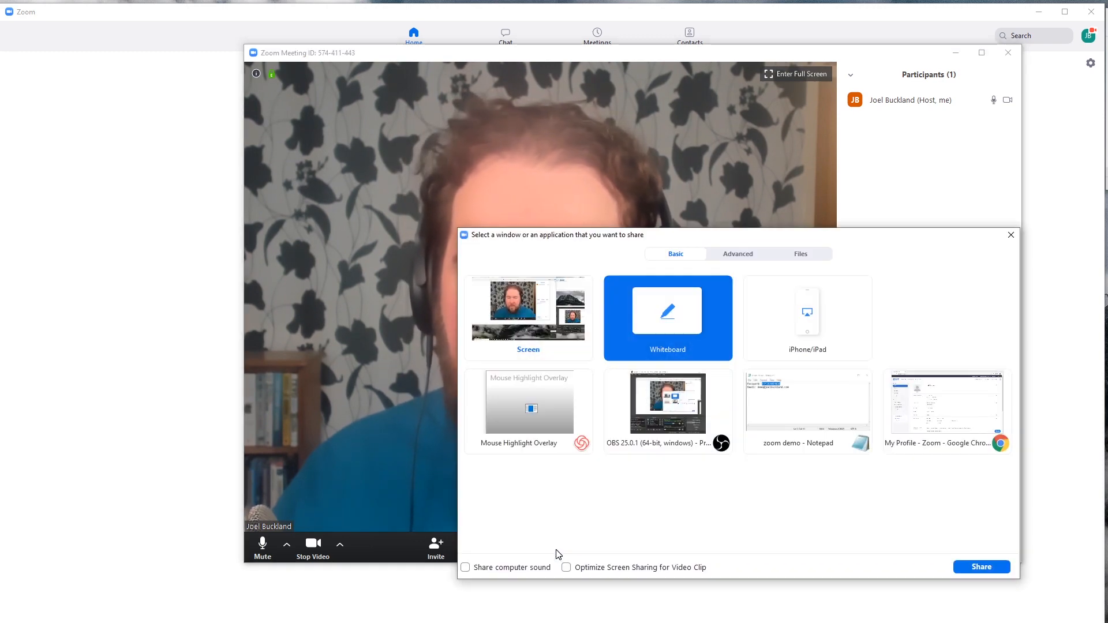
{"action": "left_click", "coordinate": [807, 318]}
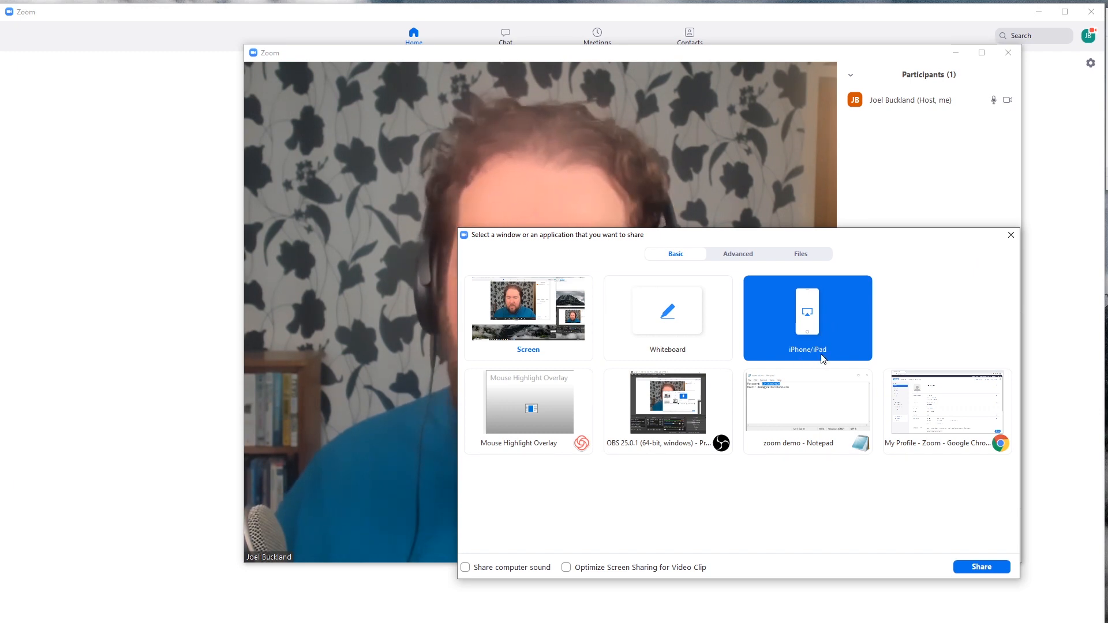
{"action": "mouse_move", "coordinate": [743, 268]}
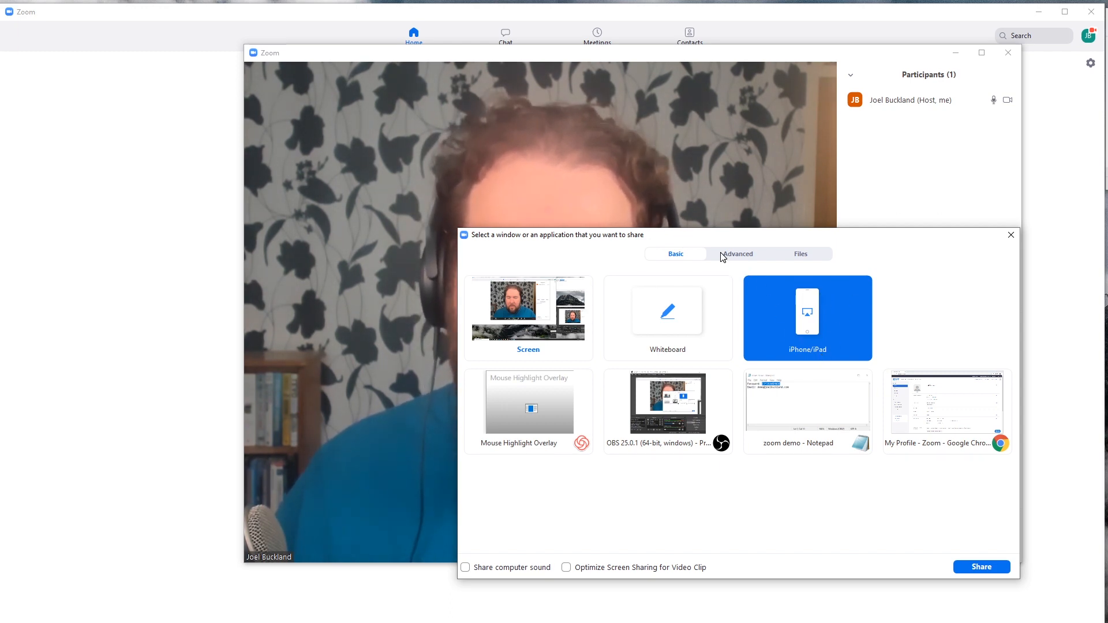
{"action": "left_click", "coordinate": [738, 252]}
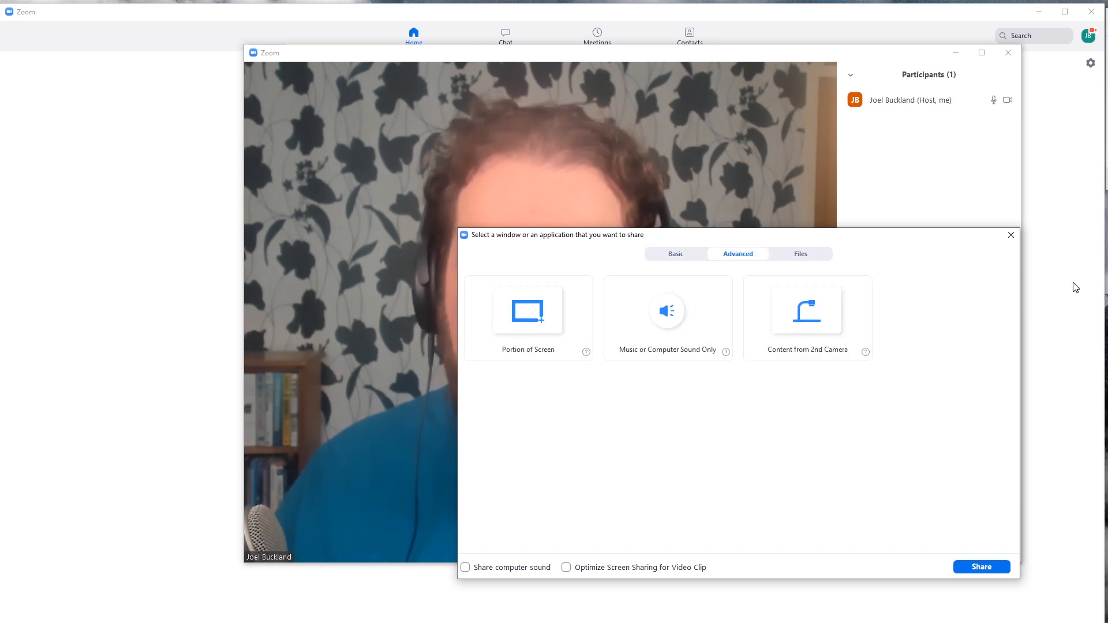
{"action": "left_click", "coordinate": [529, 318]}
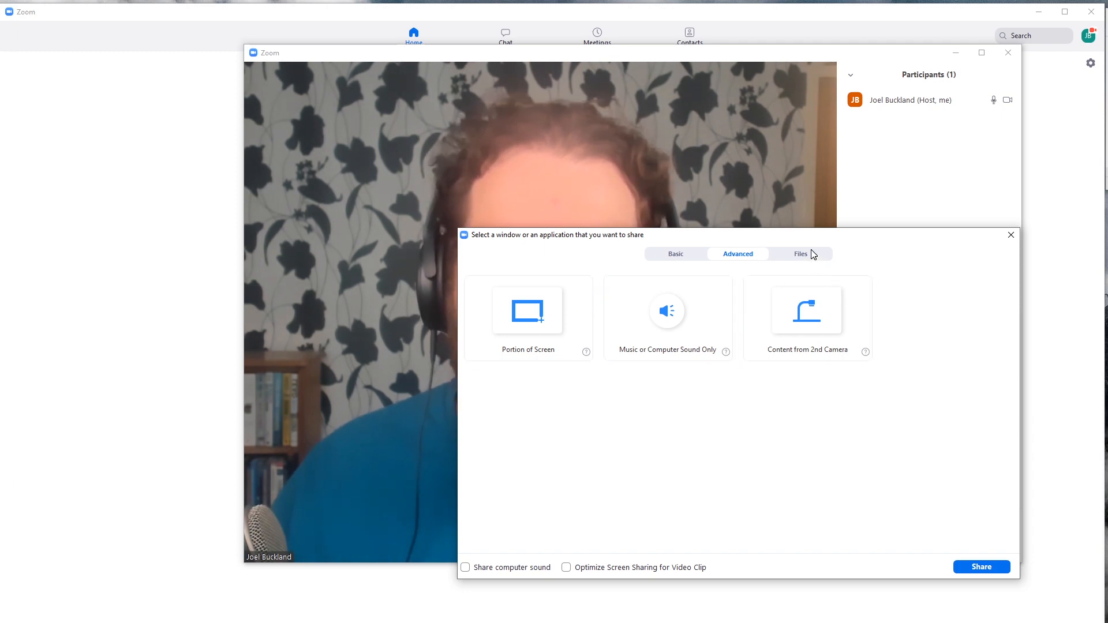
{"action": "left_click", "coordinate": [800, 254]}
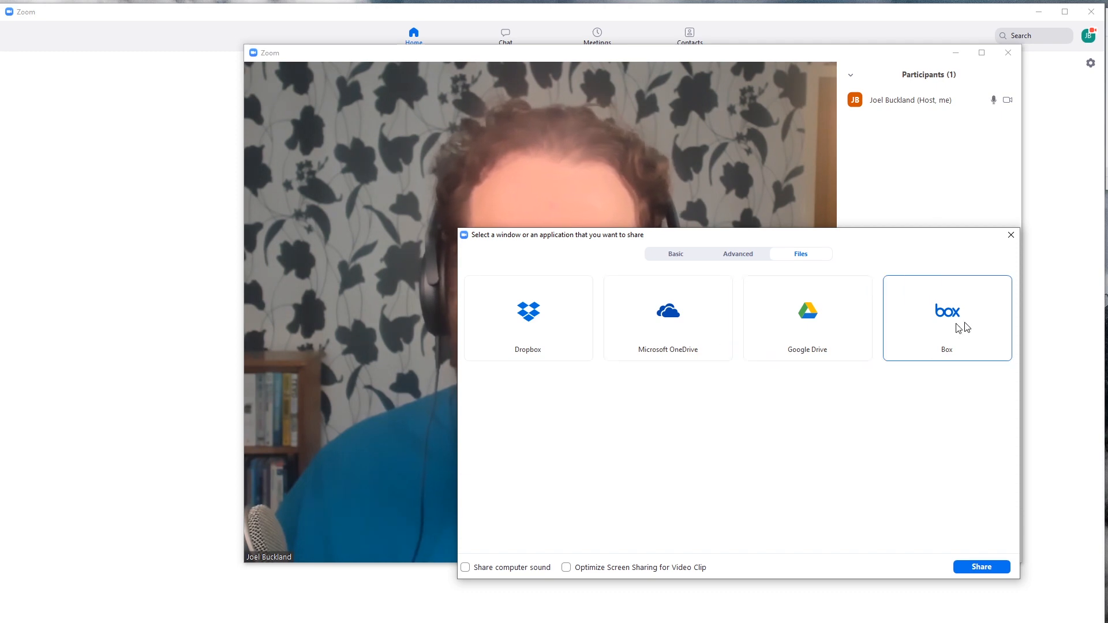
{"action": "mouse_move", "coordinate": [1011, 235]}
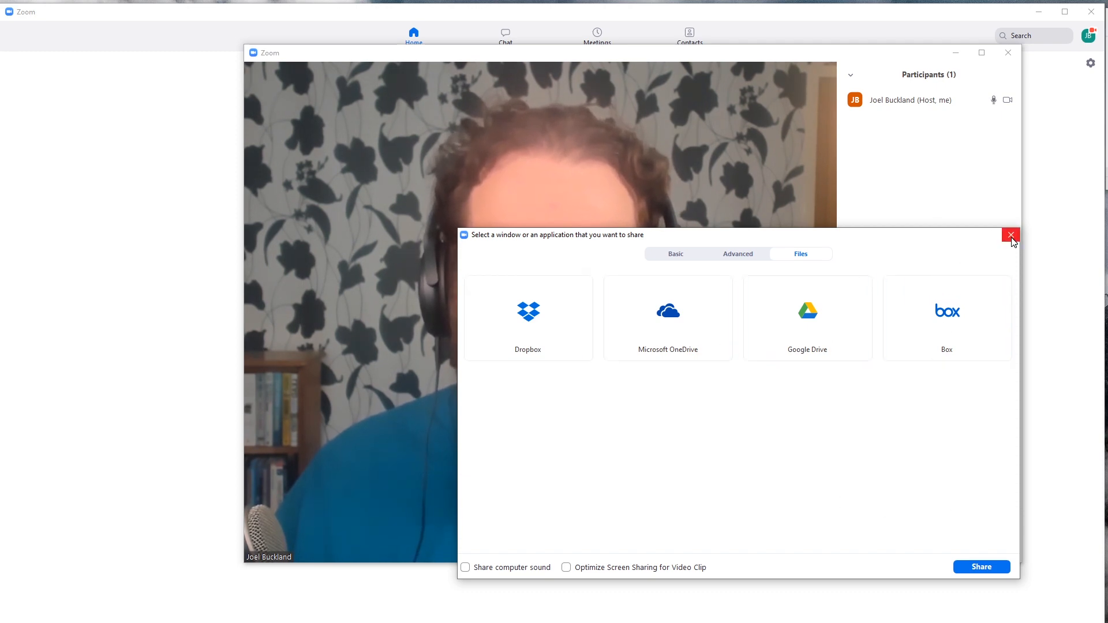
{"action": "left_click", "coordinate": [1011, 235]}
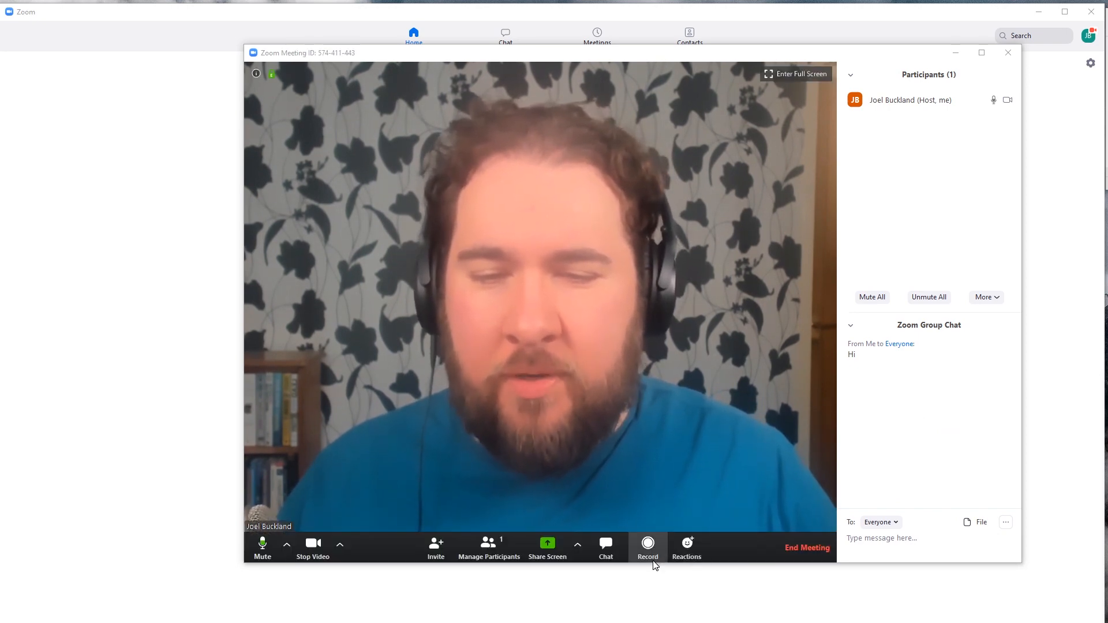
Start a local recording of the meeting, then stop it from the Recording indicator
{"action": "left_click", "coordinate": [647, 542]}
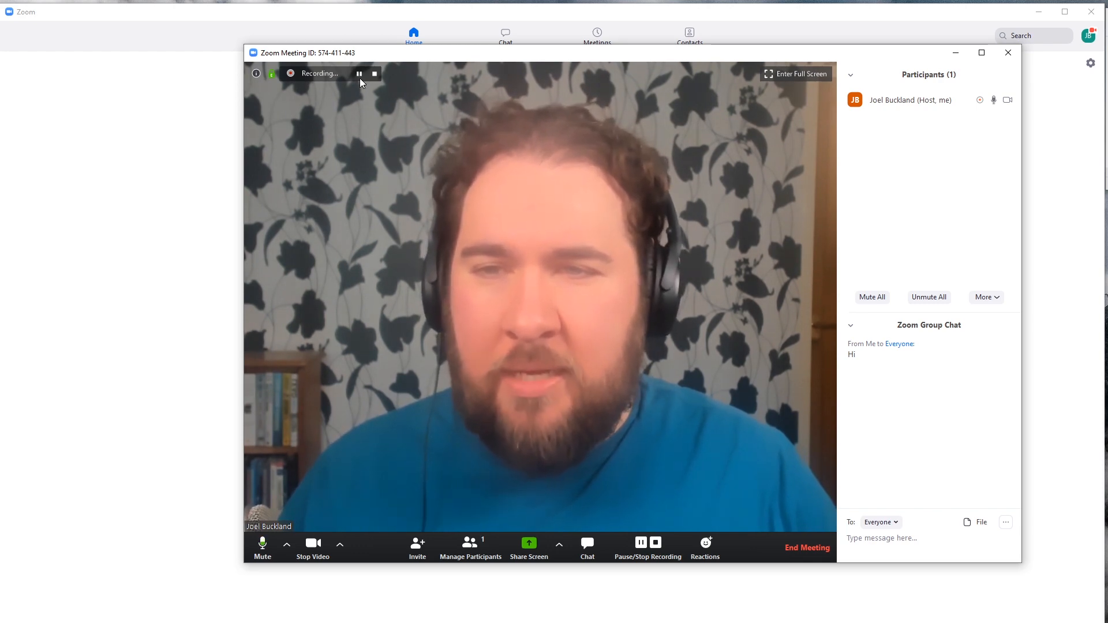
{"action": "mouse_move", "coordinate": [360, 74]}
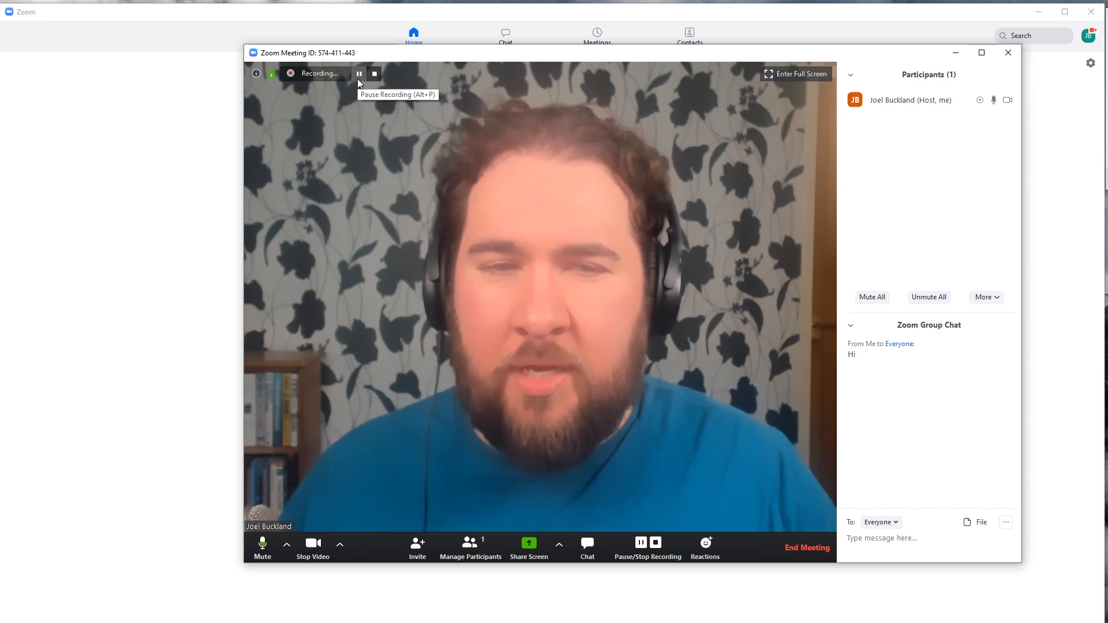
{"action": "mouse_move", "coordinate": [379, 78]}
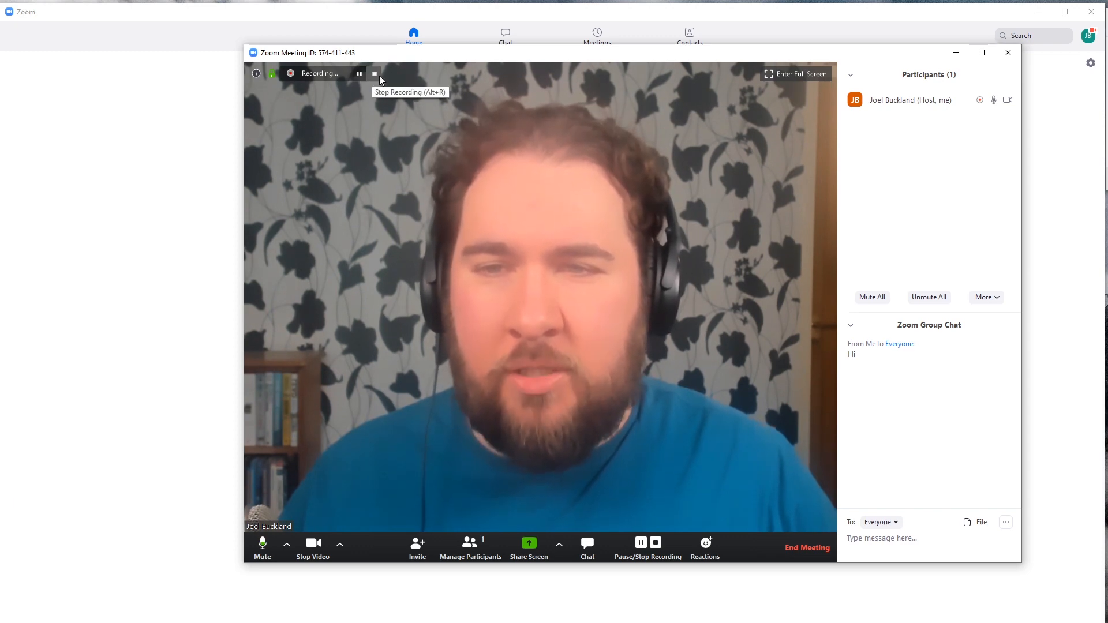
{"action": "left_click", "coordinate": [375, 74]}
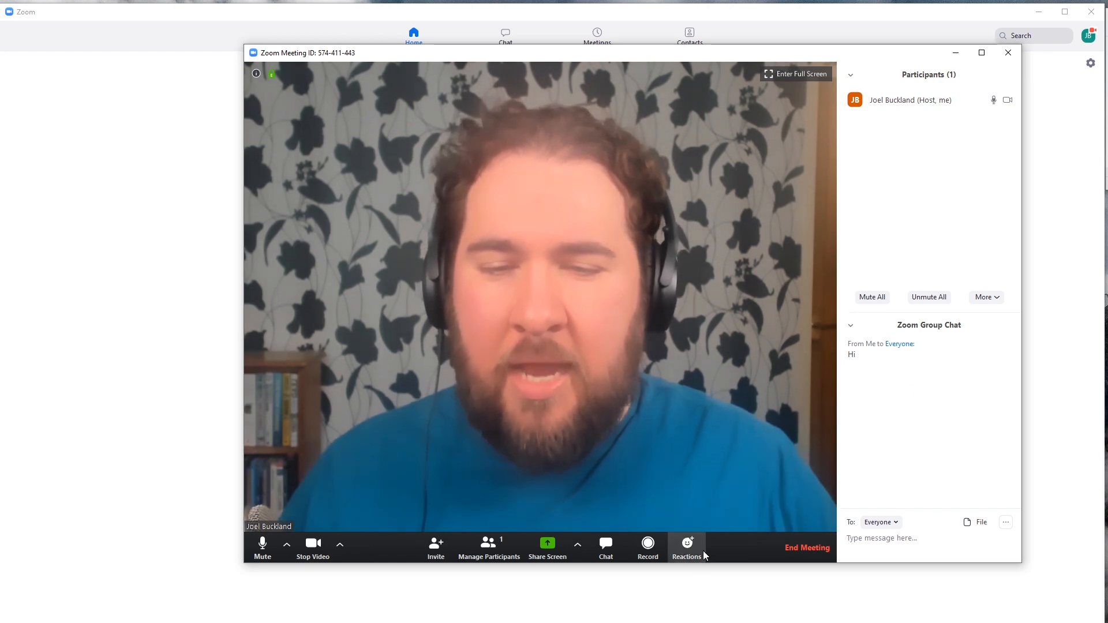
Send a Clap reaction, then a Thumbs Up reaction from the Reactions menu
{"action": "left_click", "coordinate": [687, 547]}
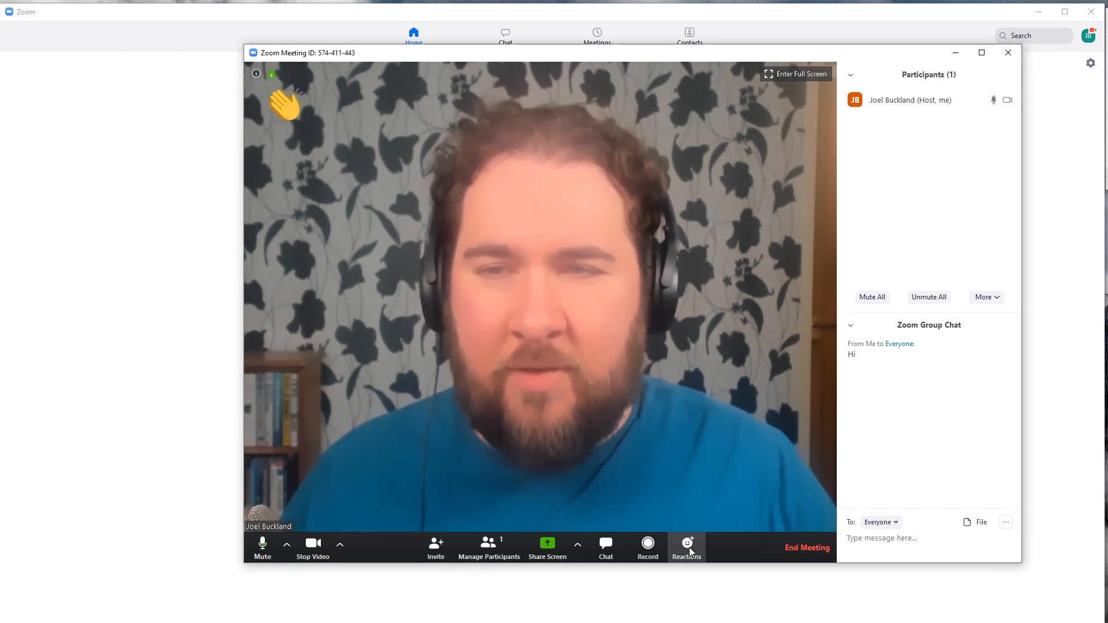
{"action": "left_click", "coordinate": [687, 547]}
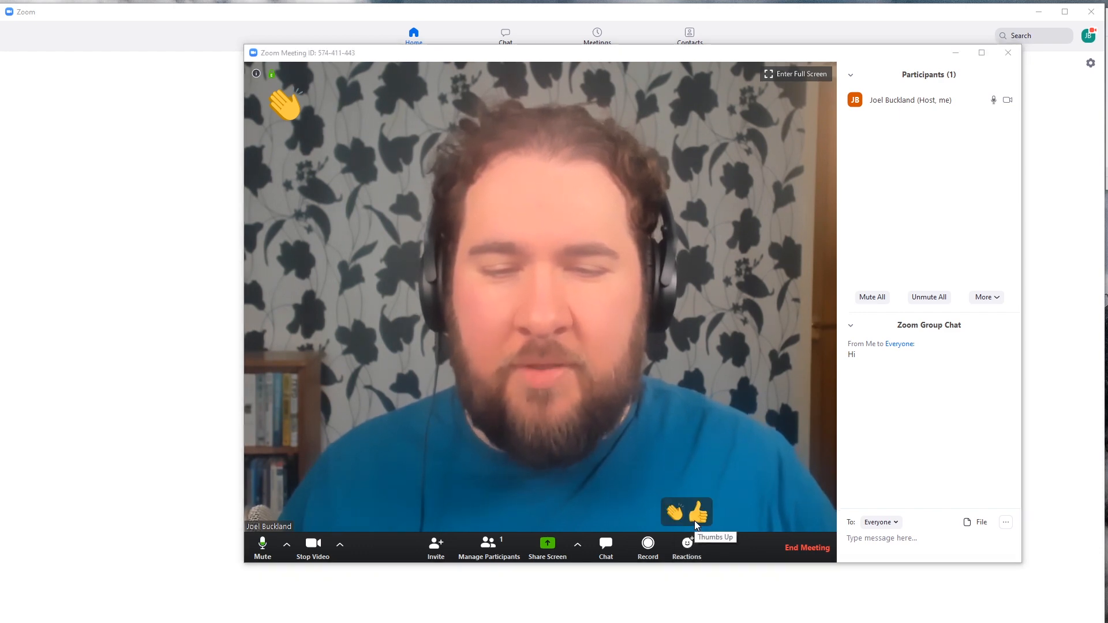
{"action": "left_click", "coordinate": [699, 512]}
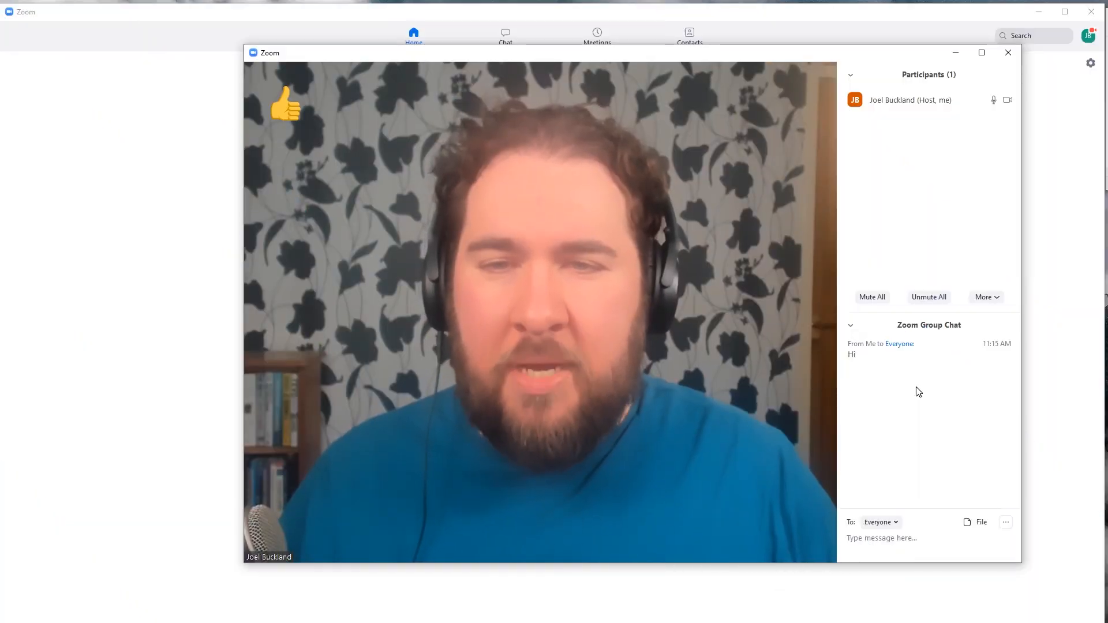
{"action": "mouse_move", "coordinate": [925, 399]}
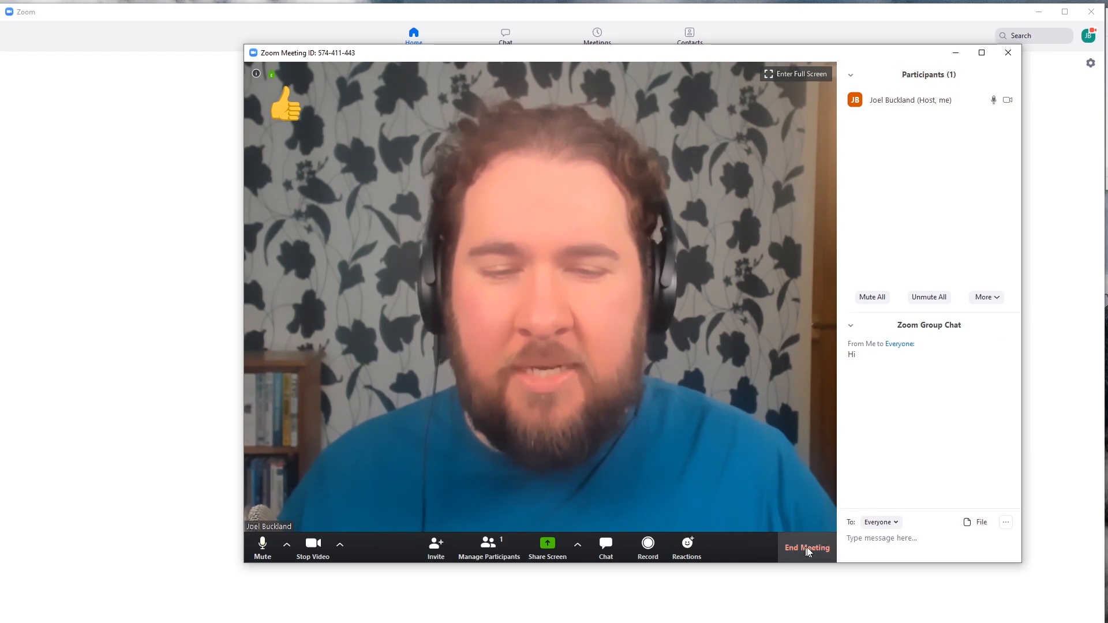
{"action": "mouse_move", "coordinate": [807, 550]}
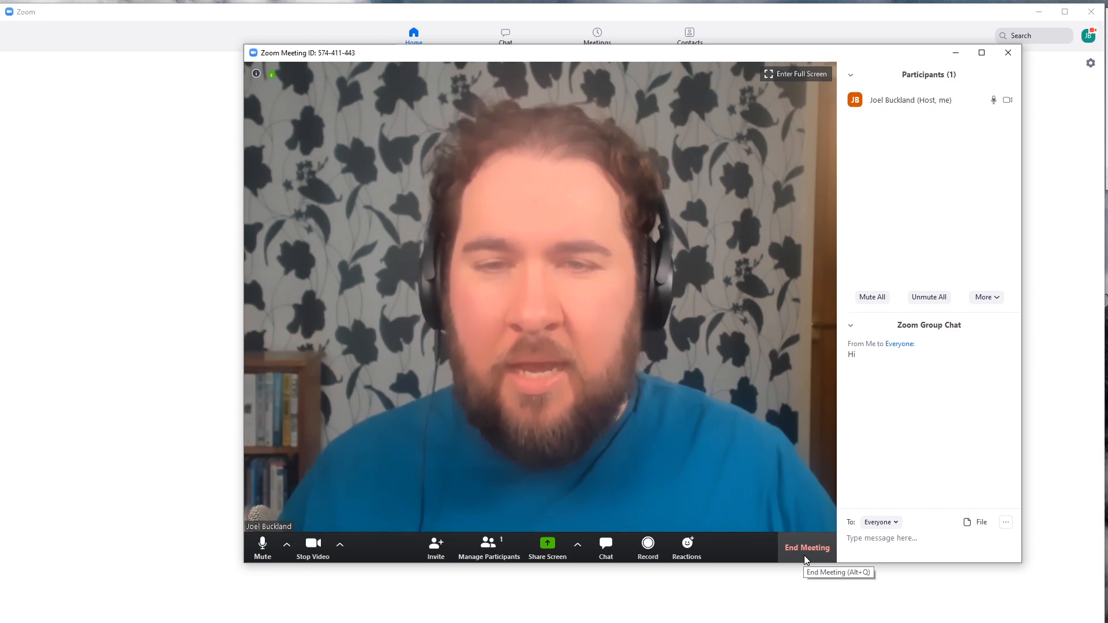
End the meeting for all participants, returning to the home screen with the recording converting
{"action": "left_click", "coordinate": [807, 547]}
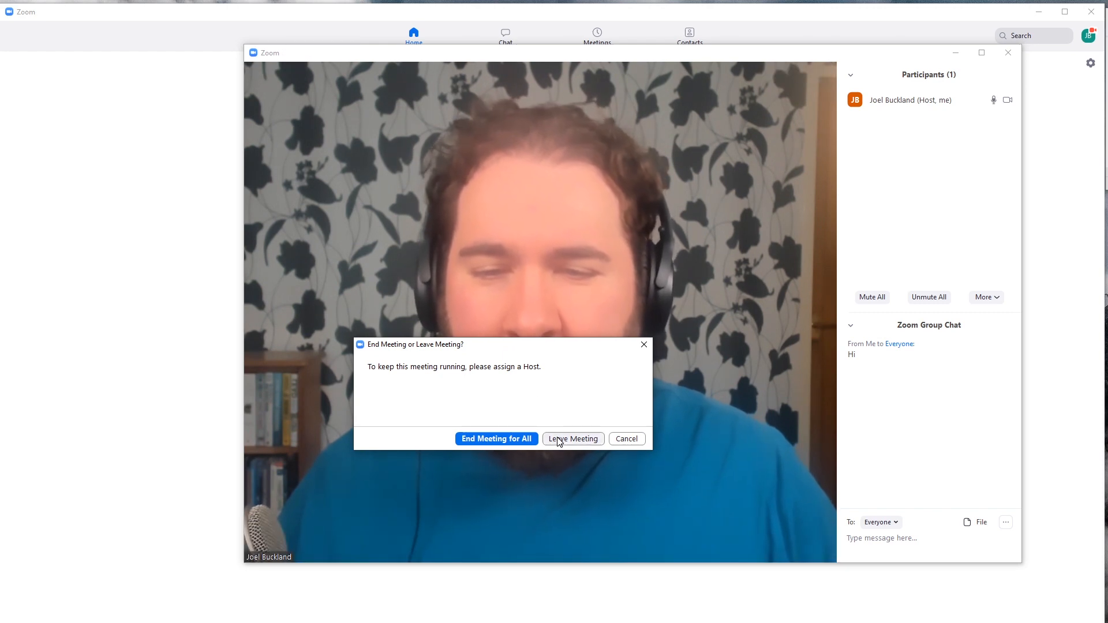
{"action": "mouse_move", "coordinate": [505, 446]}
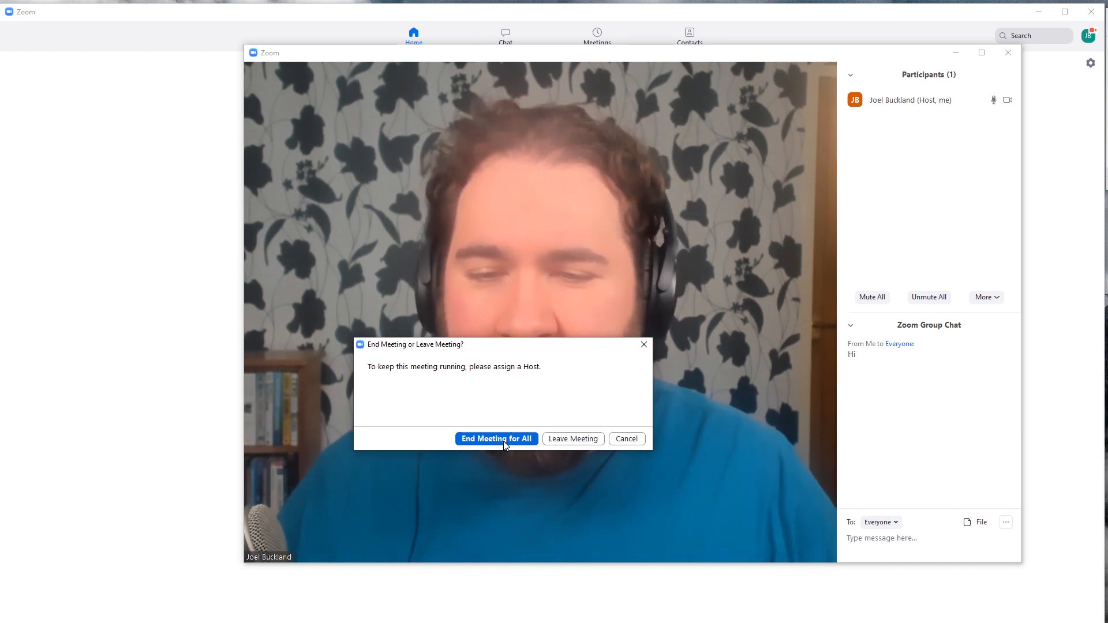
{"action": "mouse_move", "coordinate": [491, 450]}
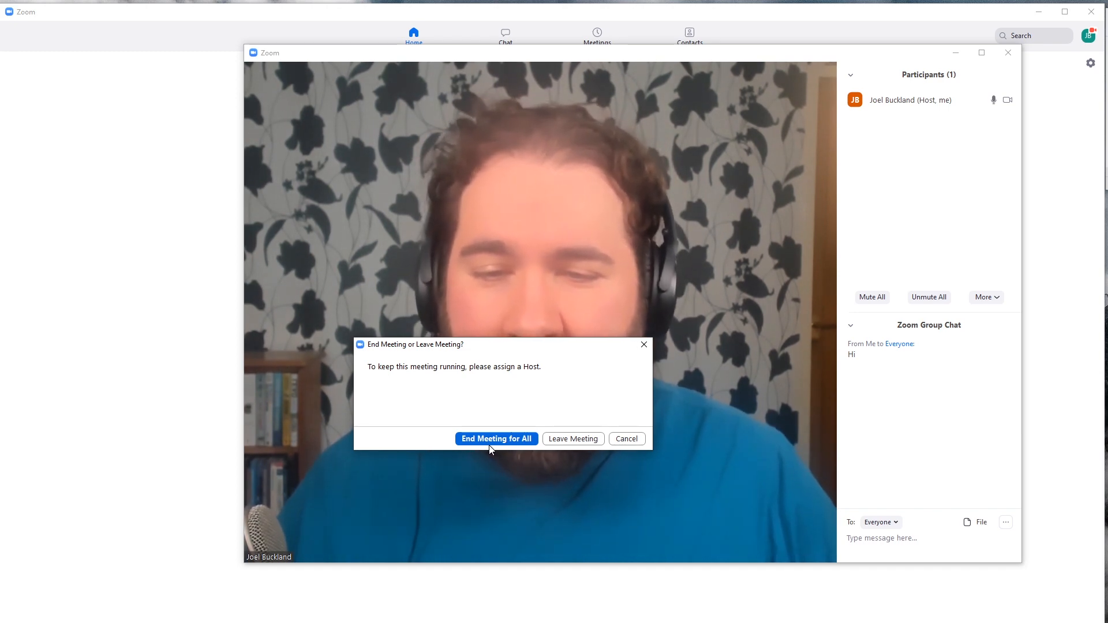
{"action": "left_click", "coordinate": [496, 438]}
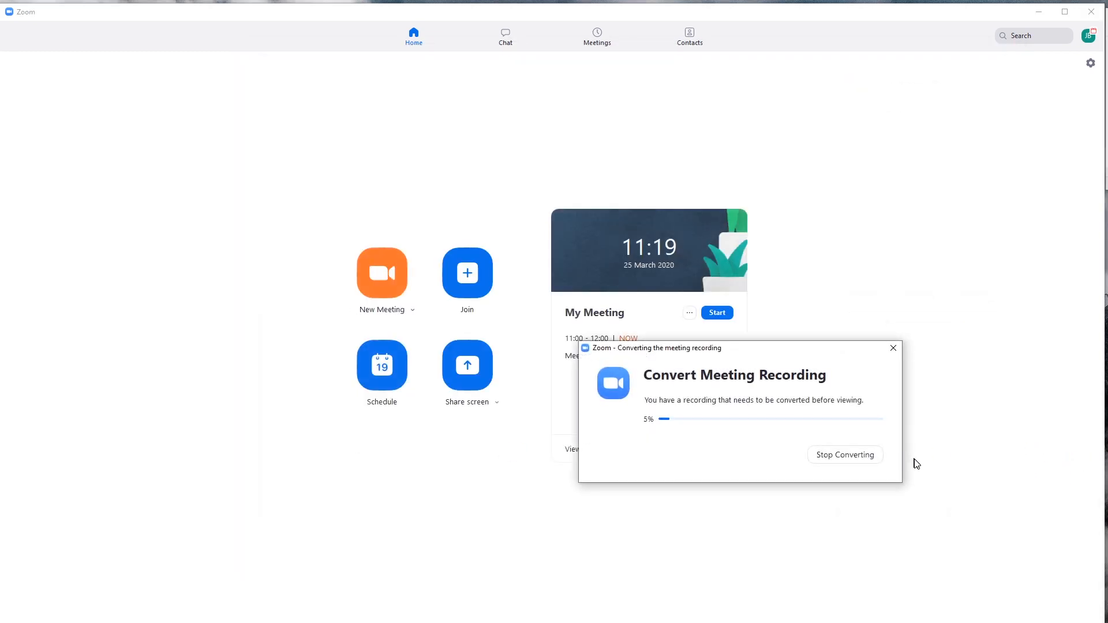
{"action": "mouse_move", "coordinate": [699, 470]}
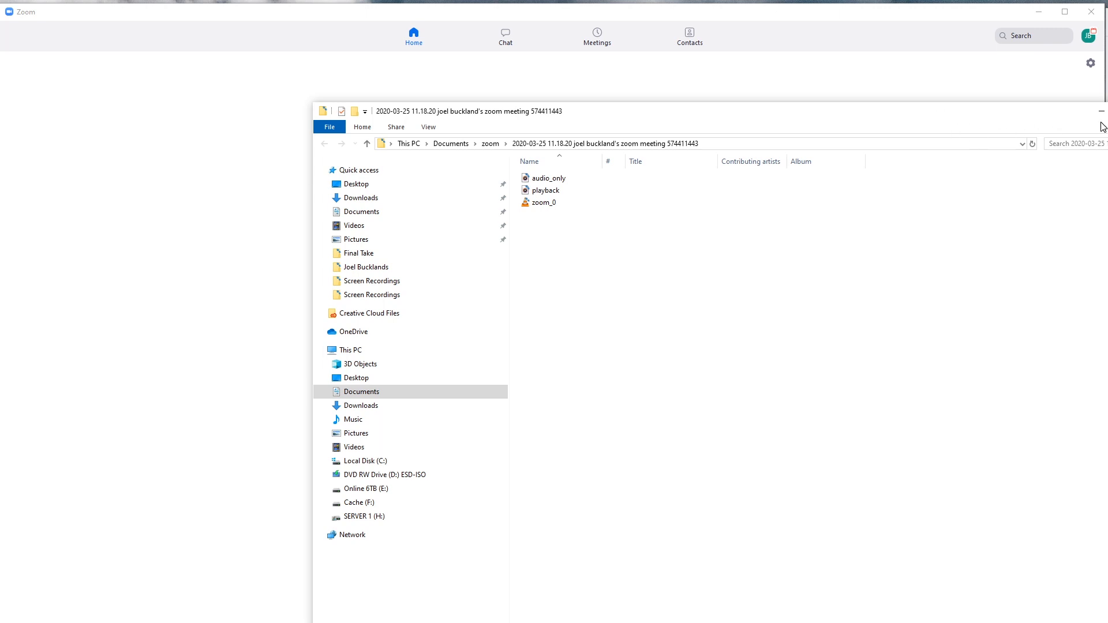
{"action": "left_click", "coordinate": [549, 178]}
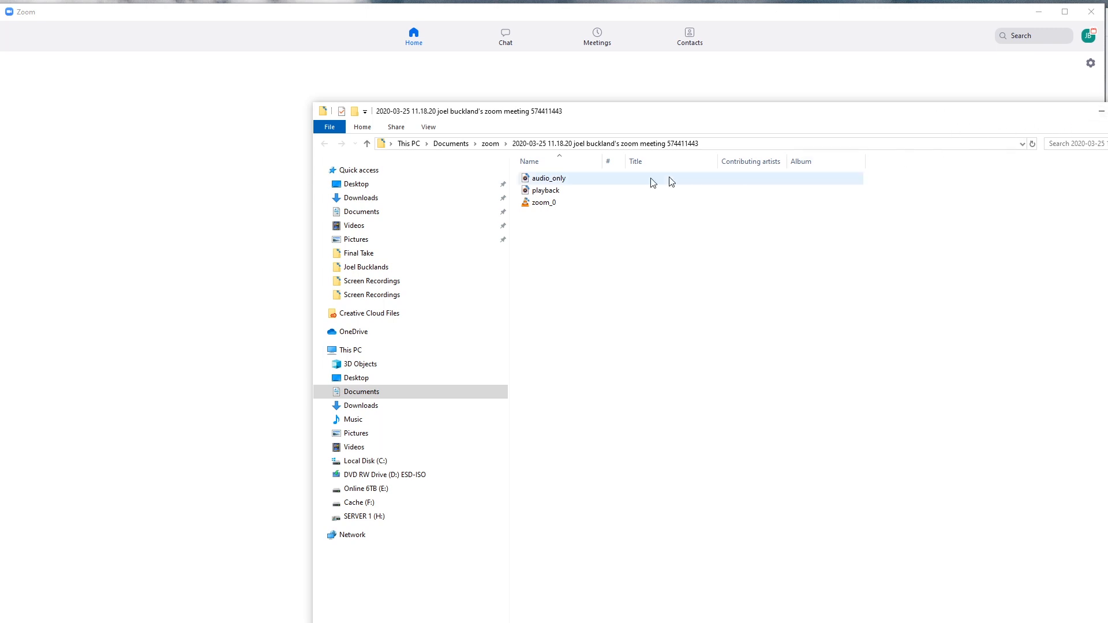
{"action": "left_click", "coordinate": [543, 202]}
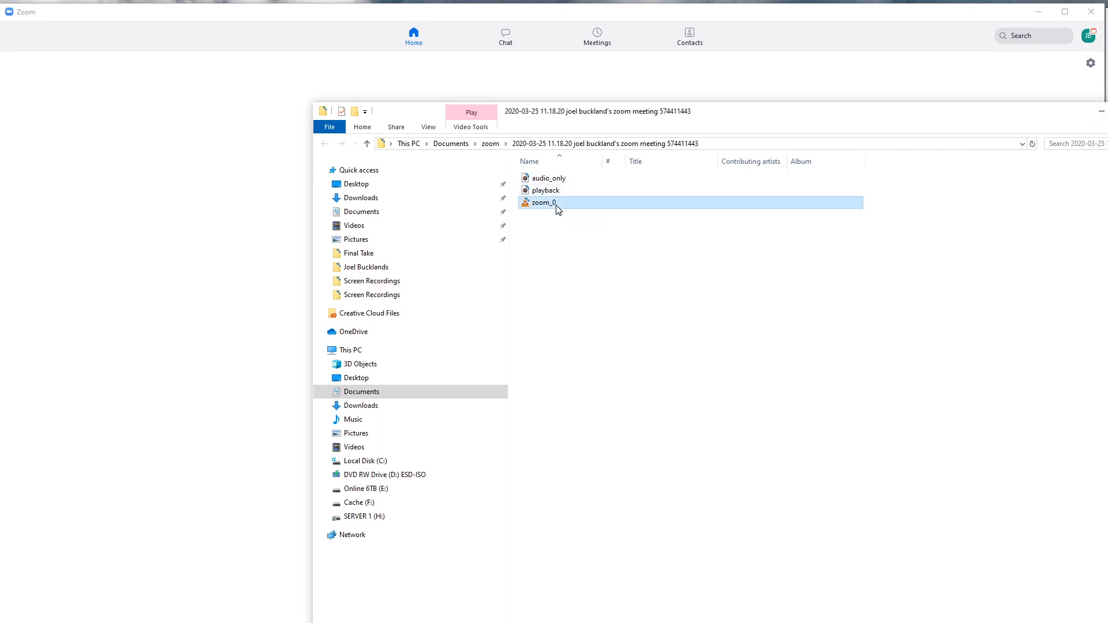
{"action": "double_click", "coordinate": [543, 202]}
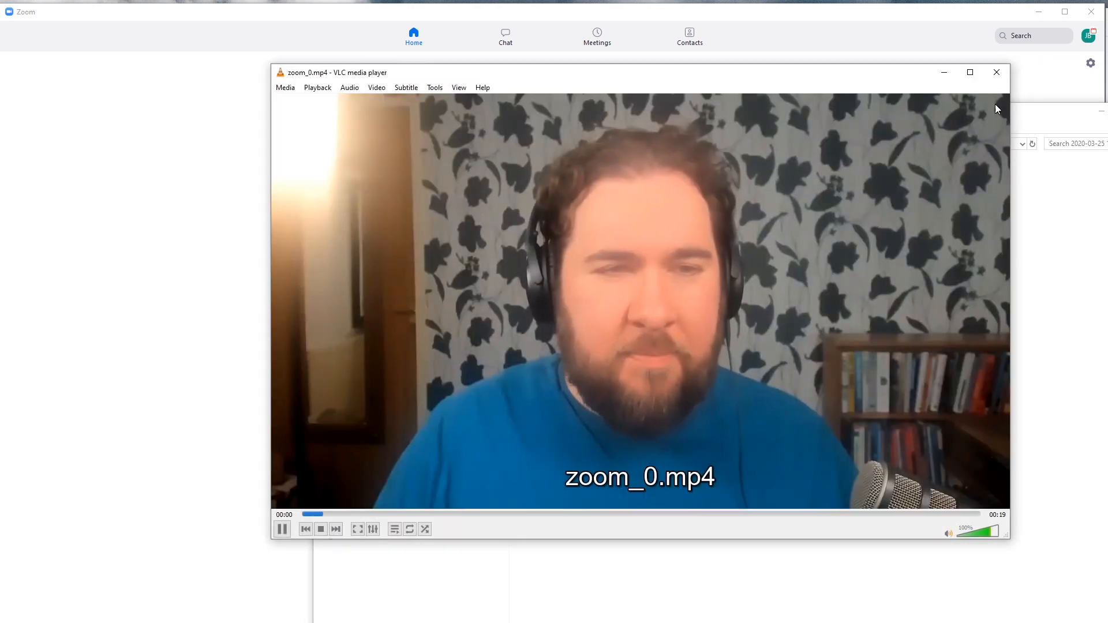
{"action": "left_click", "coordinate": [997, 71]}
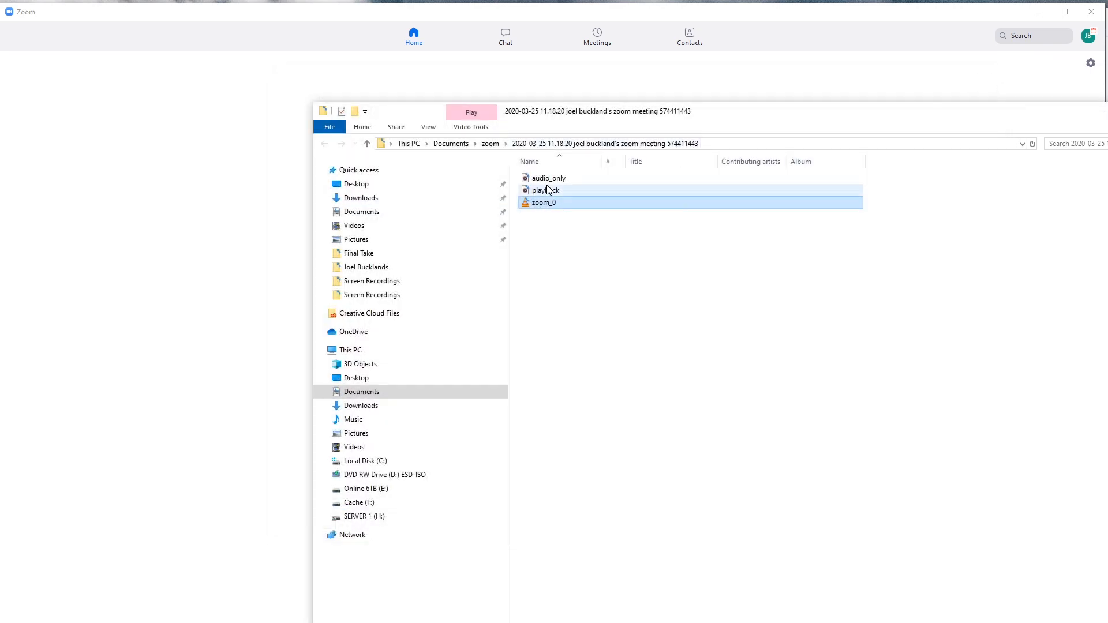
{"action": "left_click", "coordinate": [544, 202]}
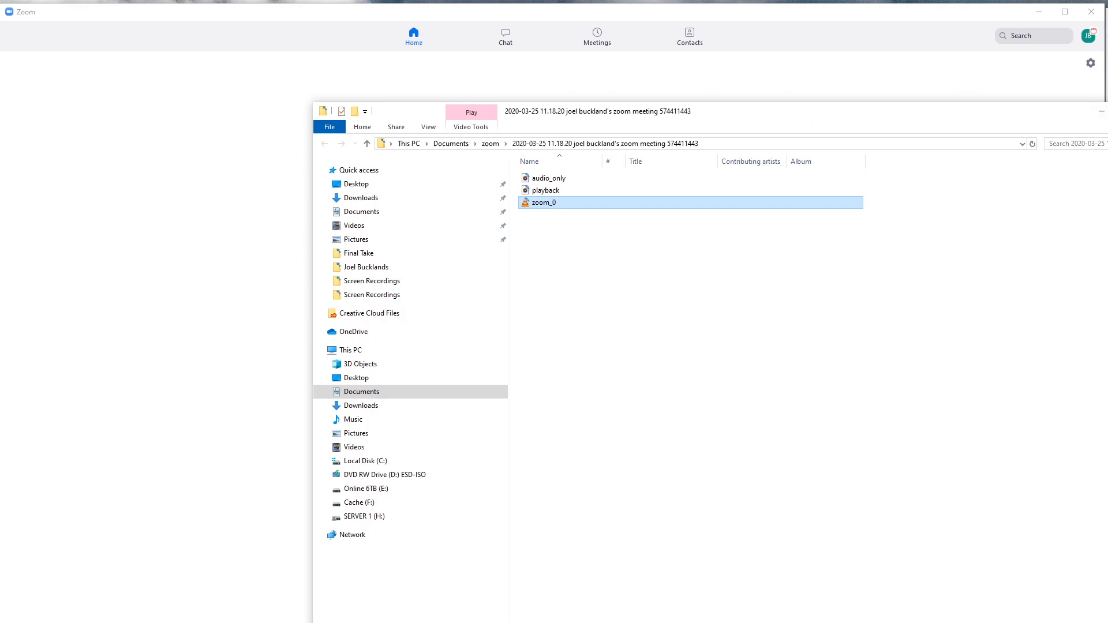